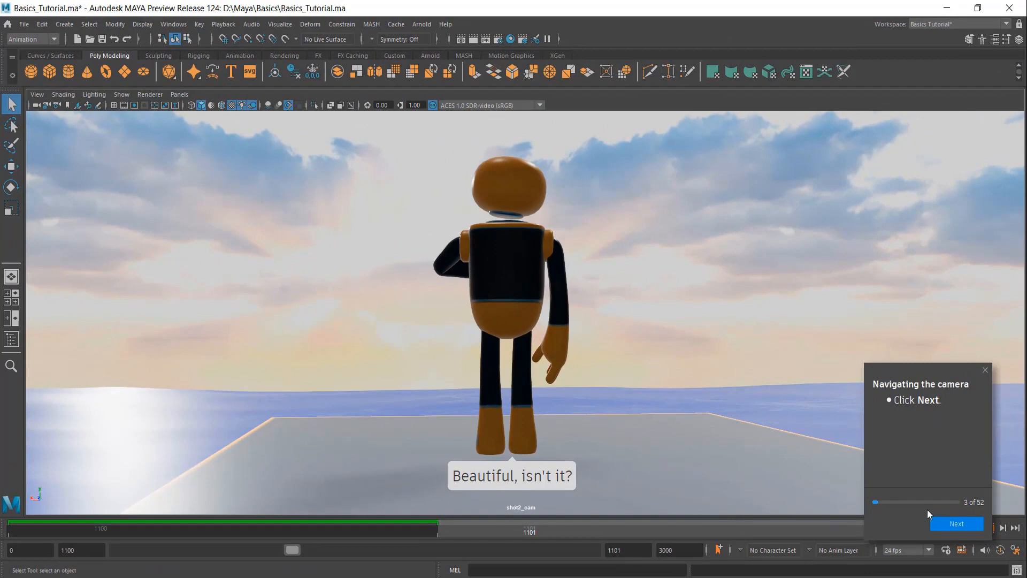
- Advance the camera-navigation tutorial three more steps toward step 7
click(956, 523)
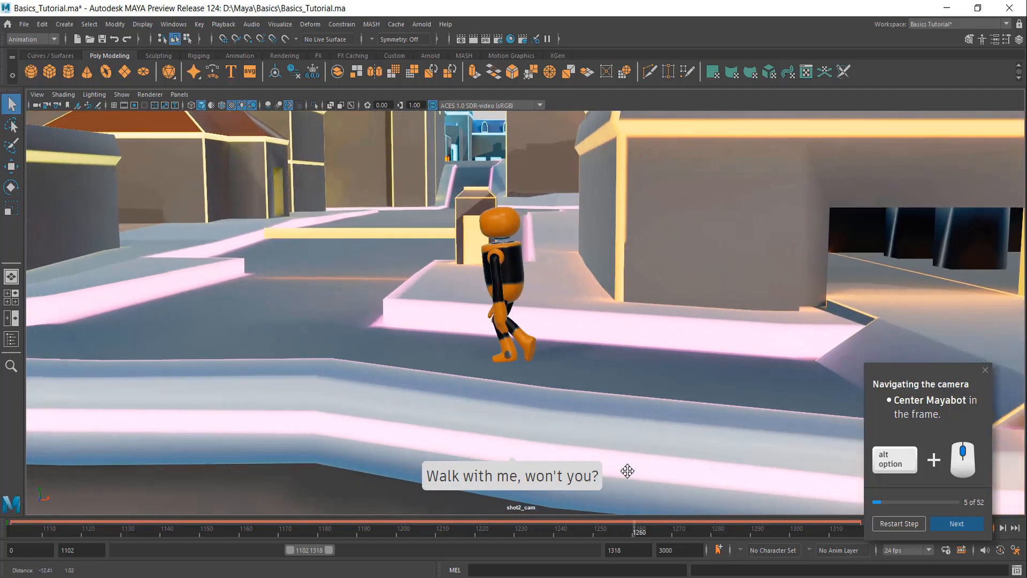
click(955, 523)
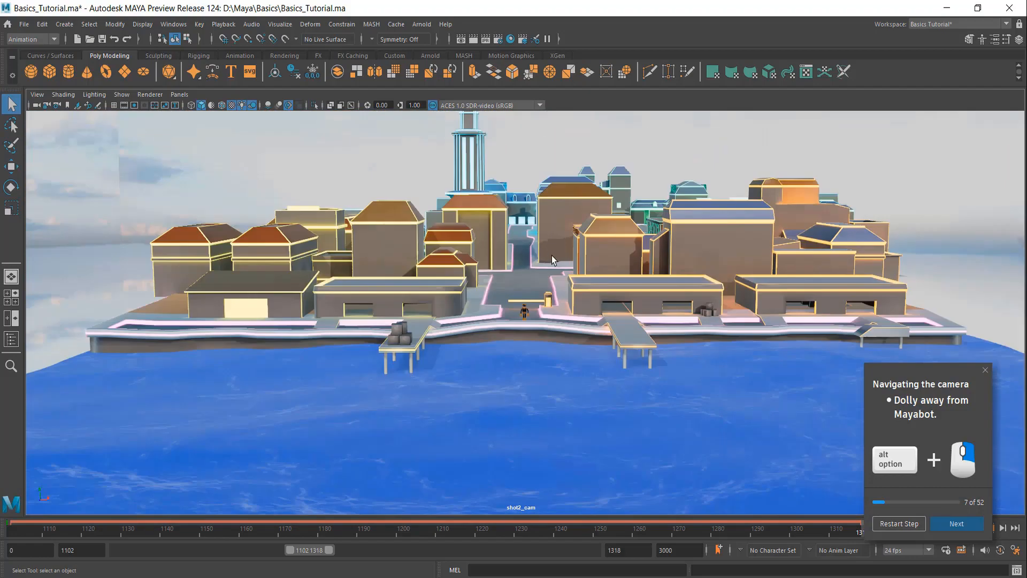
click(956, 523)
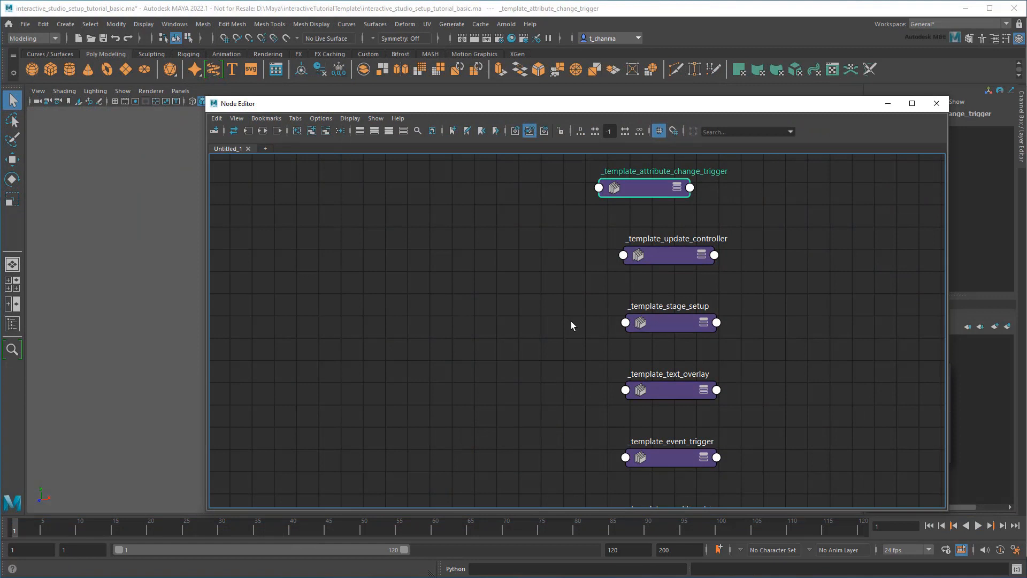
- Duplicate the template nodes twice and open the stage2_create_plane_trigger script node
key(ctrl+d)
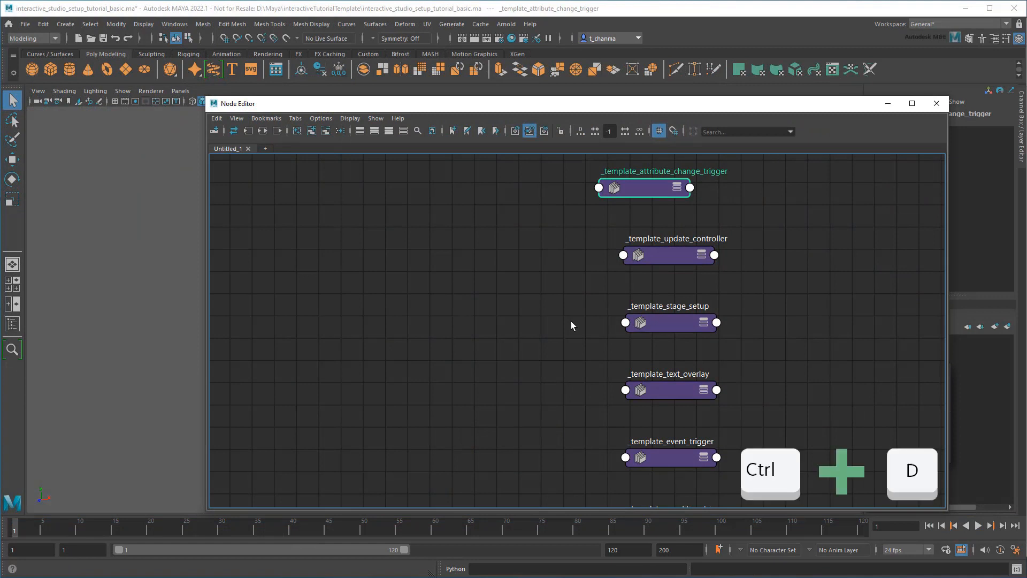
key(ctrl+d)
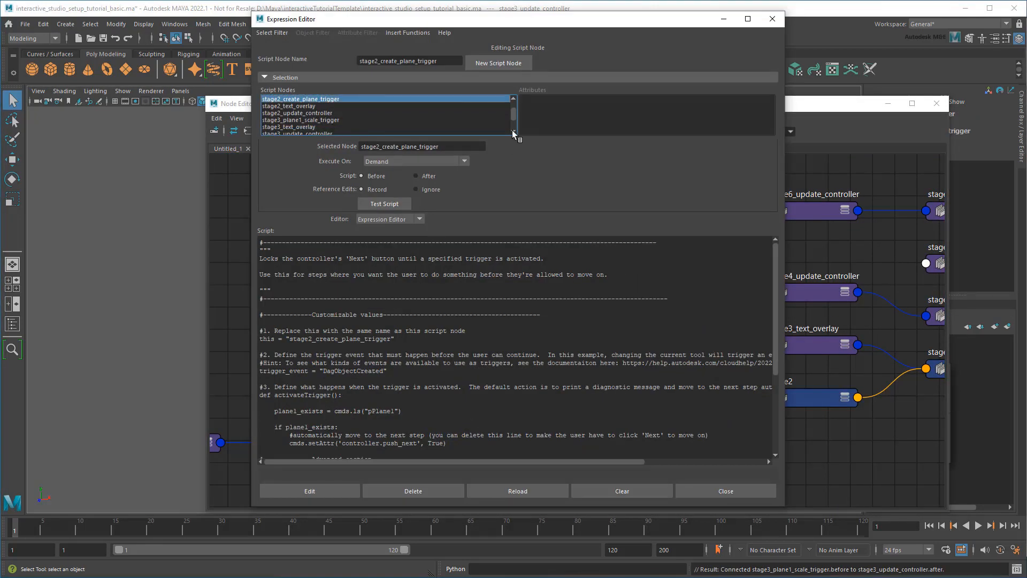
click(301, 120)
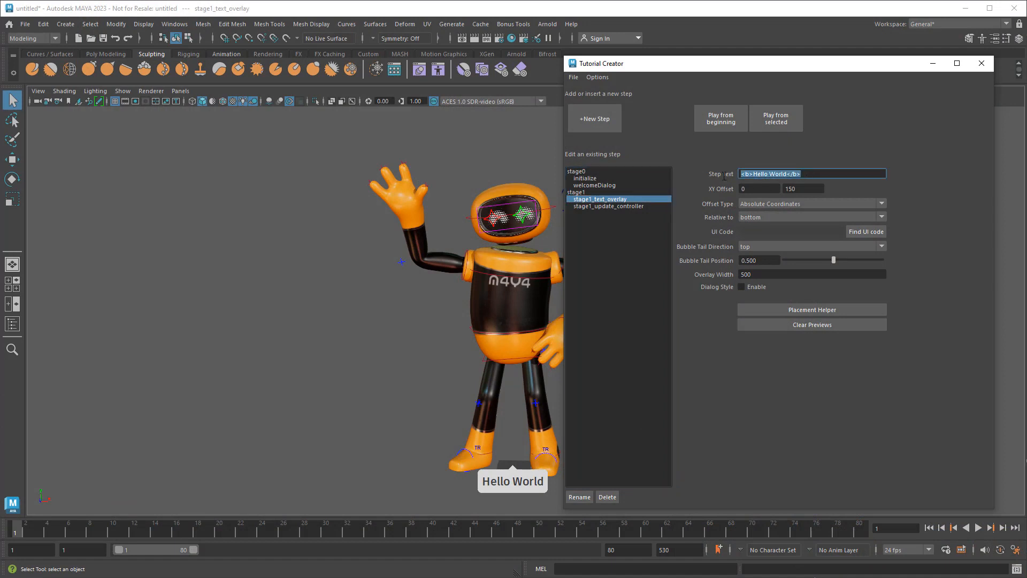
- Enter the 'Hi there! In this sh…' stage1 greeting and title the controller 'Step 1'
text(Hi there! In this sh)
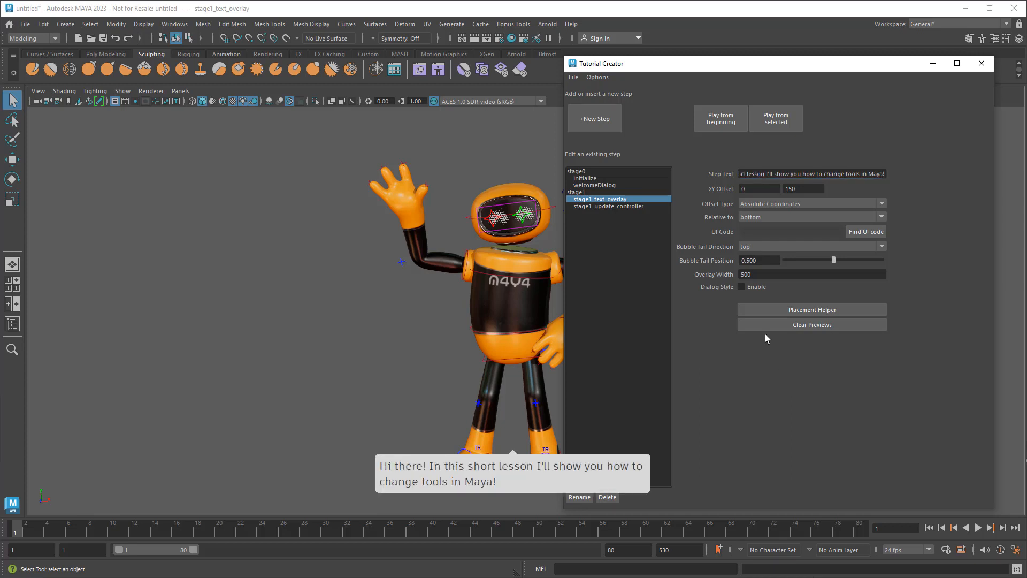
click(610, 205)
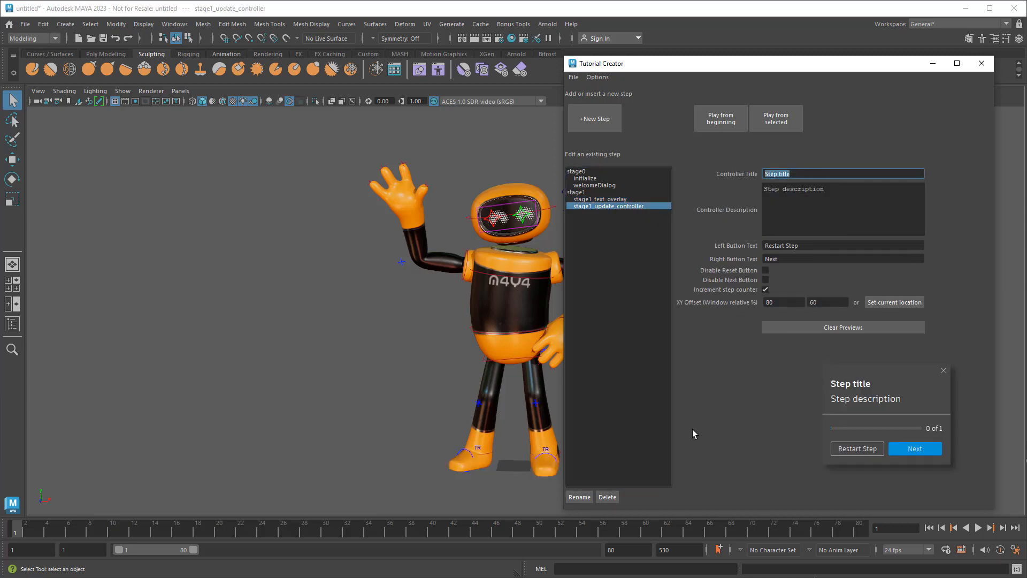
text(Step 1)
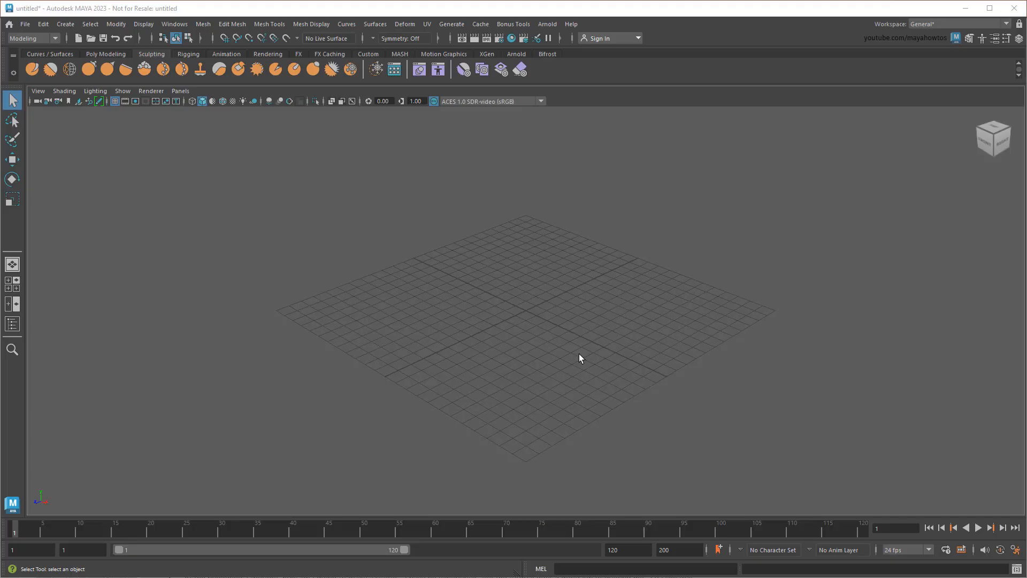
mouse_move(531, 234)
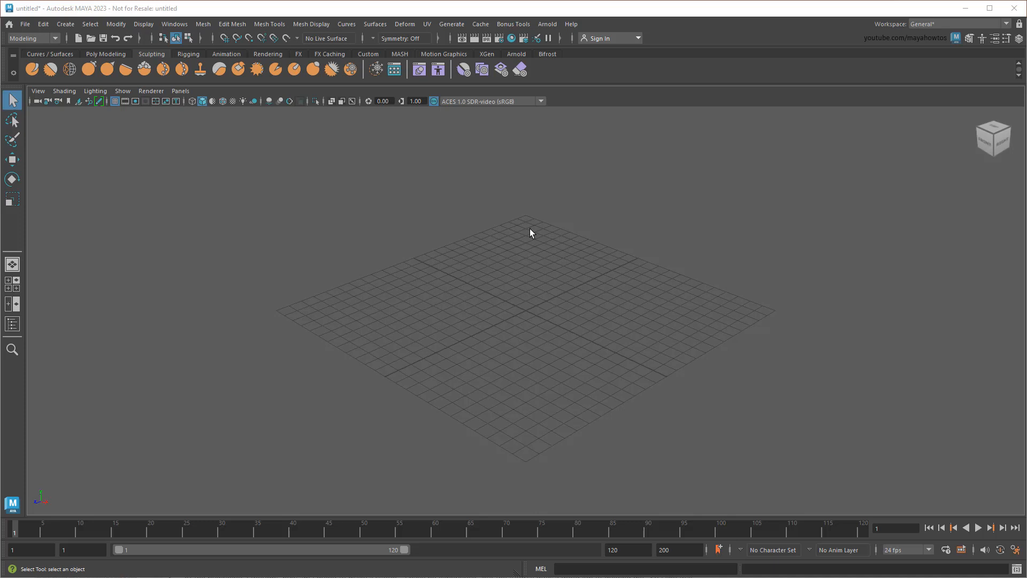
- Launch the Bonus Tools Interactive Tutorial creator and create a new tutorial
click(513, 24)
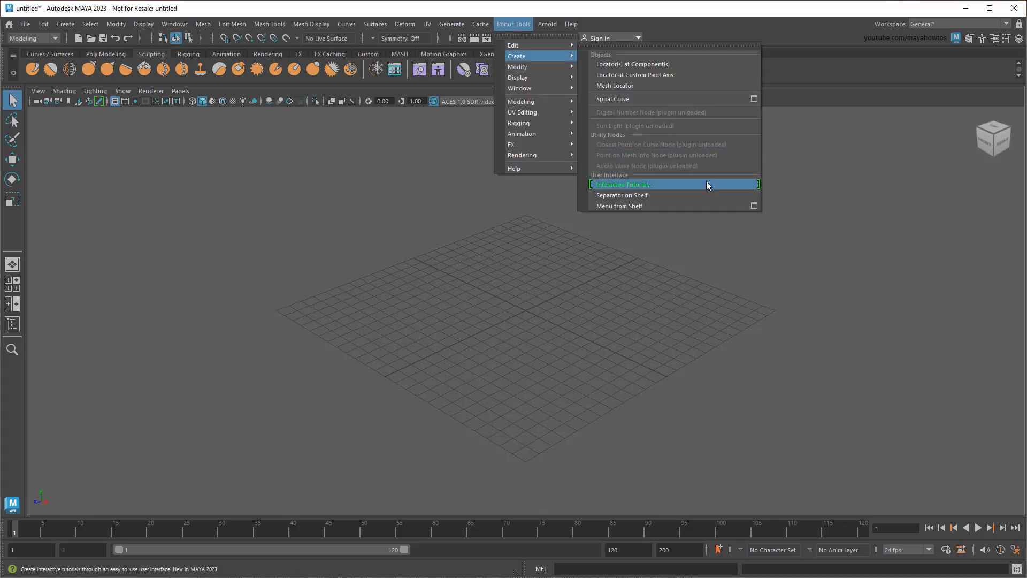
click(623, 184)
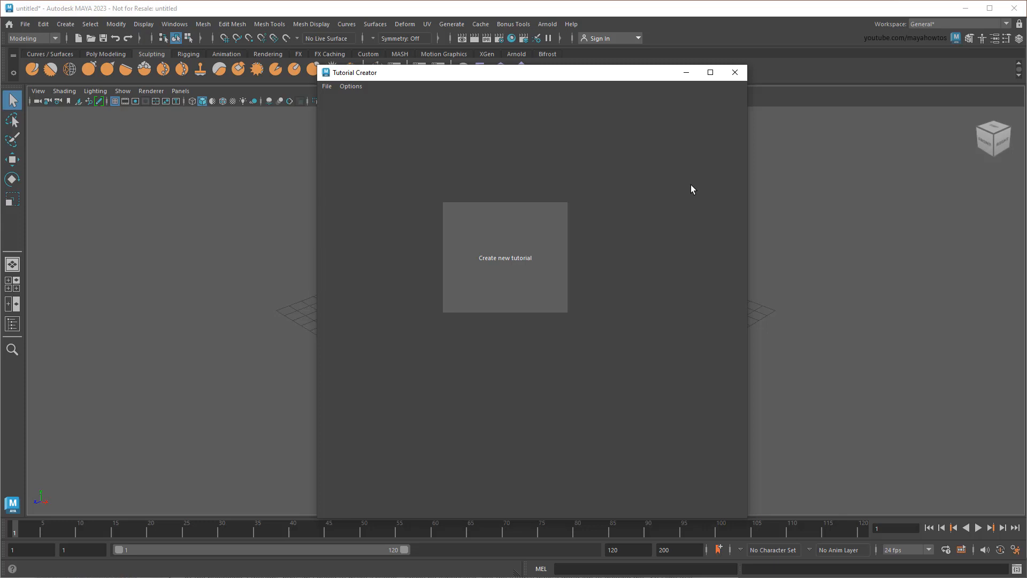
click(504, 257)
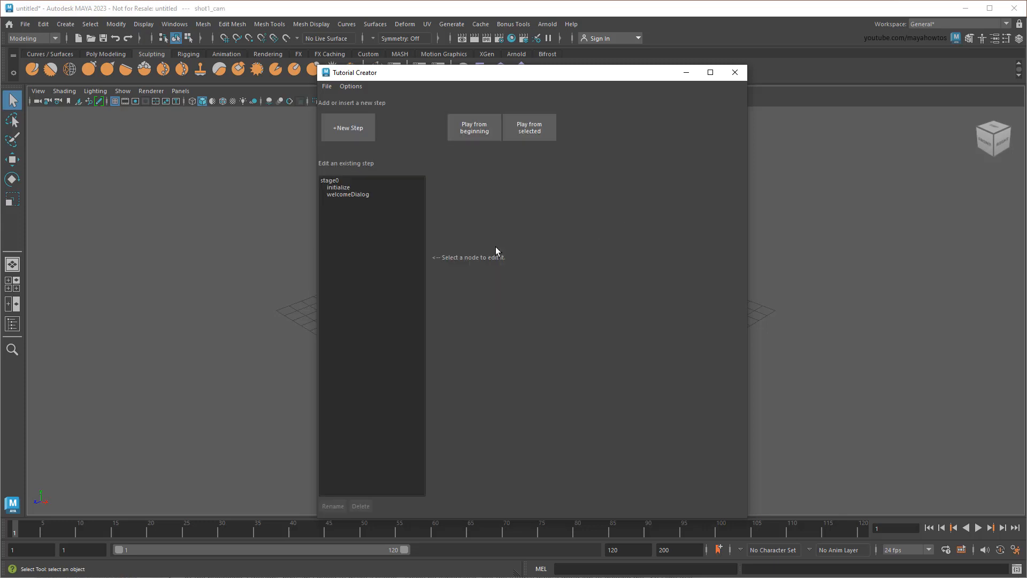
mouse_move(546, 244)
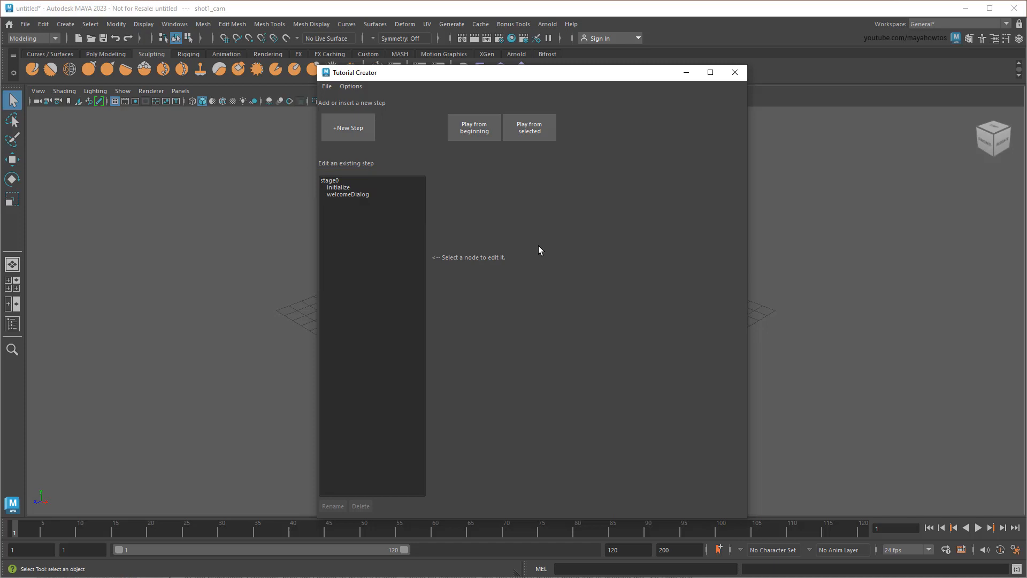
- Inspect the initialize and welcomeDialog steps and browse the Tutorial Creator options
click(338, 186)
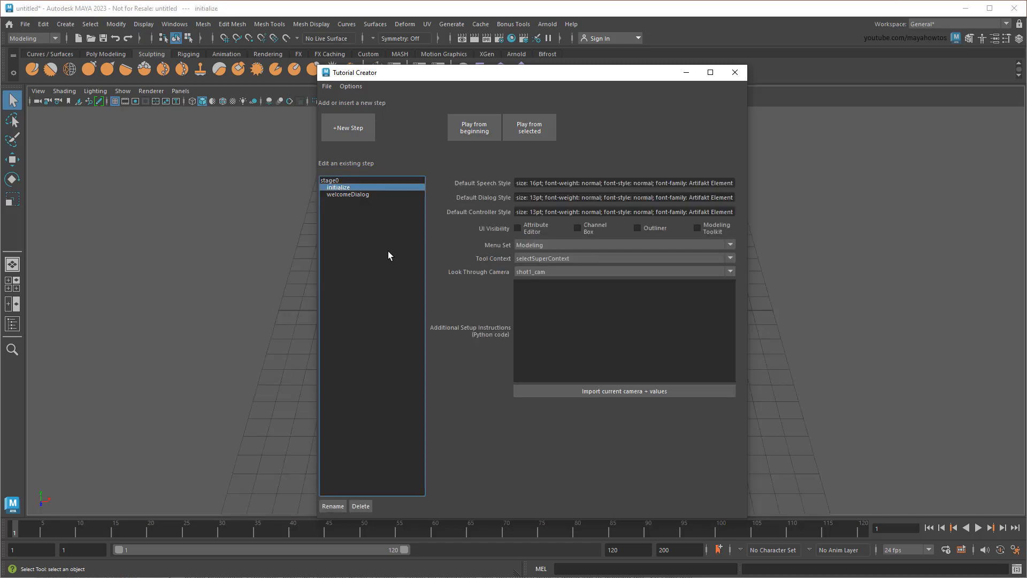
mouse_move(457, 293)
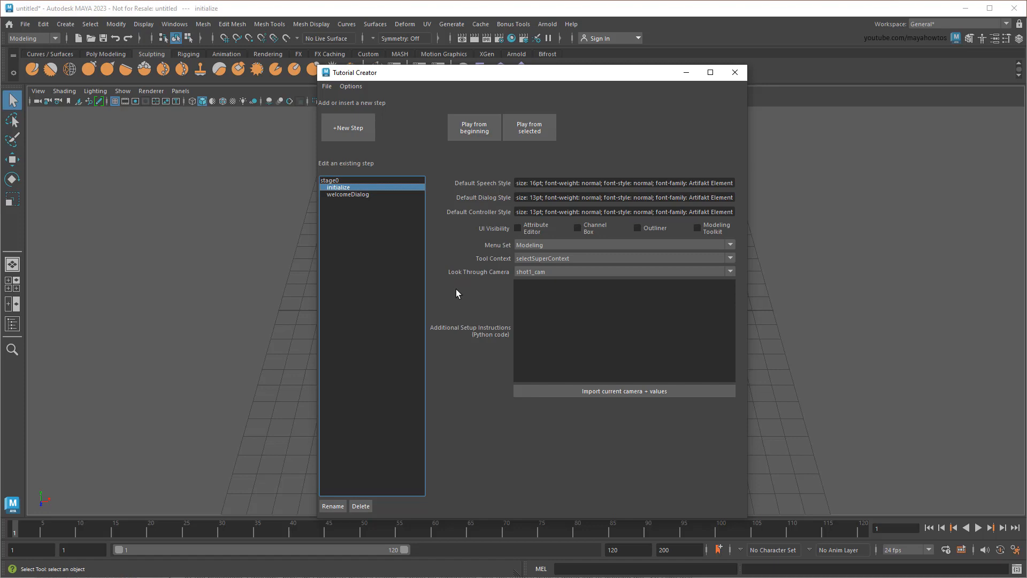
click(348, 194)
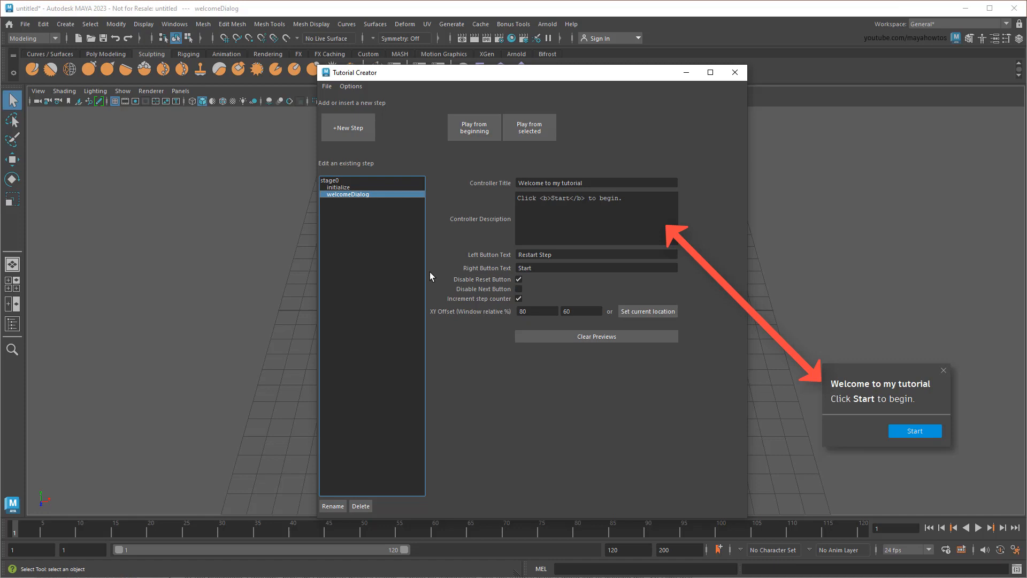
mouse_move(431, 276)
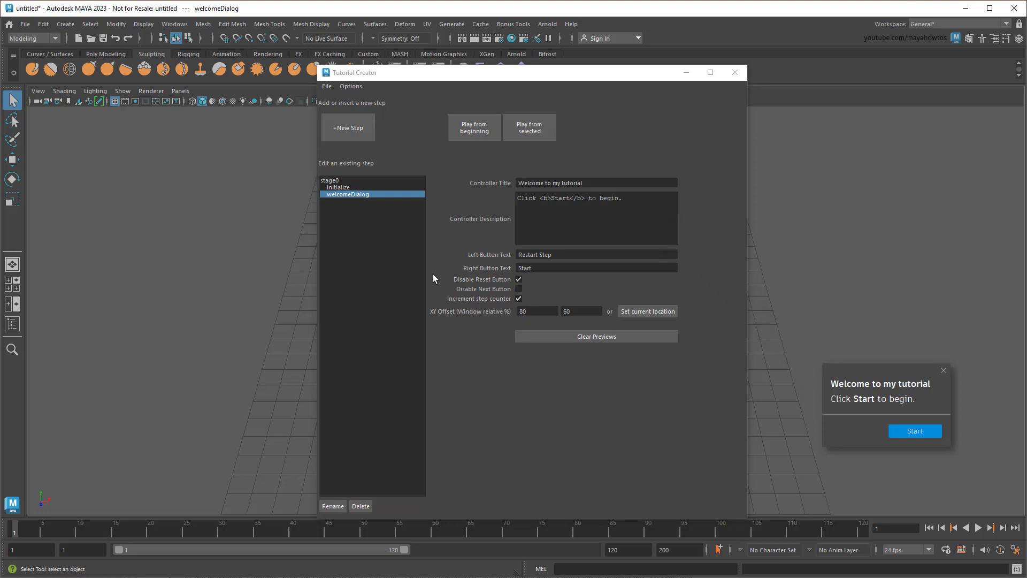
click(350, 86)
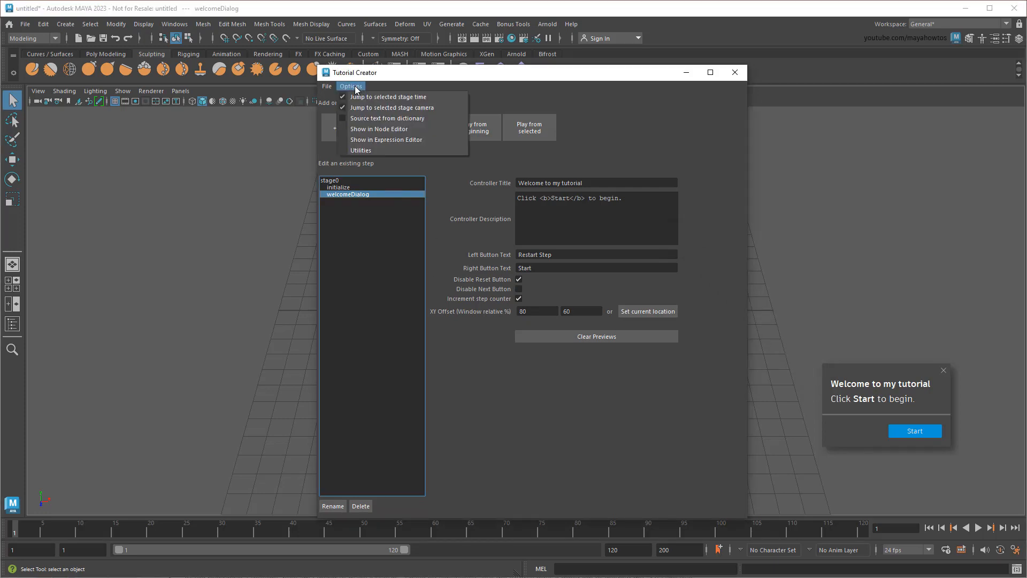
click(429, 131)
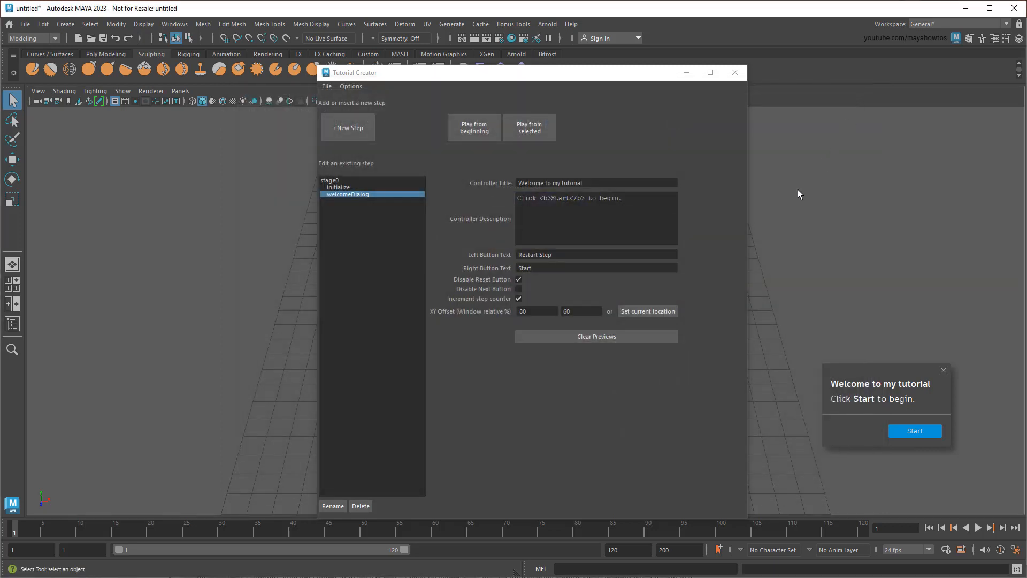
mouse_move(748, 156)
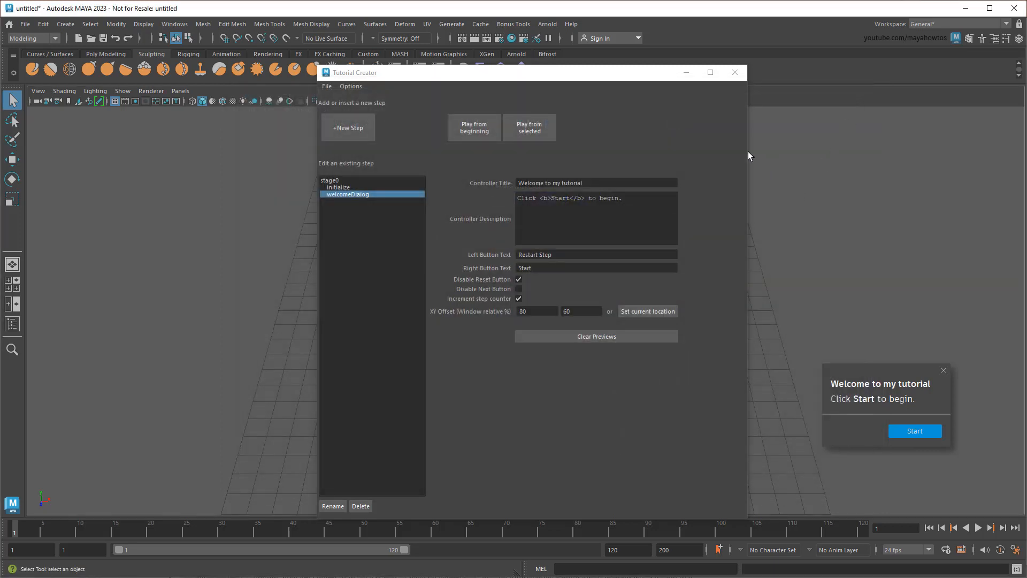
- Close the Tutorial Creator, rotate the robot's right shoulder, and duplicate its geometry group
drag(531, 73, 557, 74)
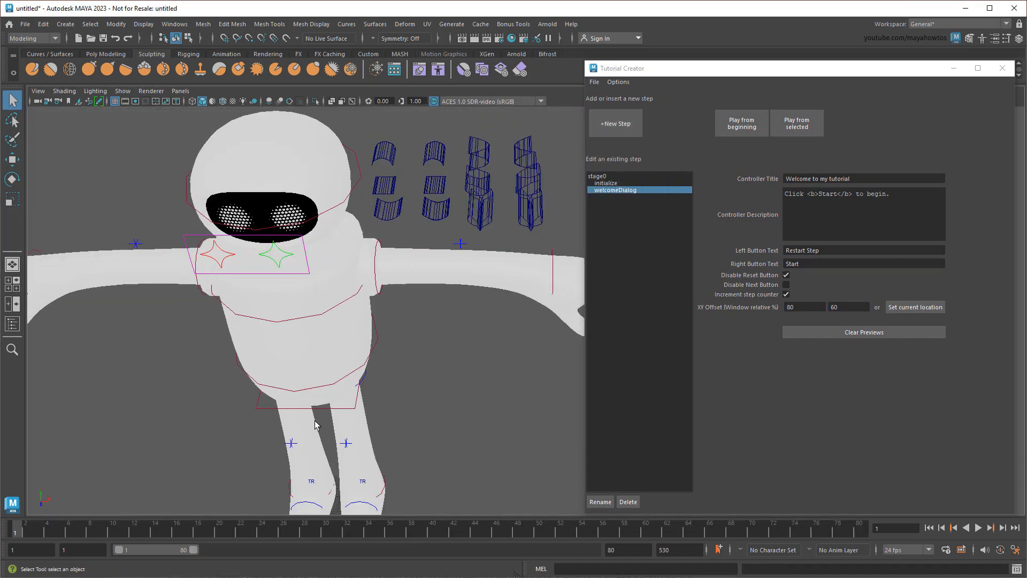
click(231, 101)
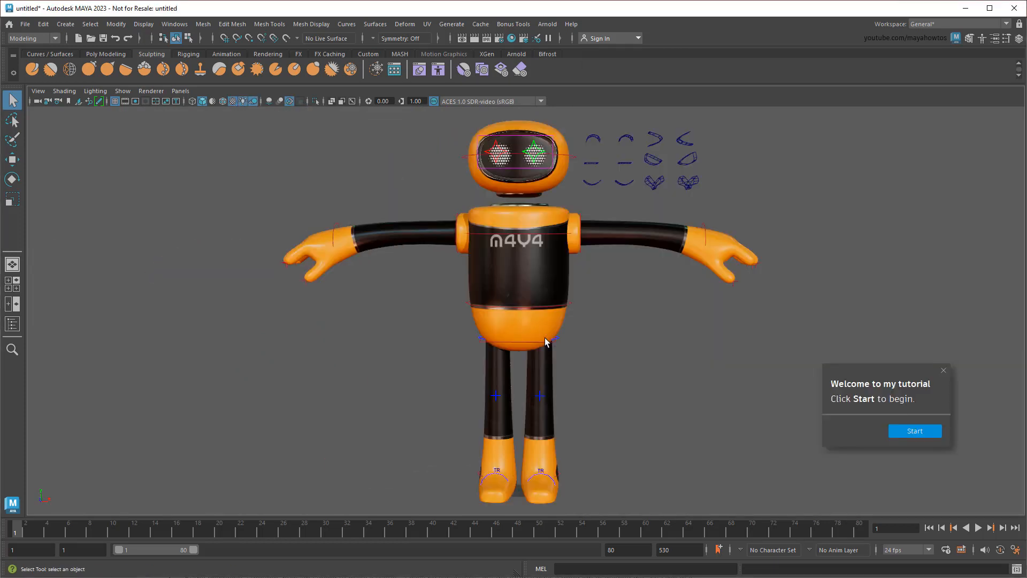
click(517, 342)
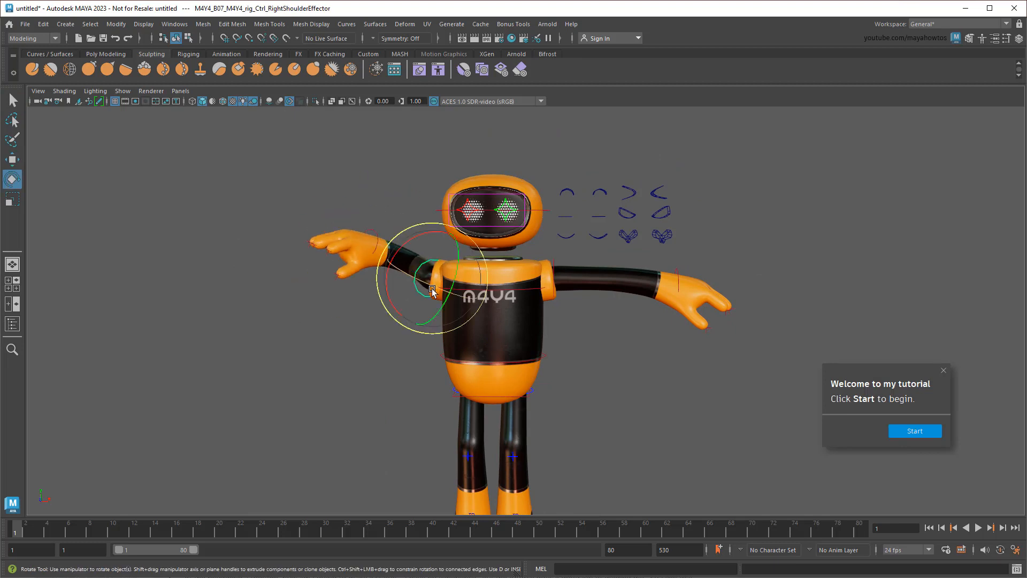
drag(429, 288, 393, 232)
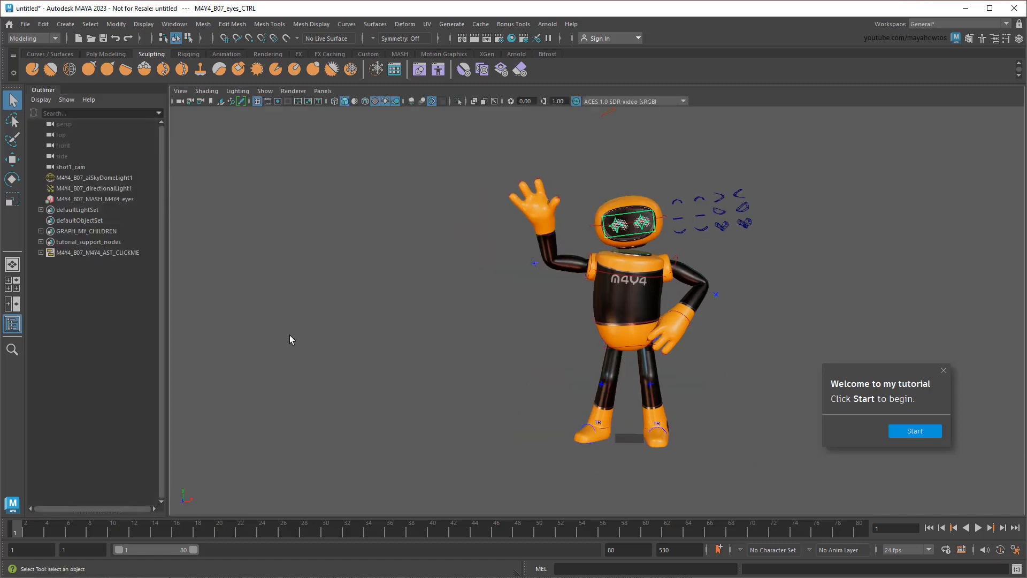
key(ctrl+d)
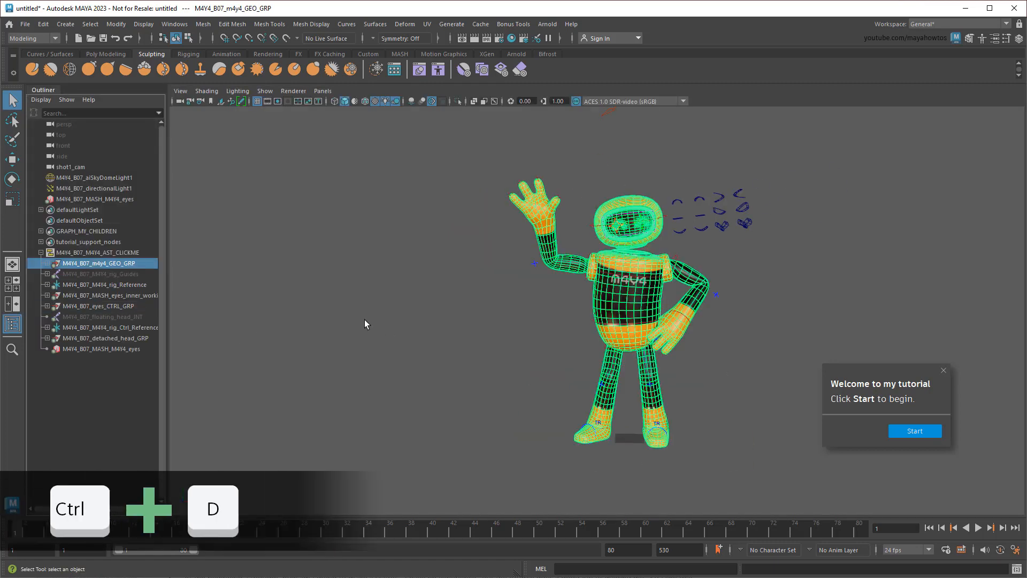
key(ctrl+d)
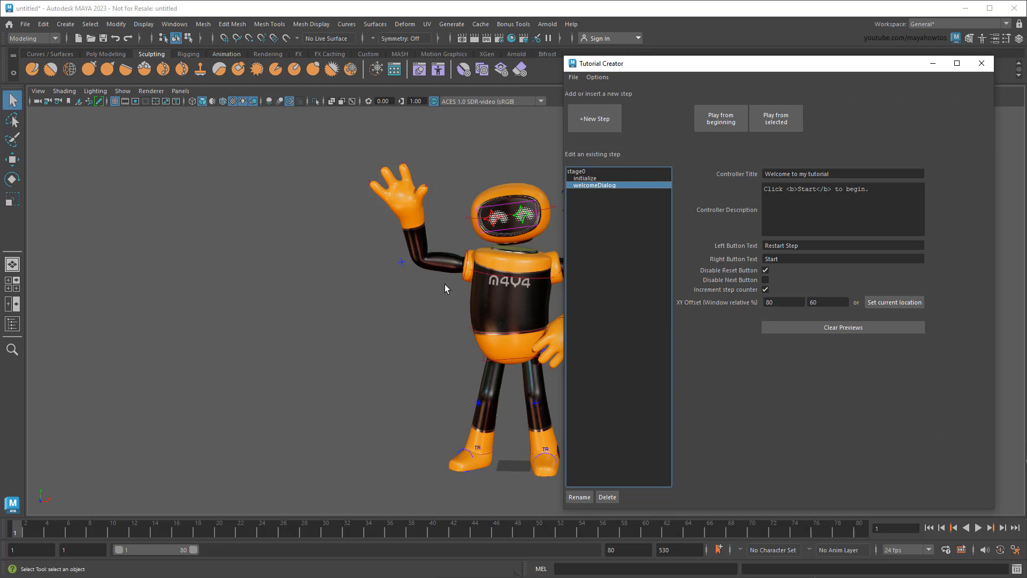
- Add a stage1 step with text overlay and controller update, and preview both
click(593, 119)
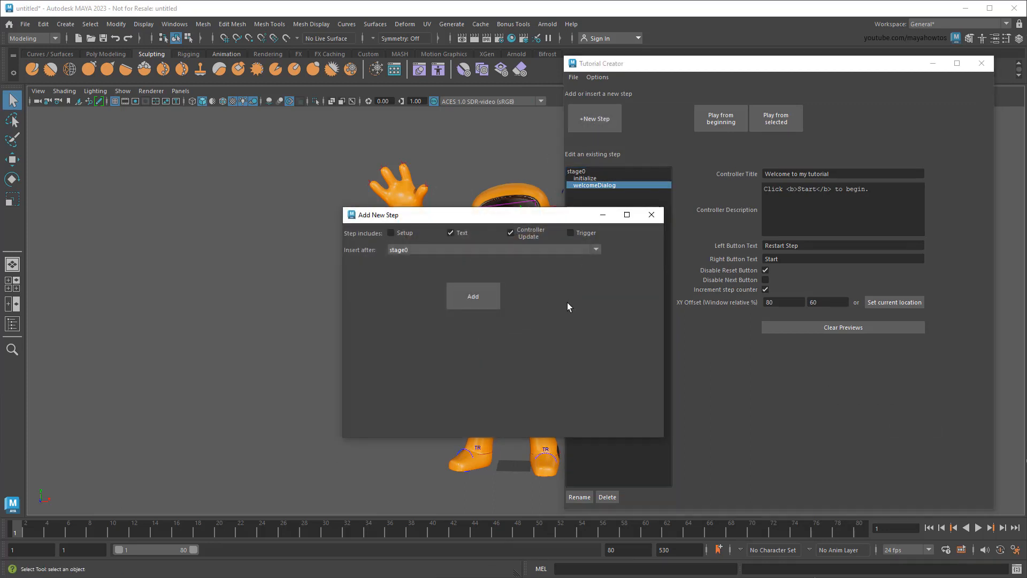
mouse_move(566, 311)
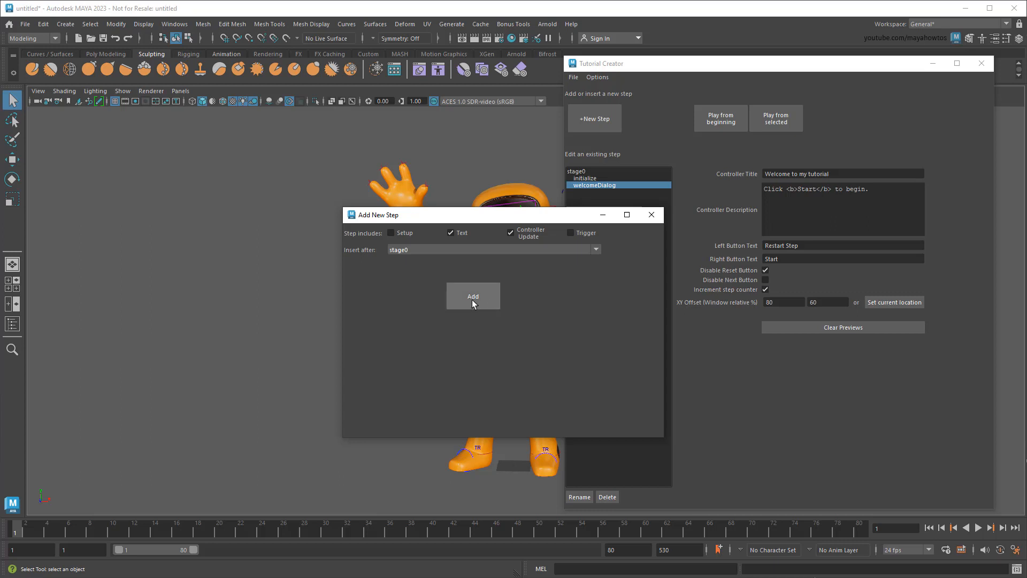
click(472, 296)
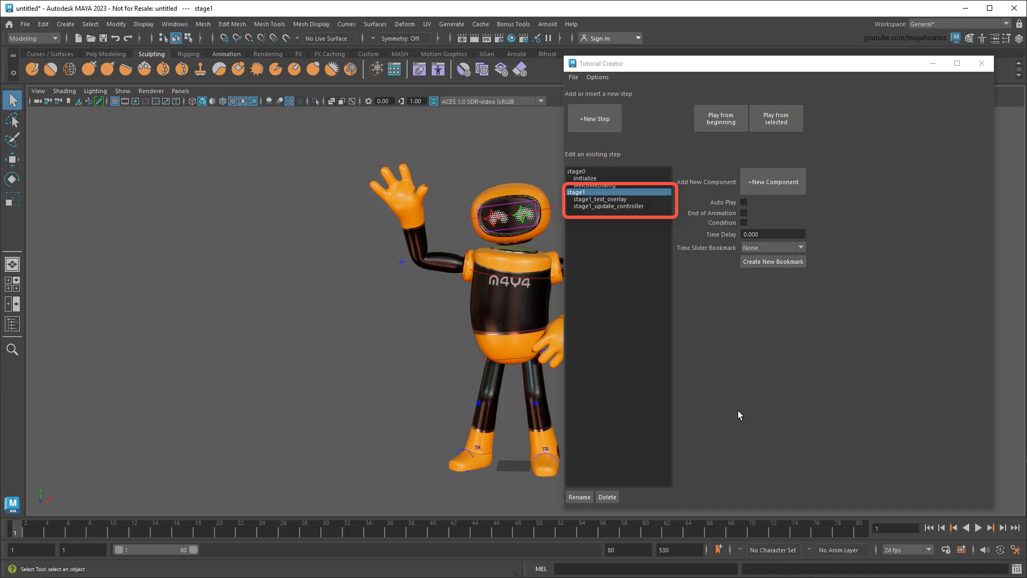
click(599, 199)
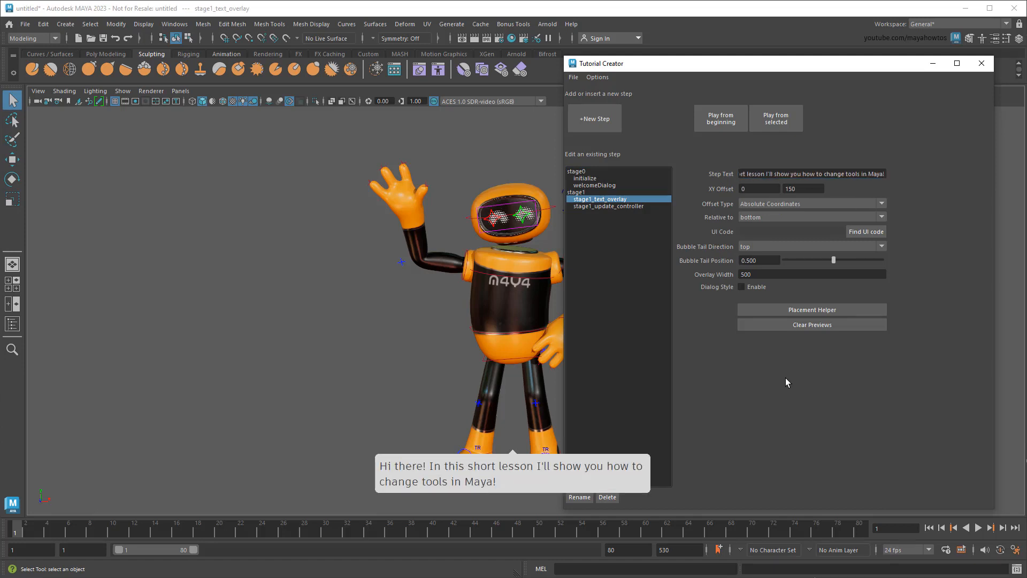
click(609, 206)
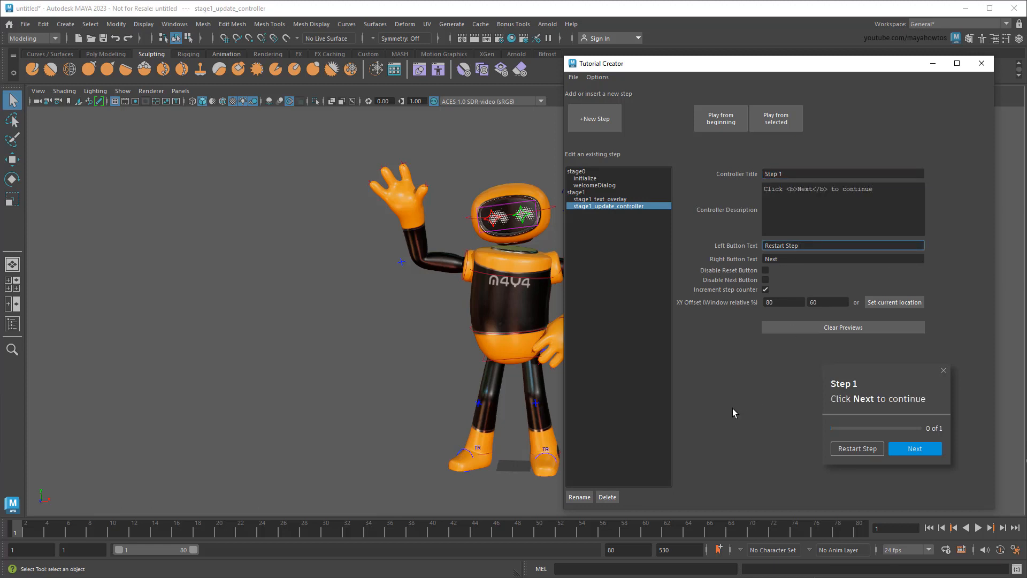
click(843, 245)
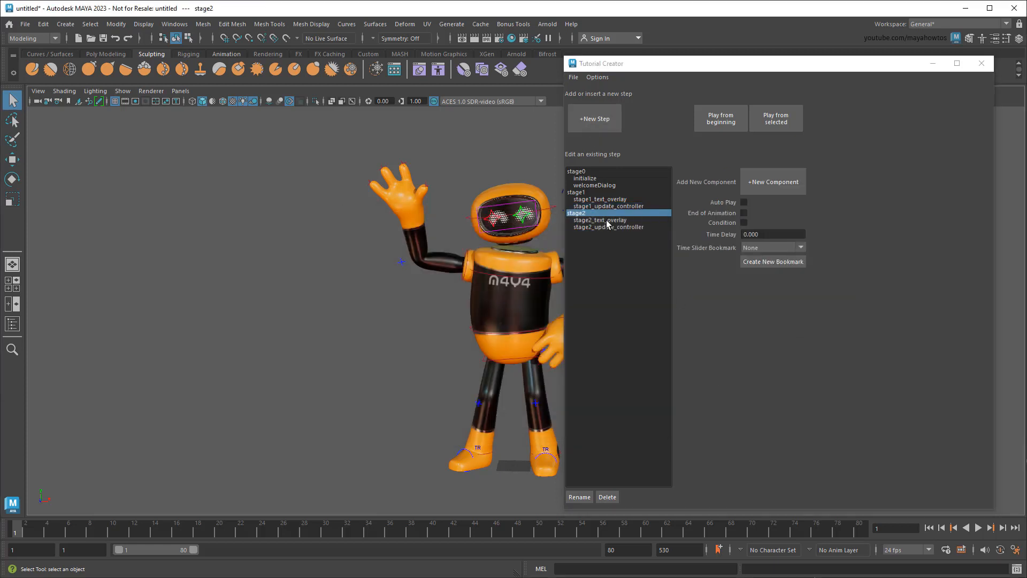
- Set the stage2 hint's XY offset to 500, place it by the toolbox, tail left
click(599, 219)
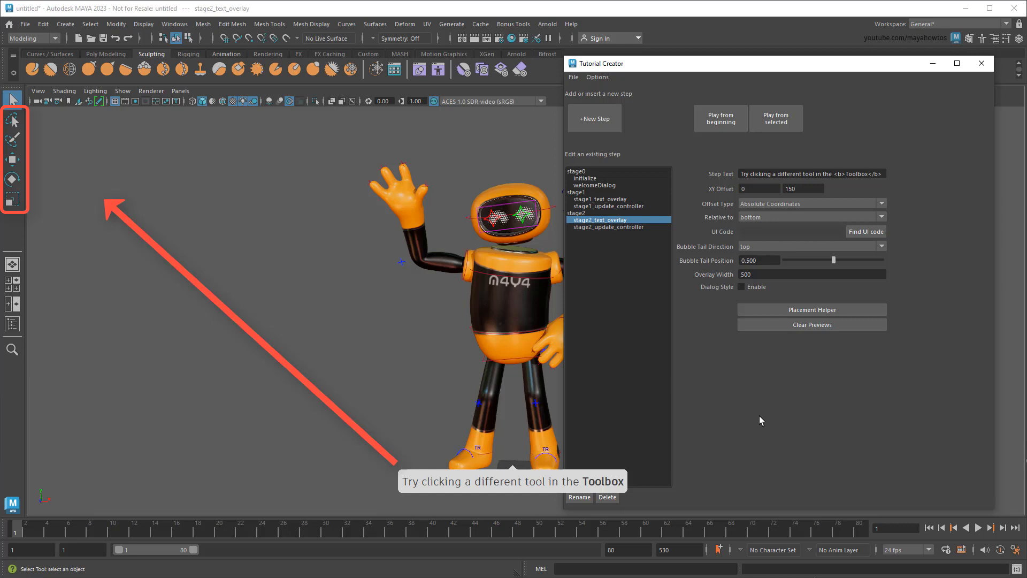
click(759, 189)
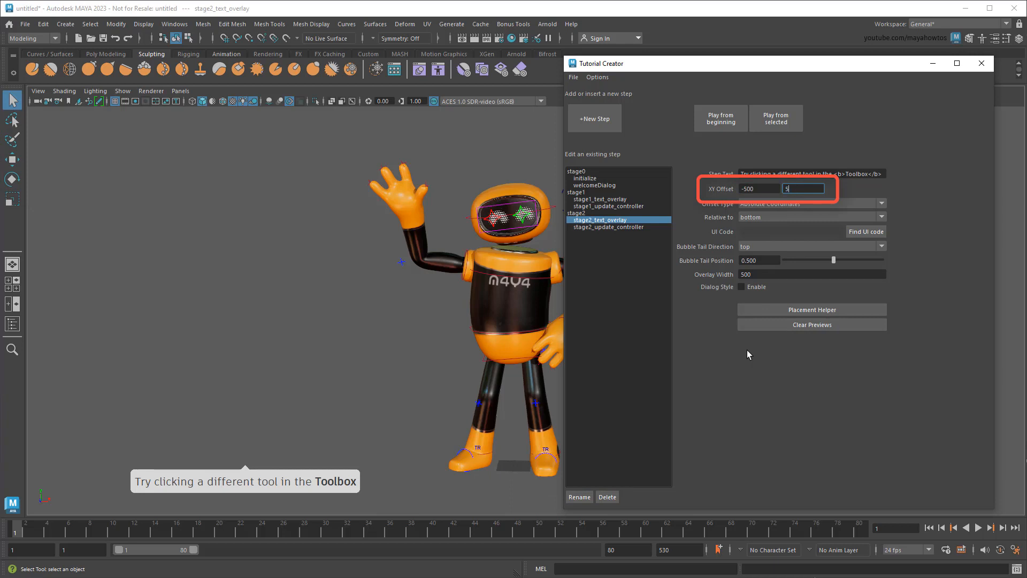
text(500)
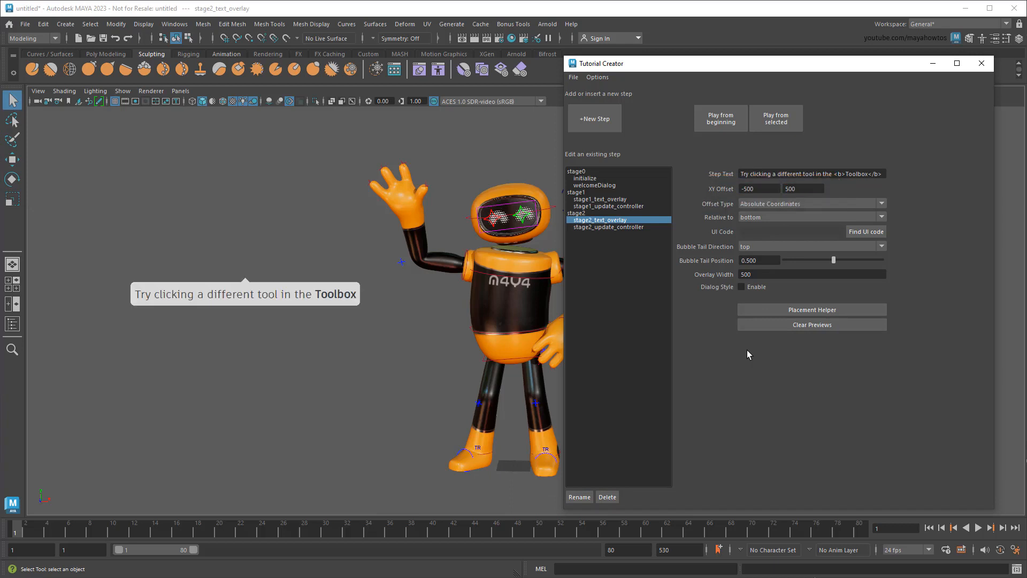
click(811, 310)
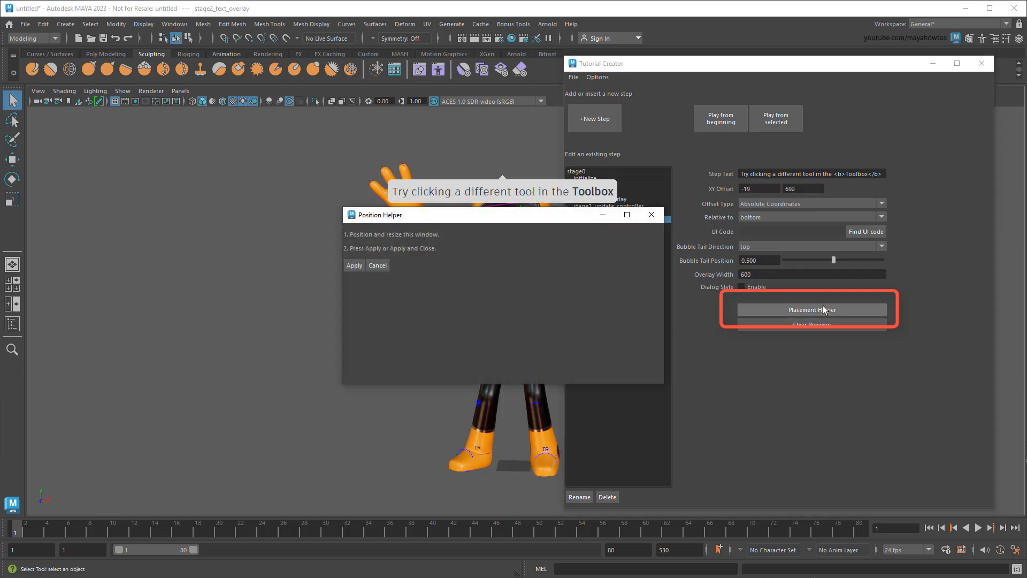
drag(502, 215, 158, 175)
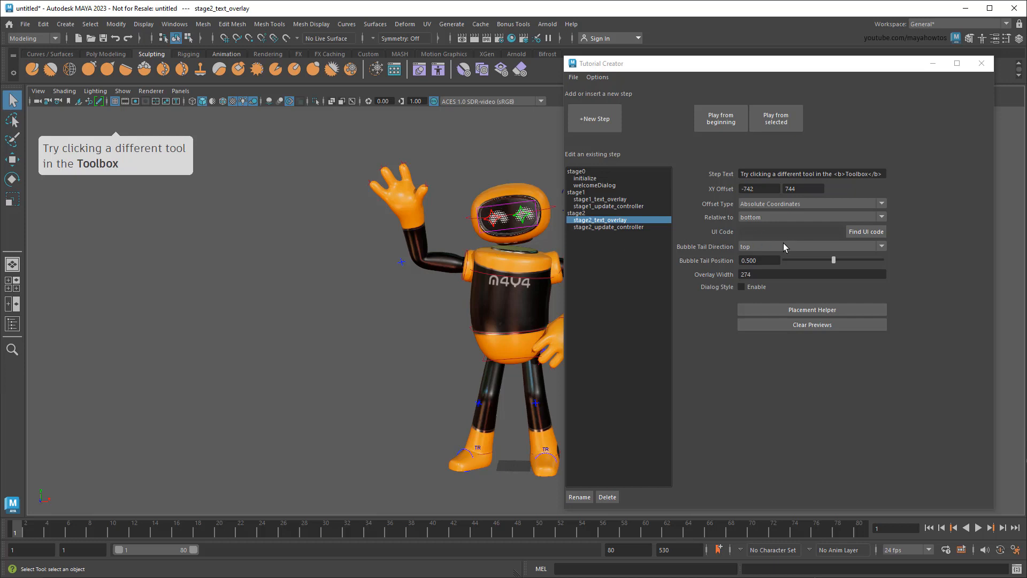
click(809, 245)
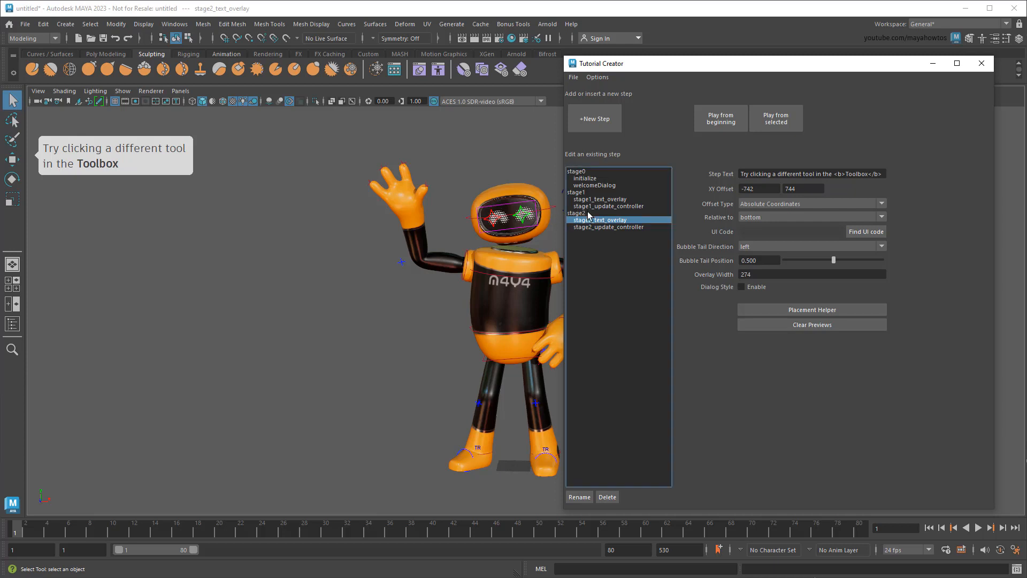
- Add a trigger component to stage2 and widen the Tutorial Creator window
click(577, 213)
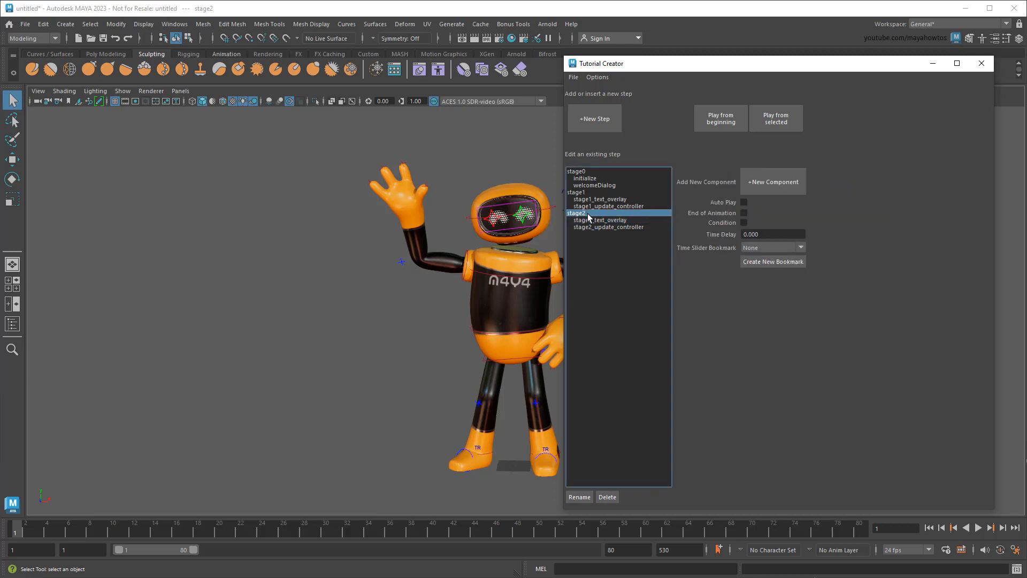
click(773, 181)
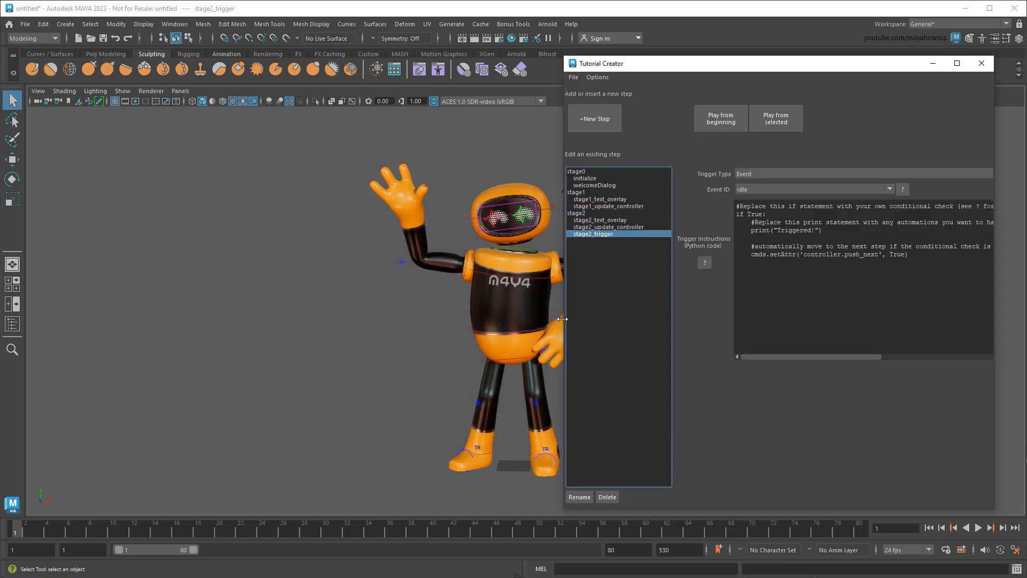
drag(596, 63, 552, 63)
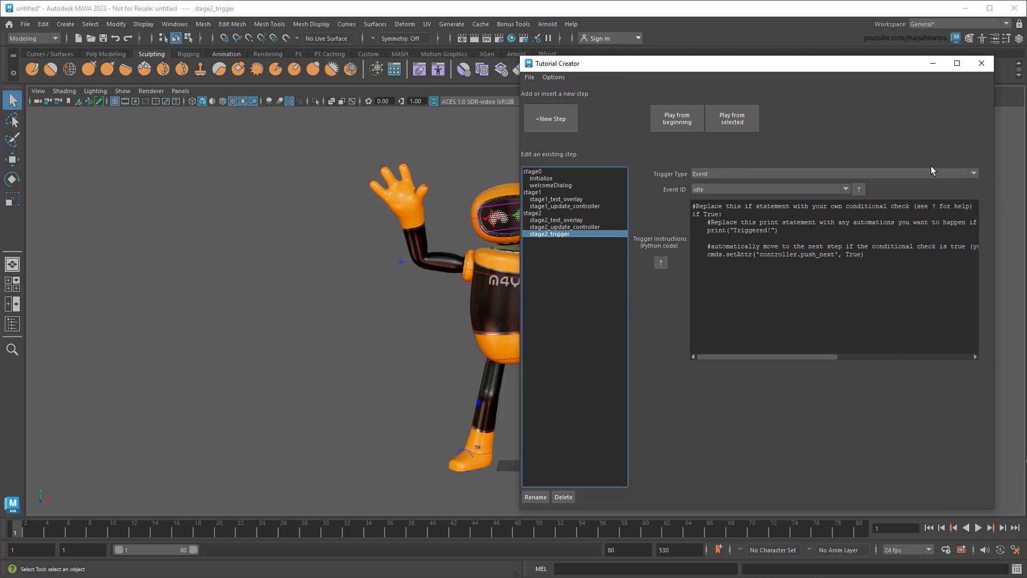
- Set the trigger type to Event with the ToolChanged event ID
click(974, 173)
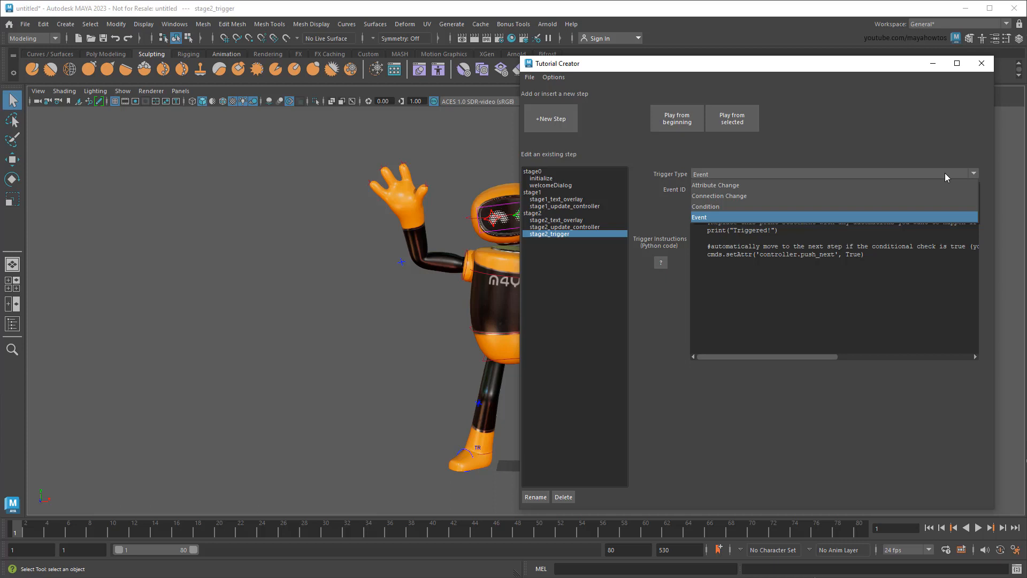
click(698, 216)
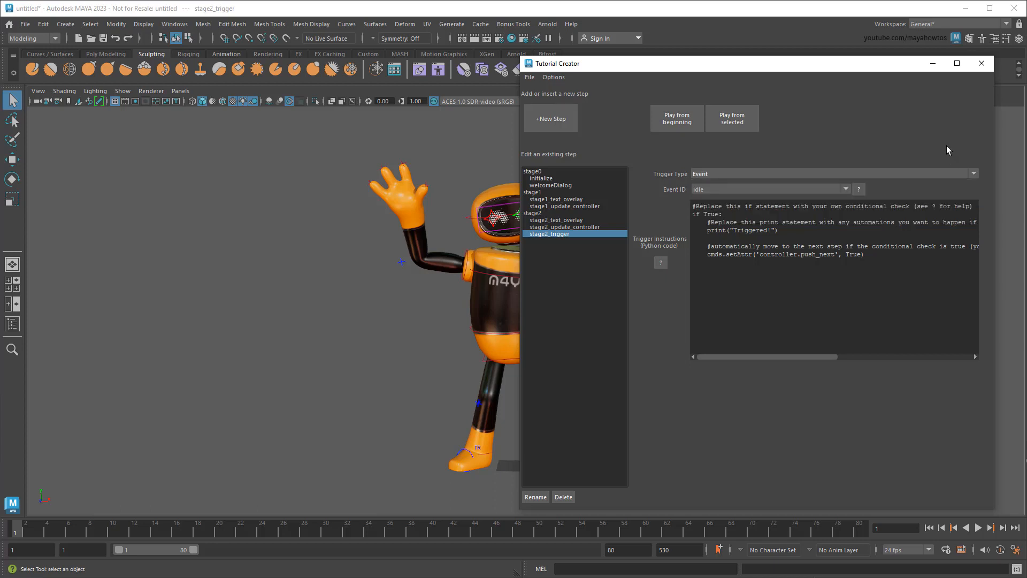
click(845, 189)
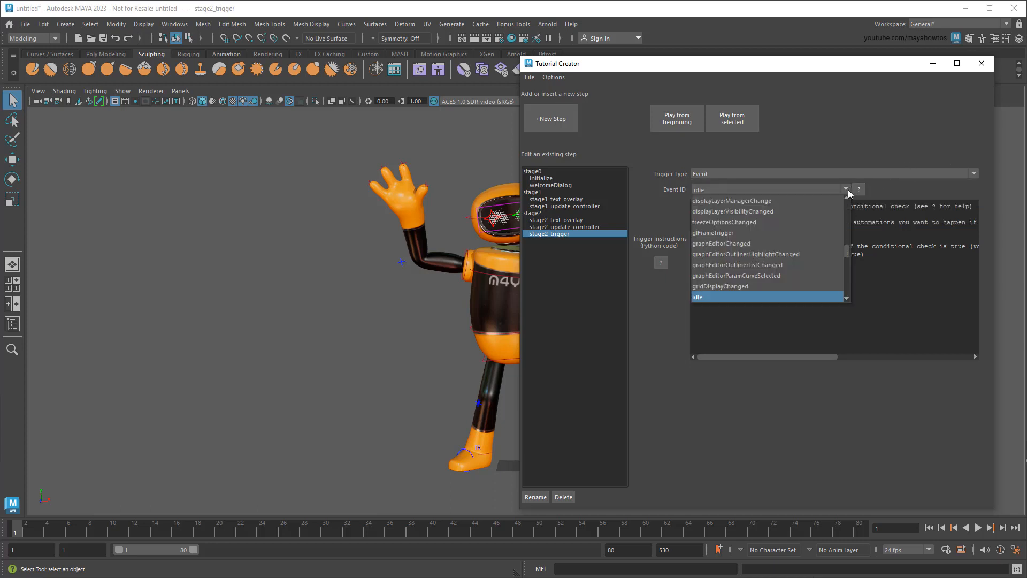
scroll(down, 3)
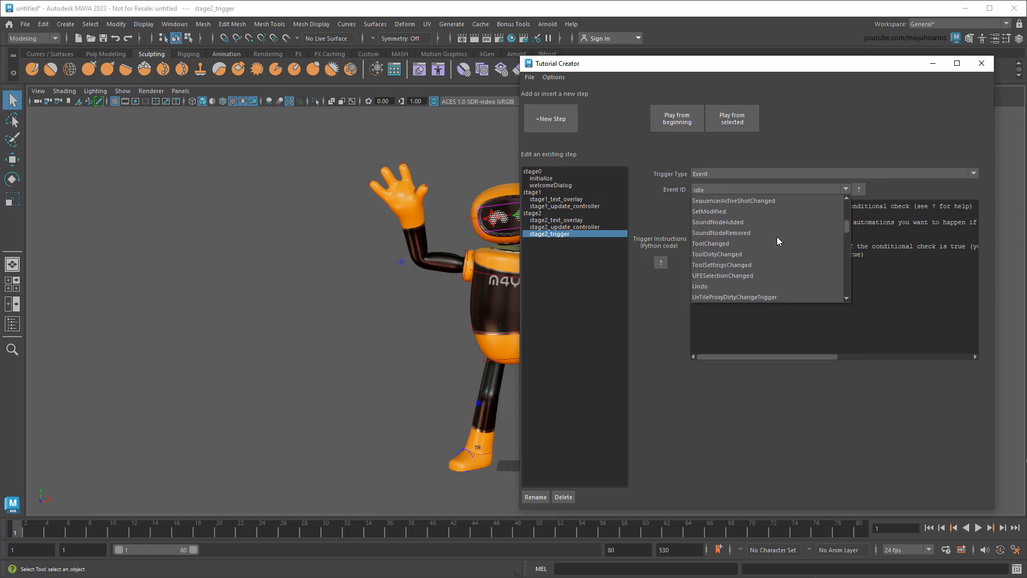
click(710, 243)
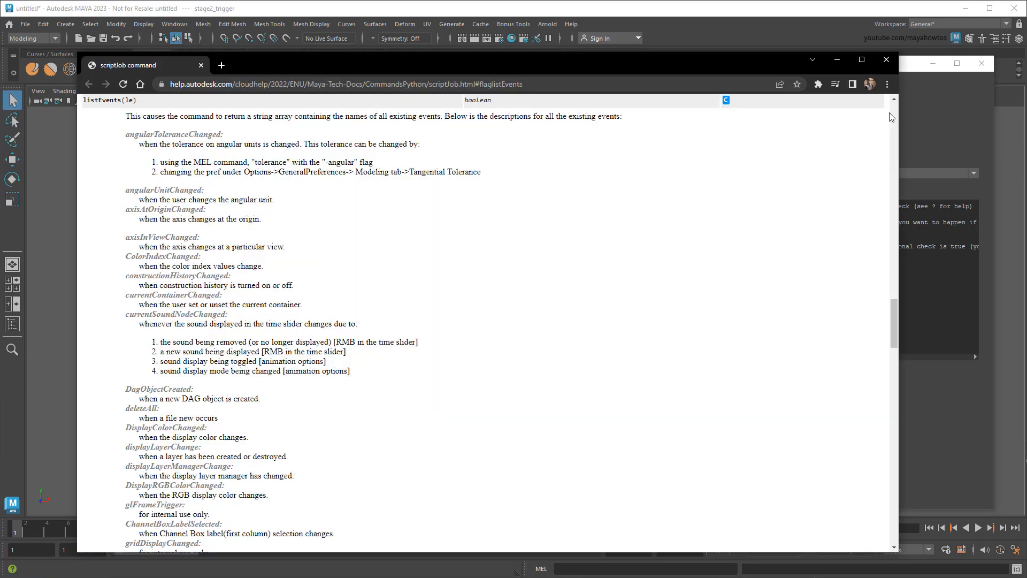
- Scroll through the scriptJob help page's event descriptions
scroll(down, 3)
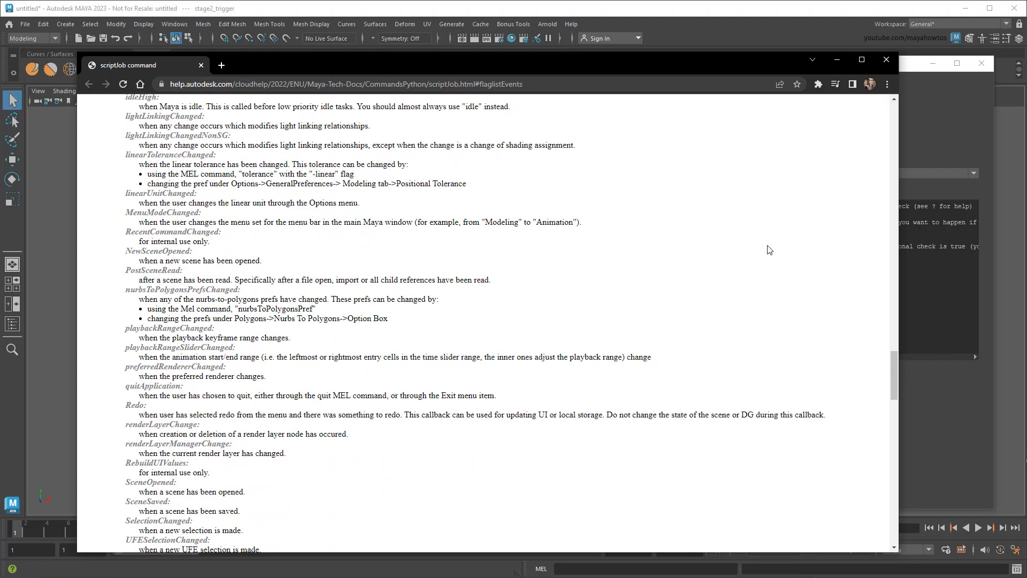
scroll(down, 3)
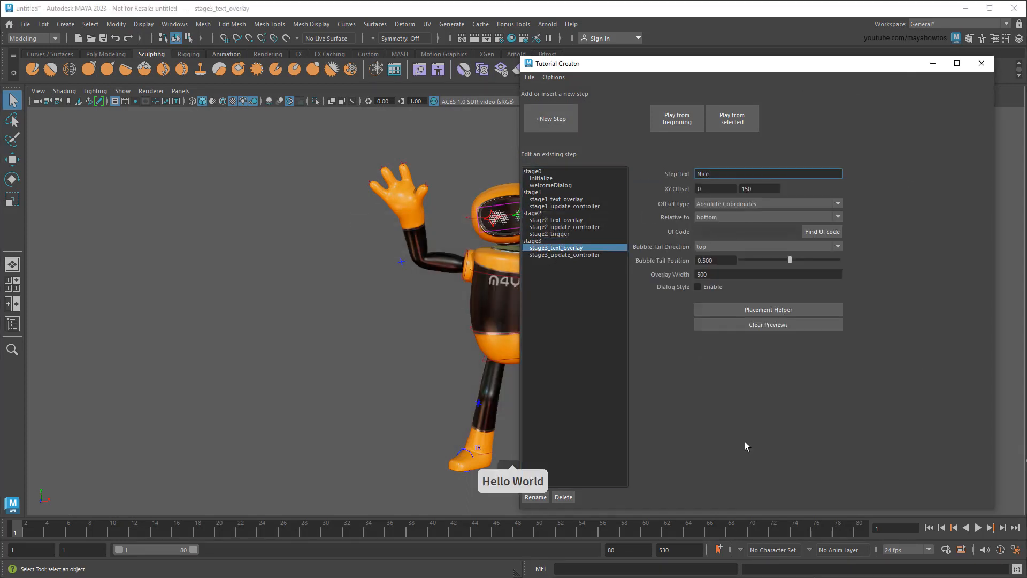
- Give stage3 a 'Nice job!' overlay and a Final Step controller prompting Finish, then start a test
text(job!)
text(Click)
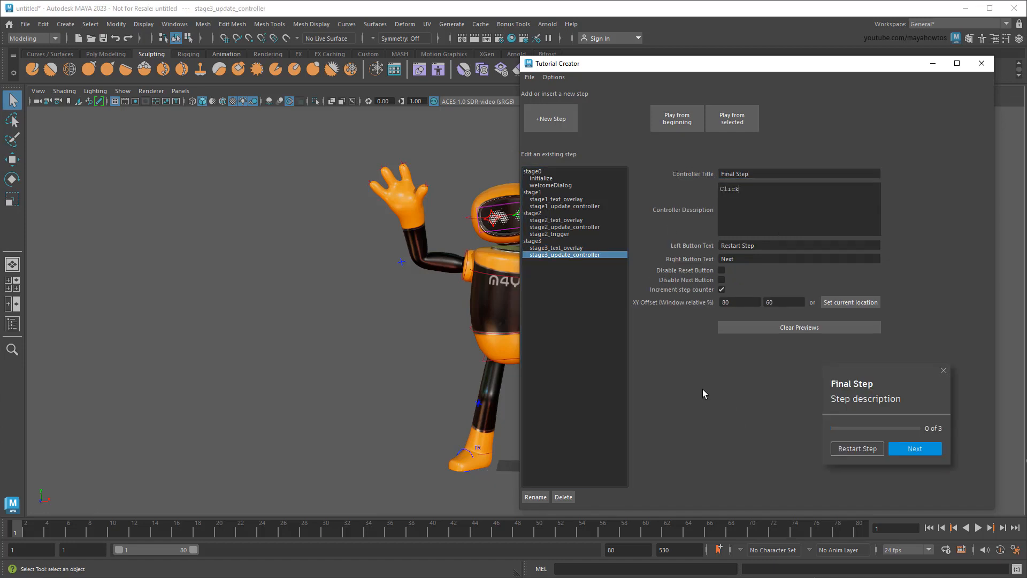
text(<b>Finish</b> to end the tutorial)
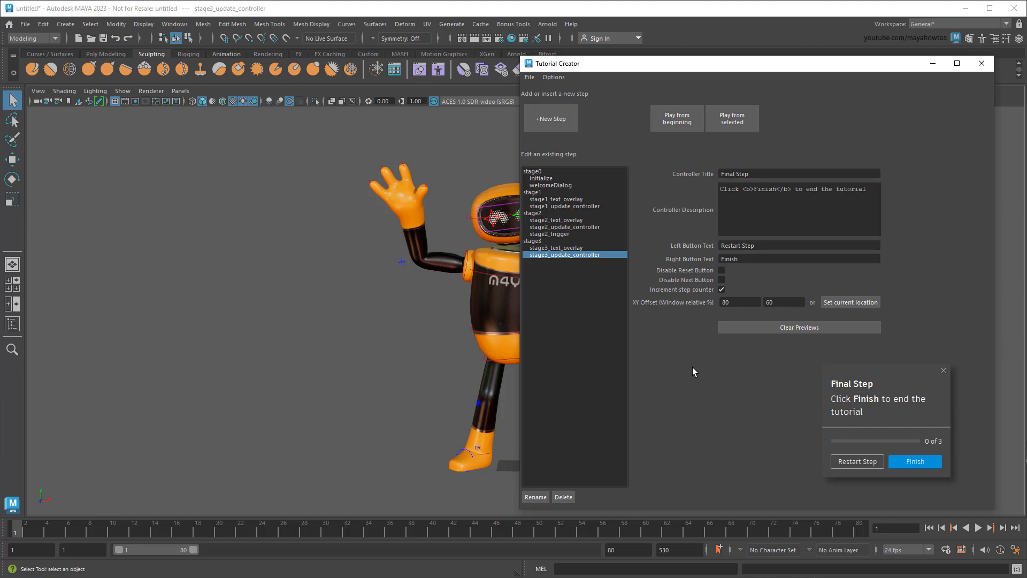
click(677, 118)
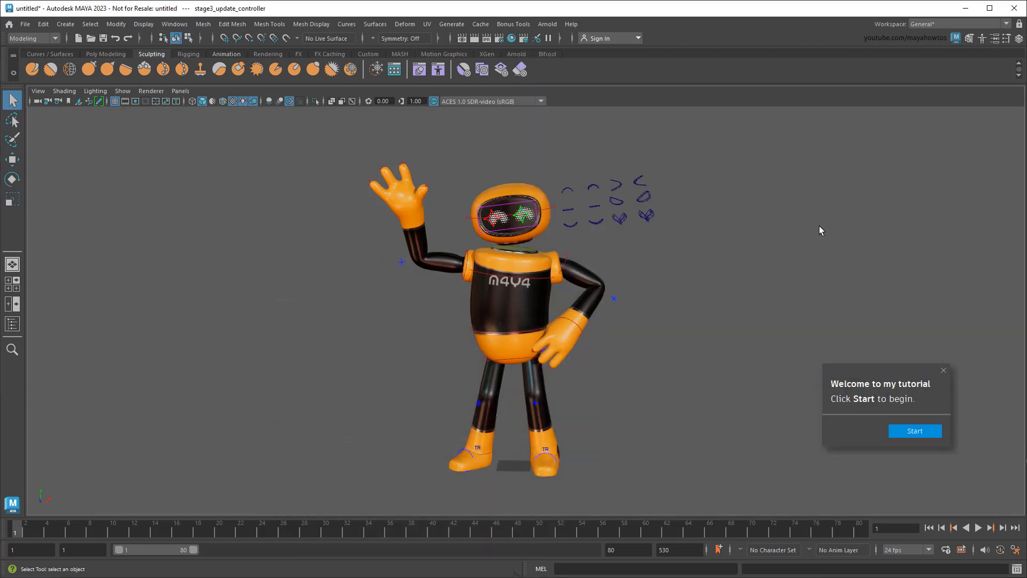
- Run the tutorial test through Start and Next, then Finish on the Final Step
click(914, 430)
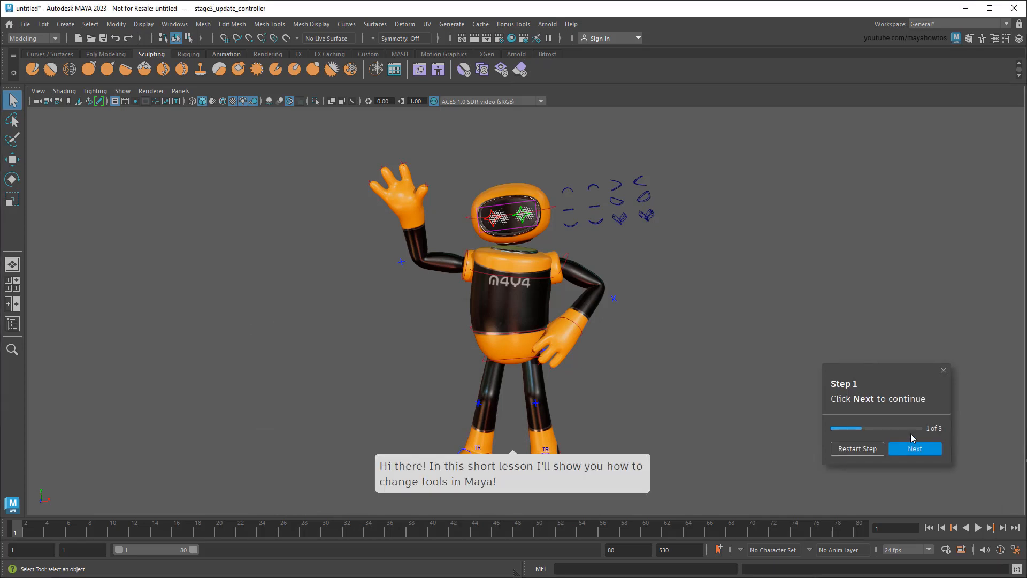
click(915, 448)
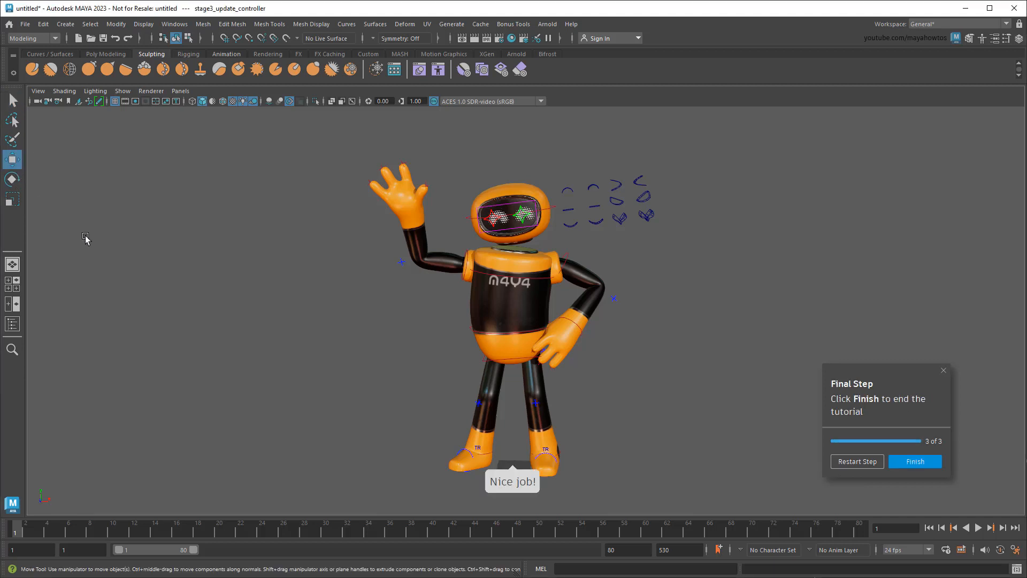
mouse_move(75, 239)
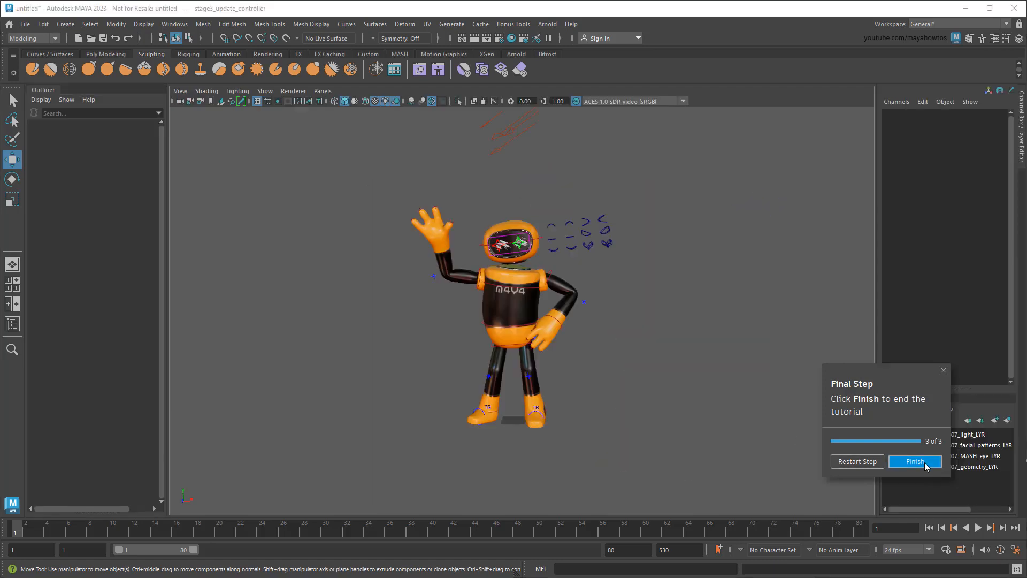
click(914, 461)
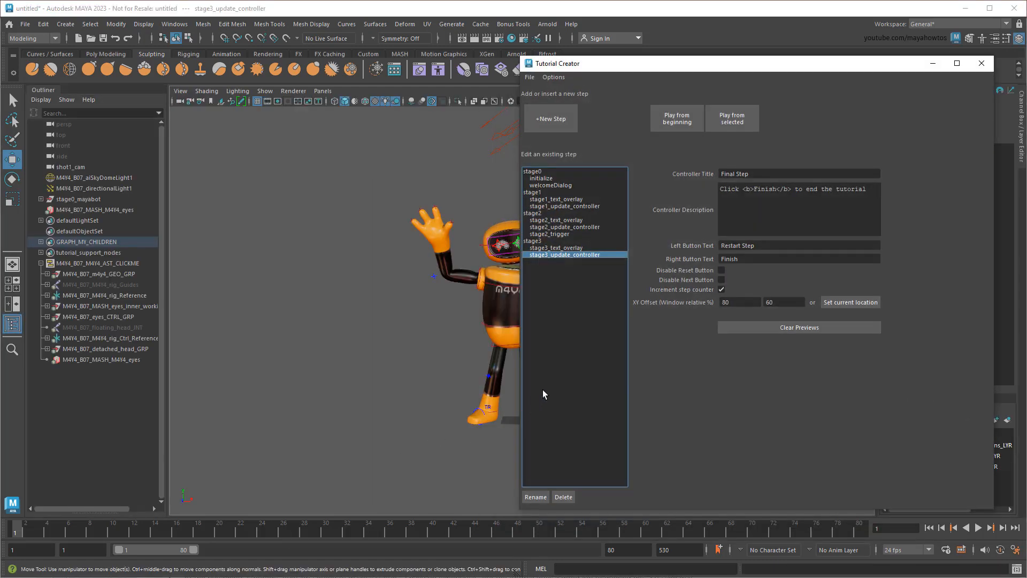
- Tick Disable Reset Button on all three update_controllers and Disable Next Button on stage2's
click(565, 206)
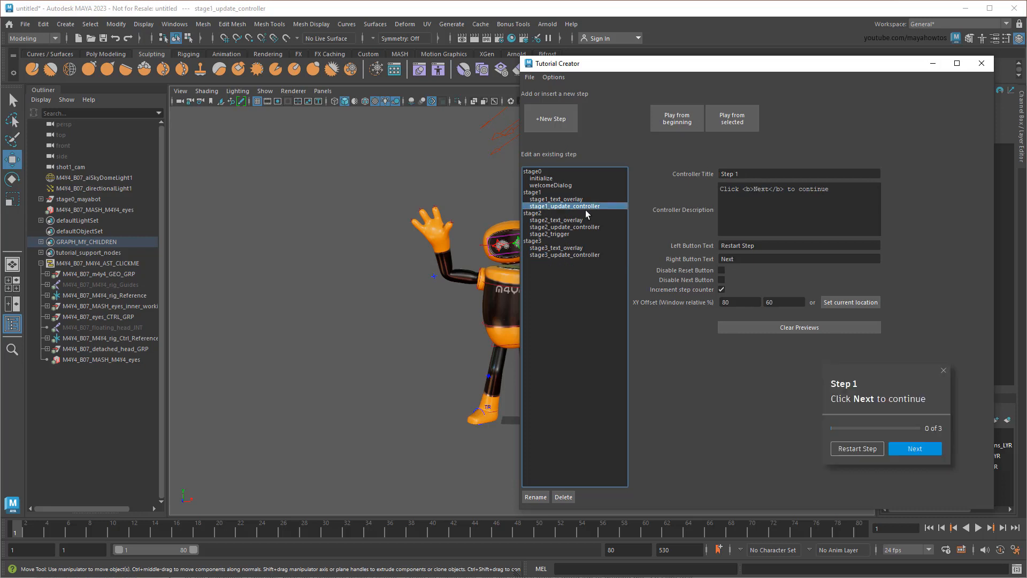
click(720, 270)
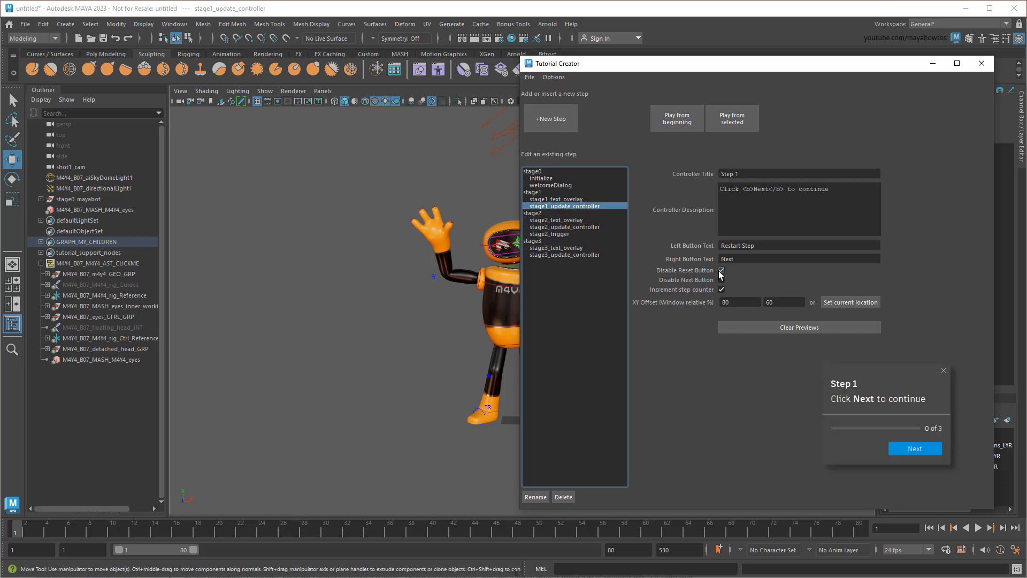
click(566, 226)
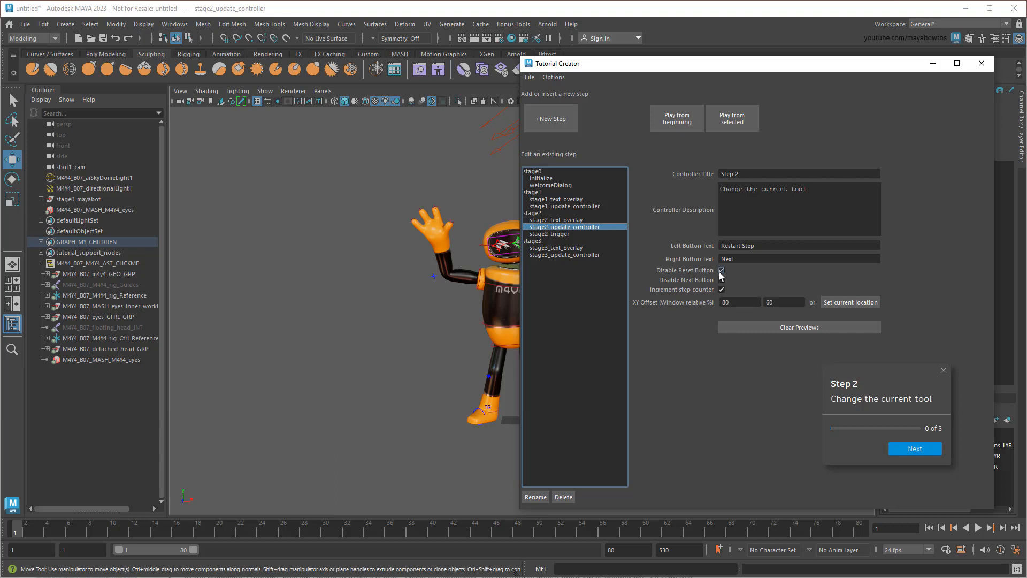
click(565, 254)
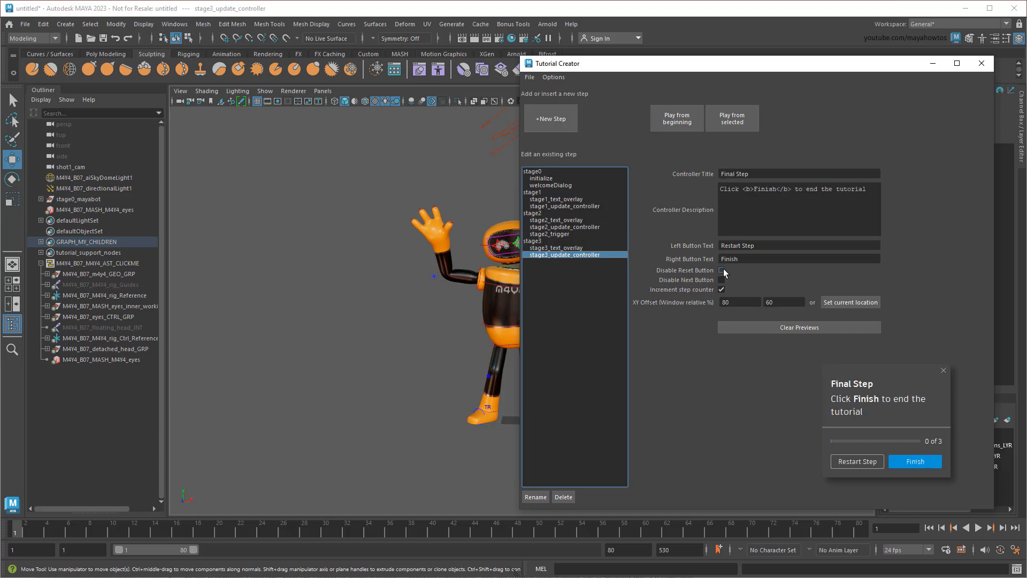
click(721, 269)
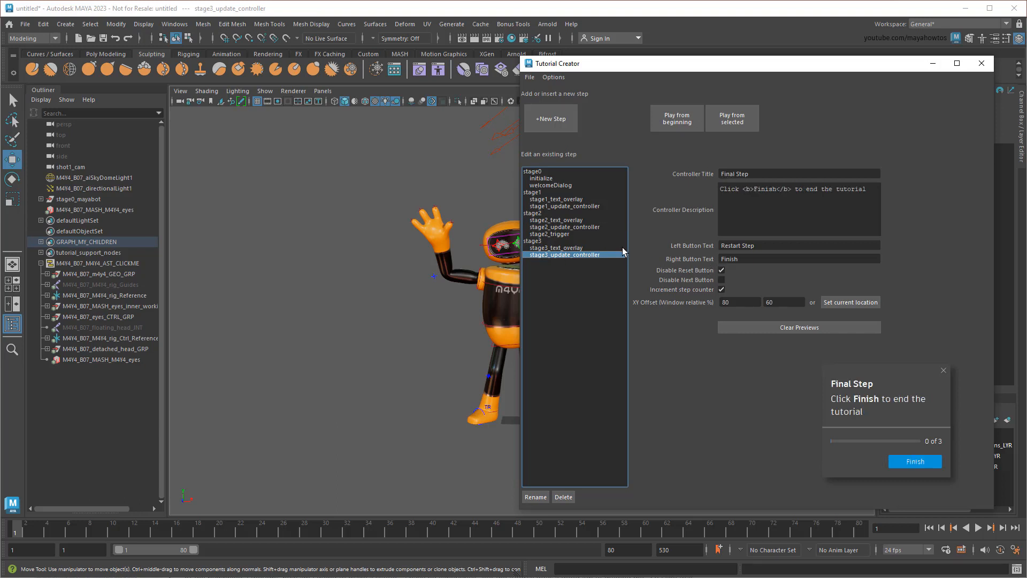
click(565, 227)
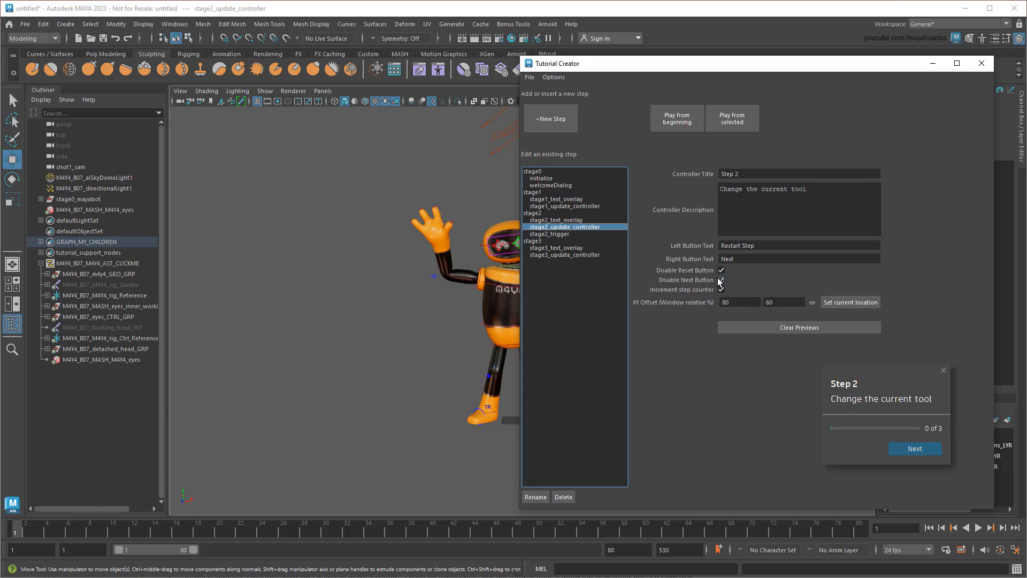
click(720, 279)
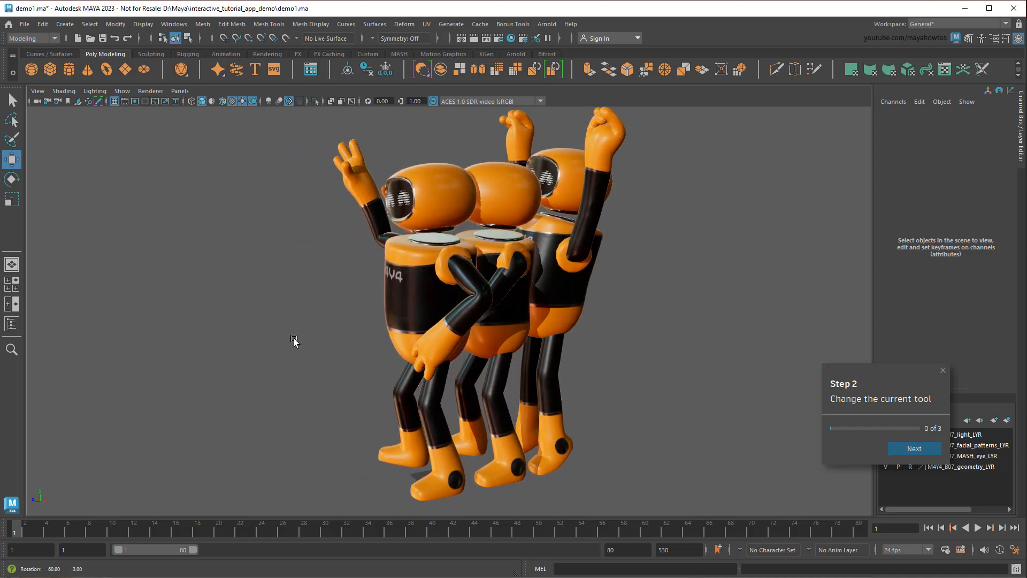
- Open the Outliner and select the stage0_mayabot and stage3_mayabot groups
click(11, 323)
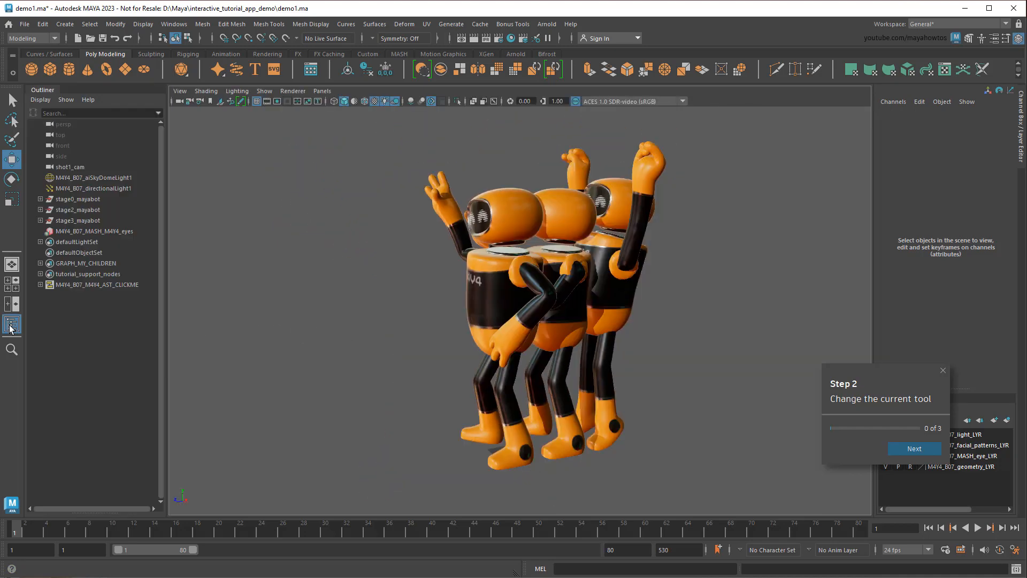
click(78, 199)
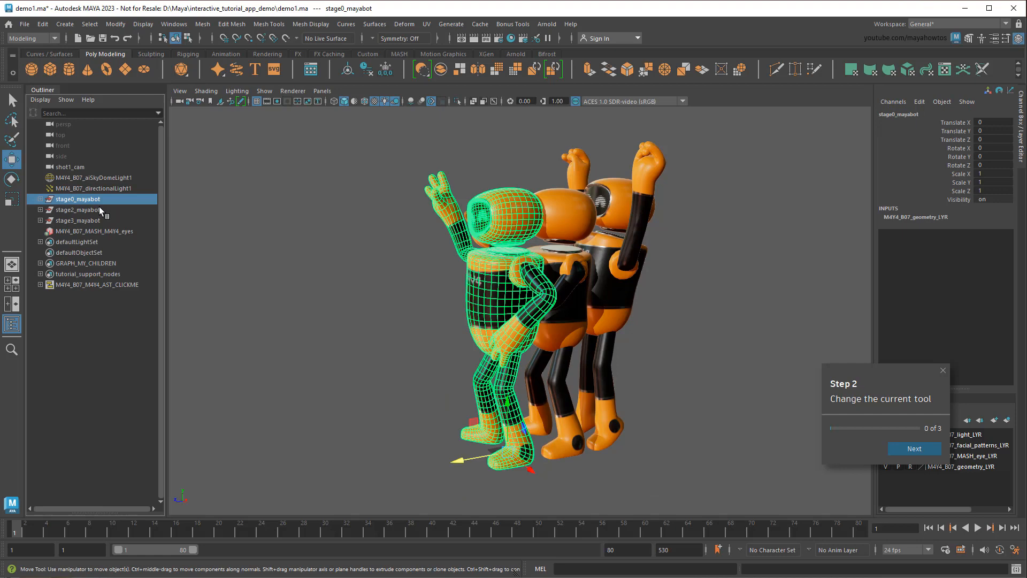
click(81, 220)
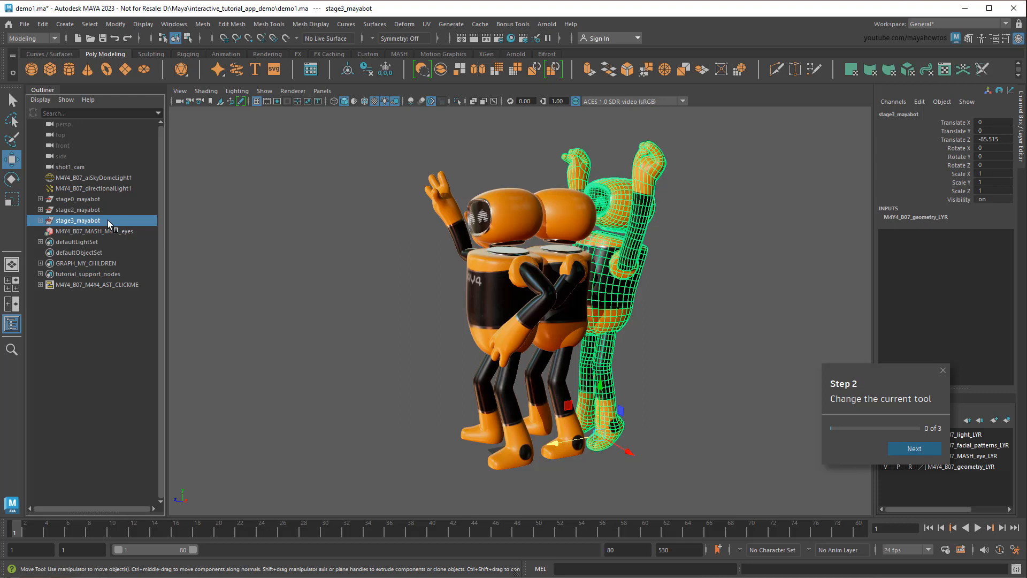
mouse_move(187, 236)
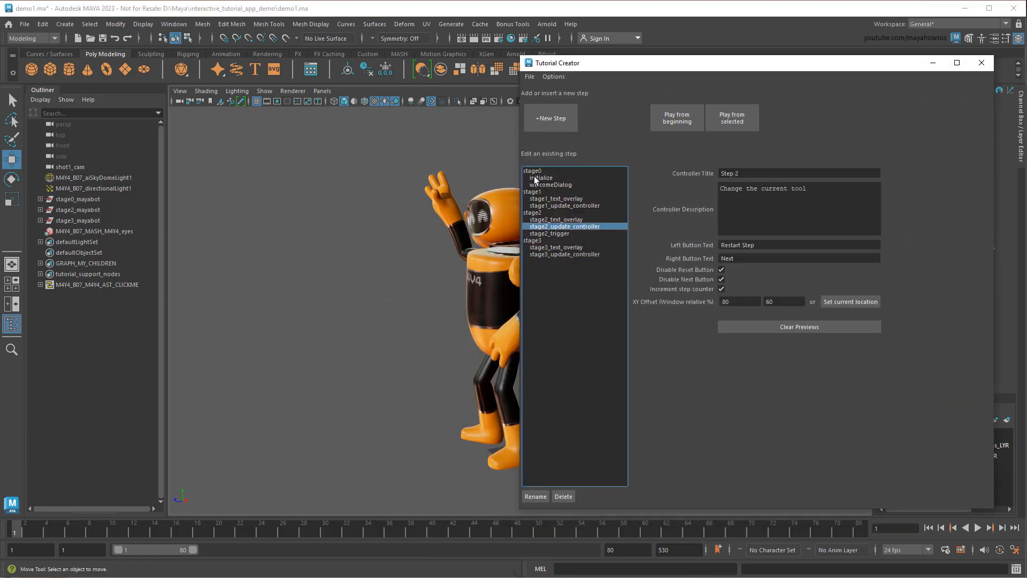
- Create a stage0 bookmark ending at frame 10 and hide the stage2 and stage3 robots
click(533, 171)
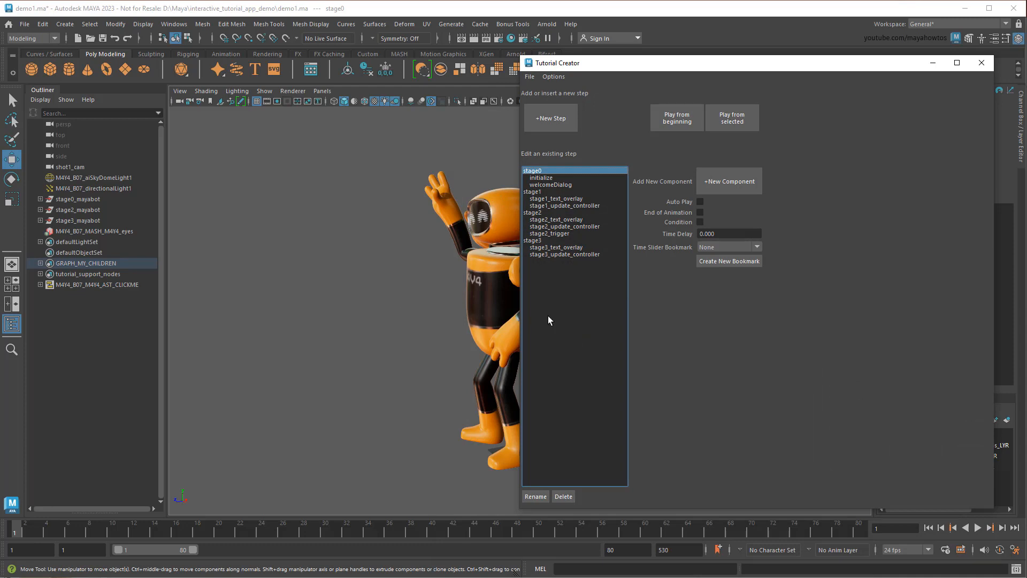
click(728, 261)
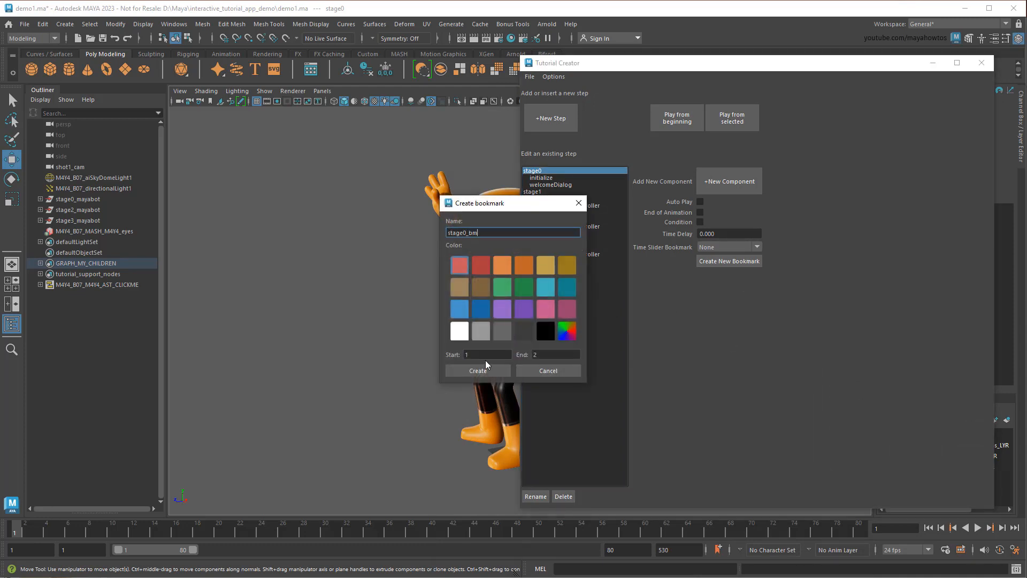
text(10)
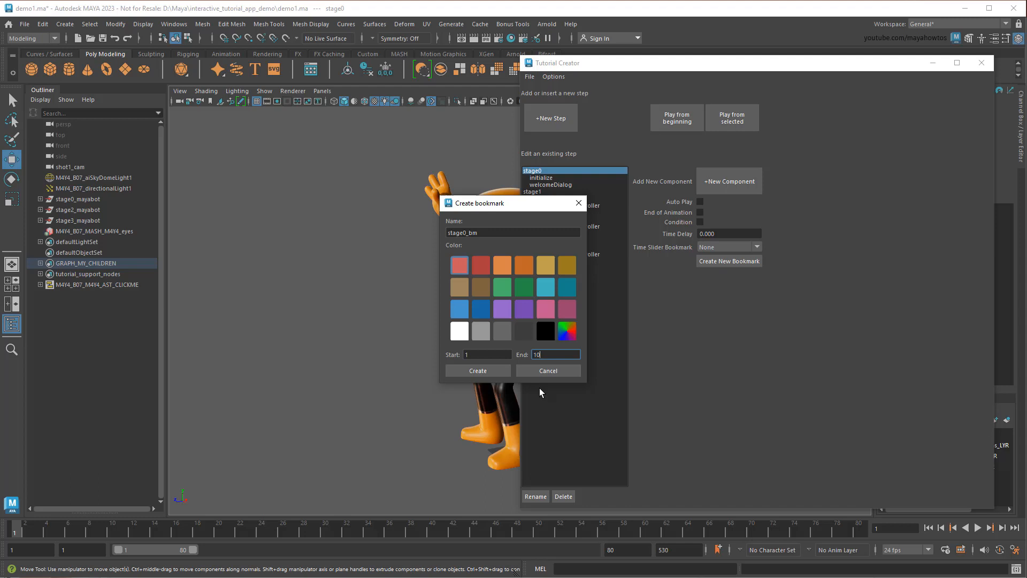
click(477, 370)
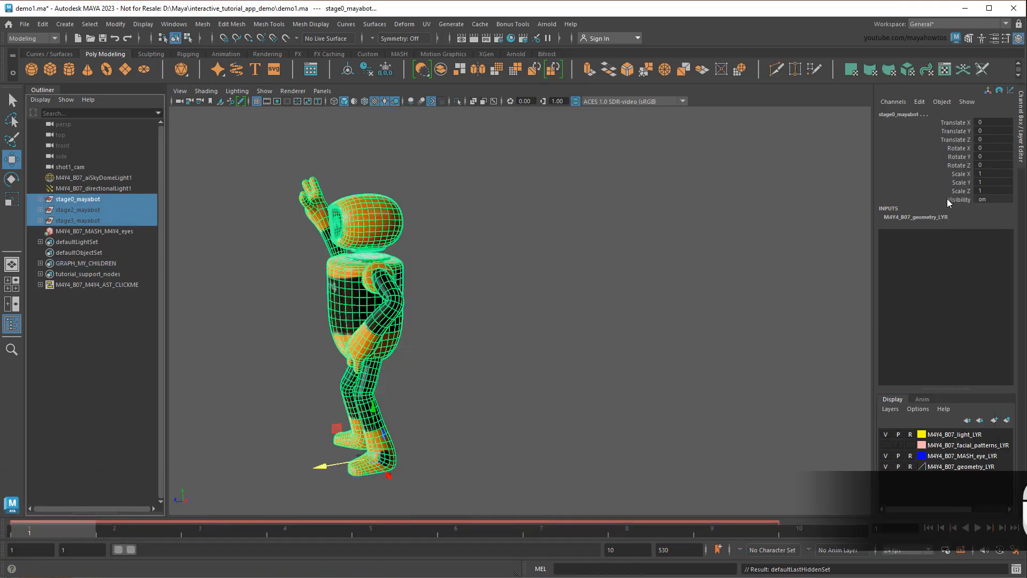
click(959, 199)
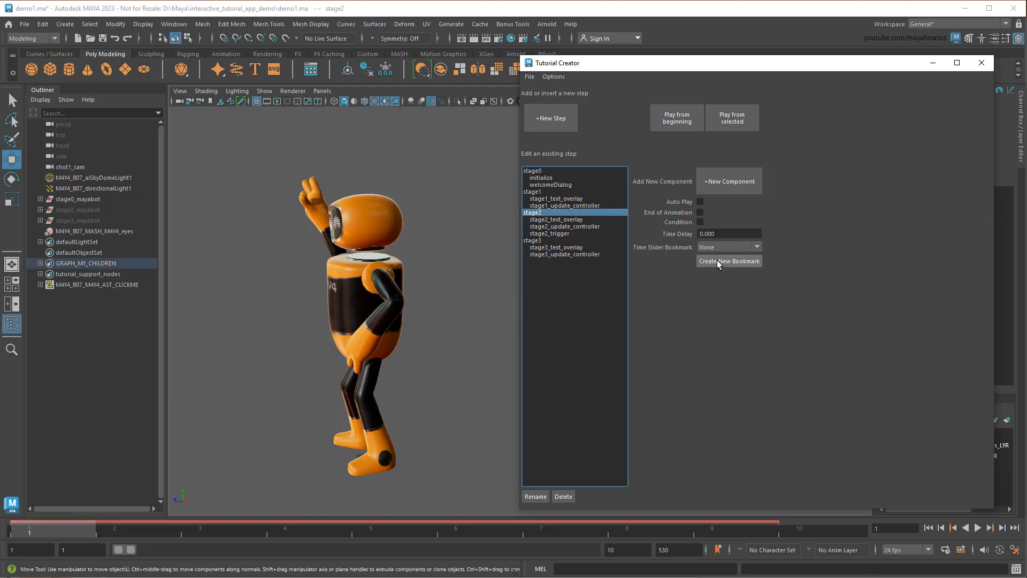
- Create the stage2 bookmark for frames 20–30 and select the stage robots in the Outliner
click(728, 261)
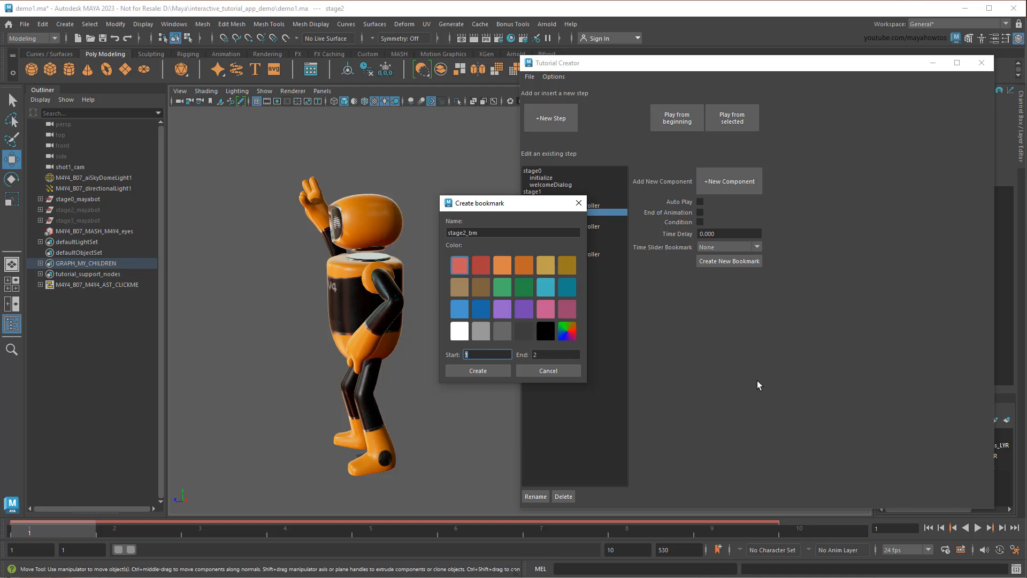
click(478, 370)
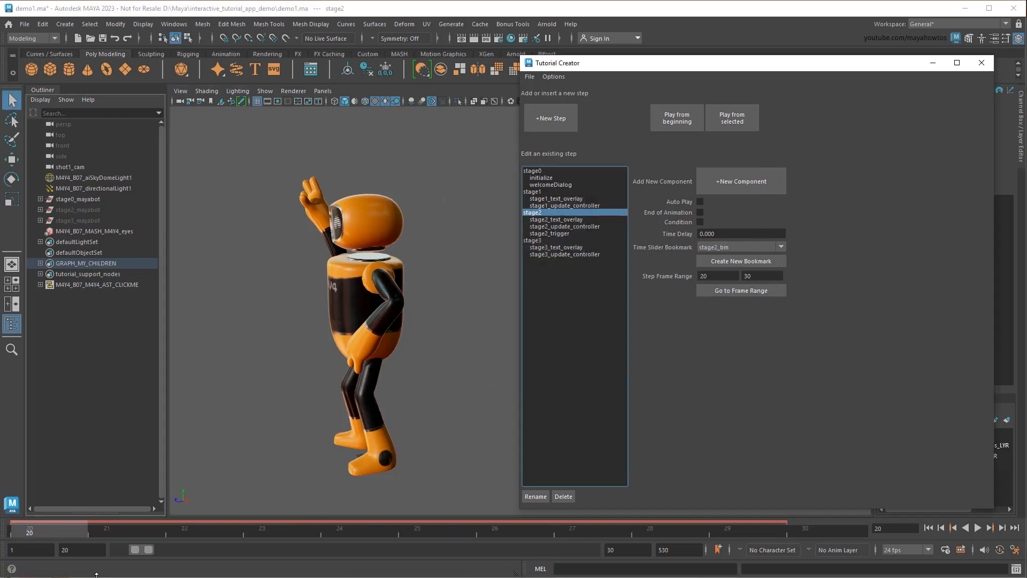
click(76, 199)
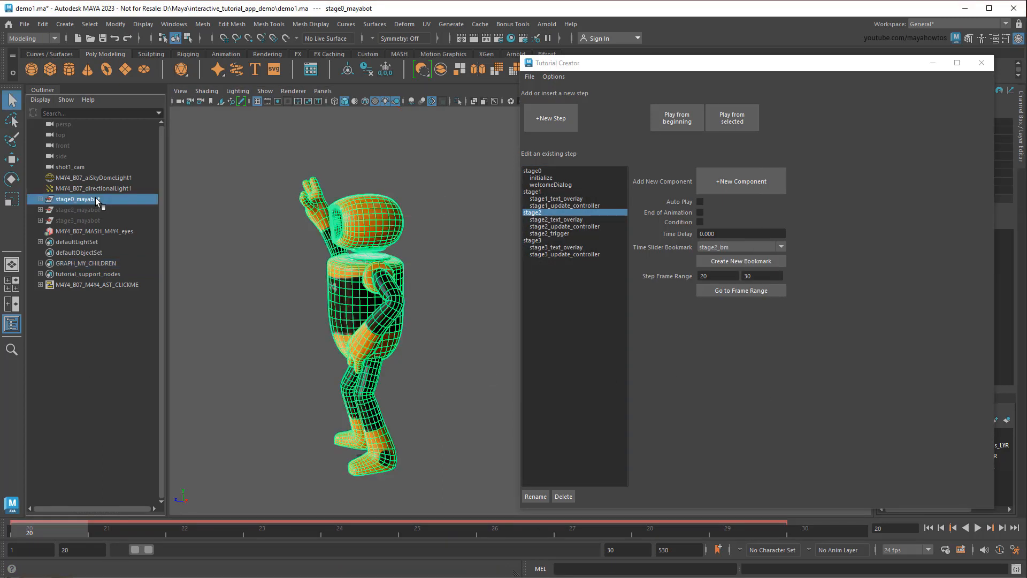
click(79, 210)
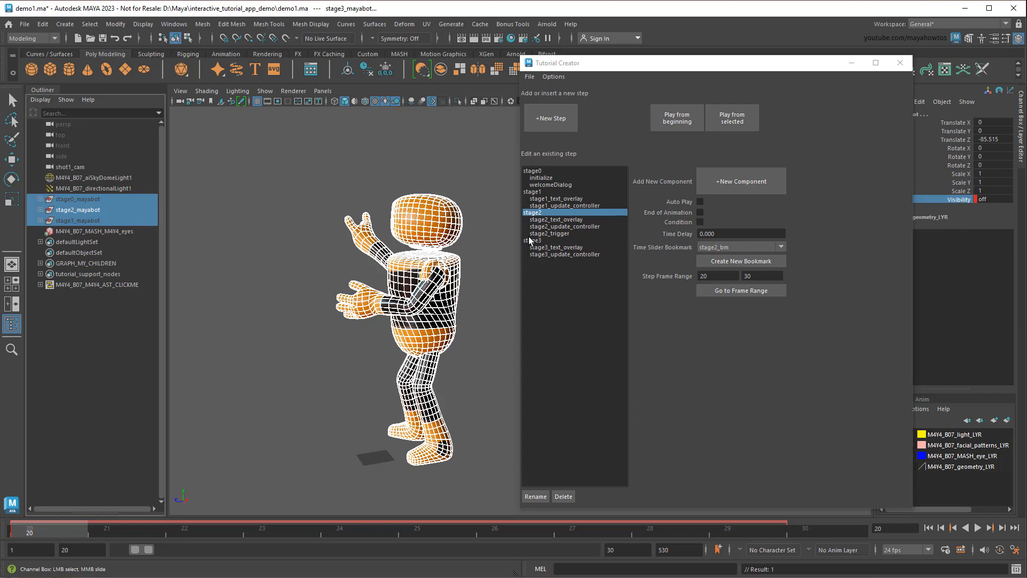
- Create the stage3 bookmark for frames 30–40 and bring up options for the stage2 robot
click(740, 260)
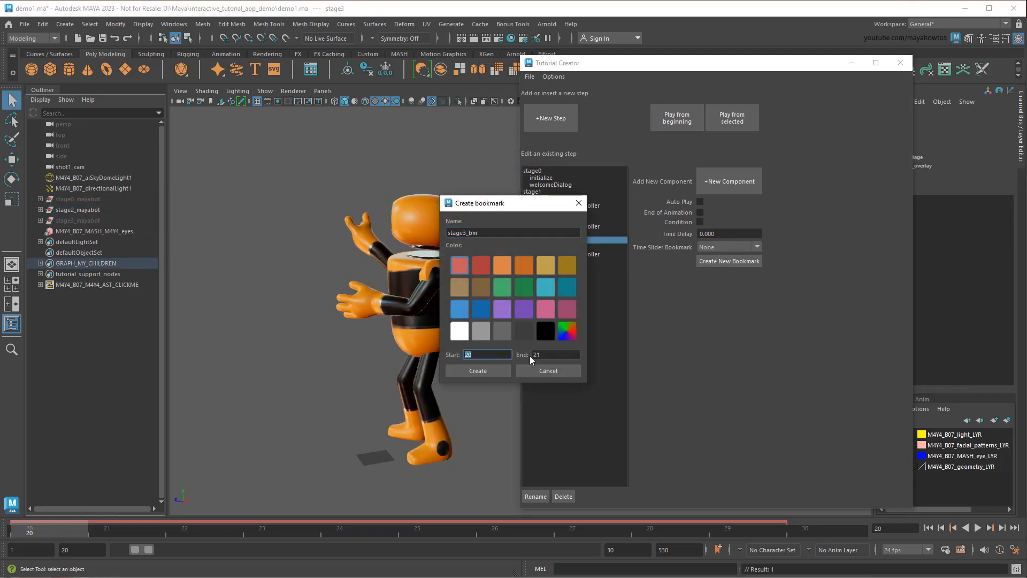
click(478, 370)
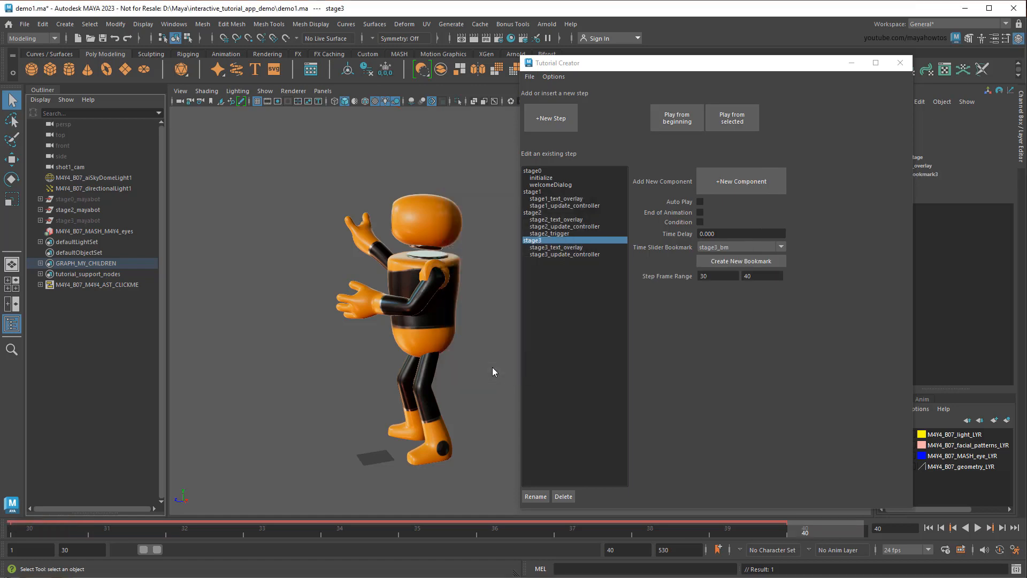
click(81, 209)
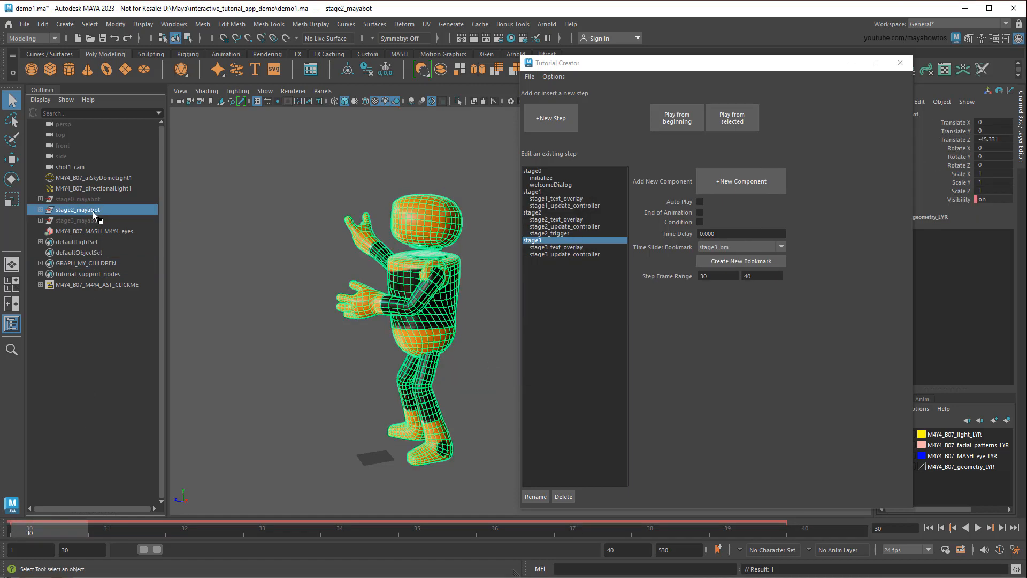
right_click(957, 164)
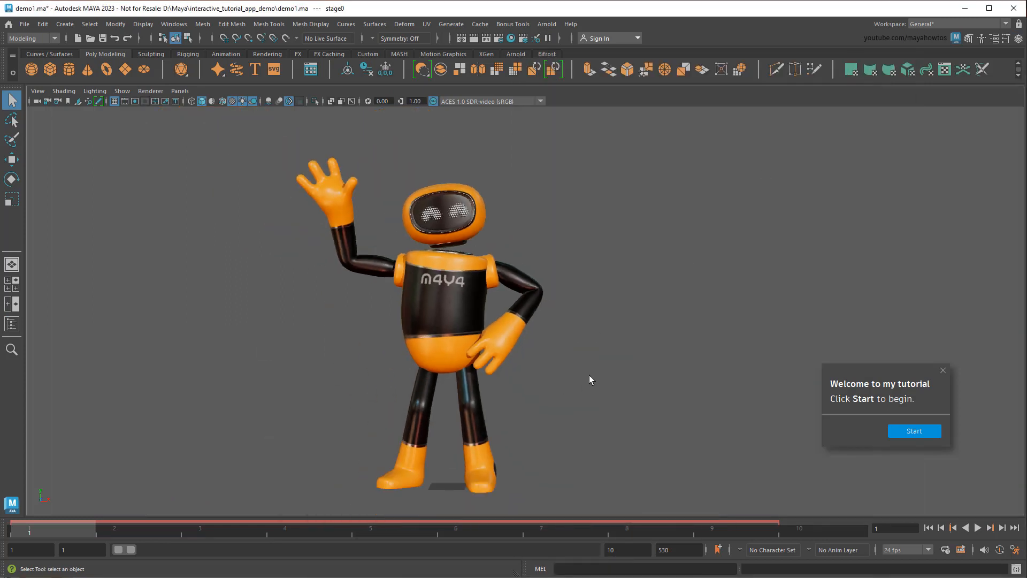
- Test the tutorial: Start, Next, pick the Rotate Tool, then Finish
click(914, 430)
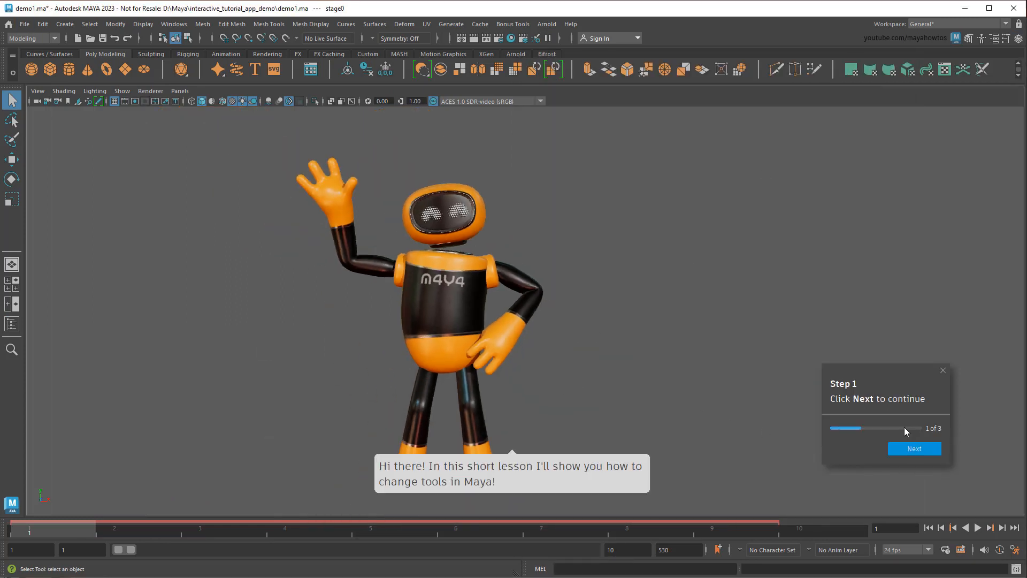
click(913, 449)
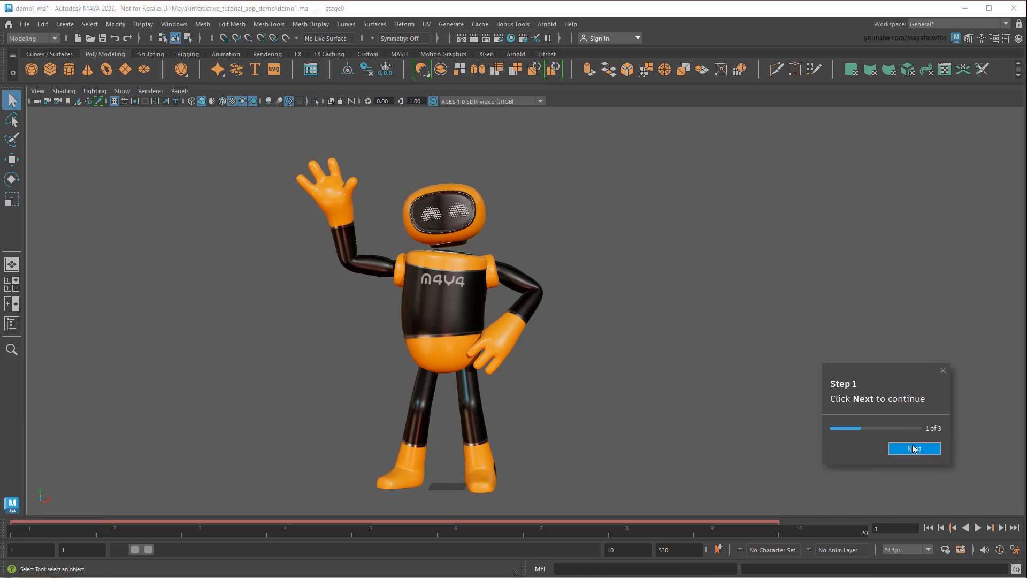
click(913, 449)
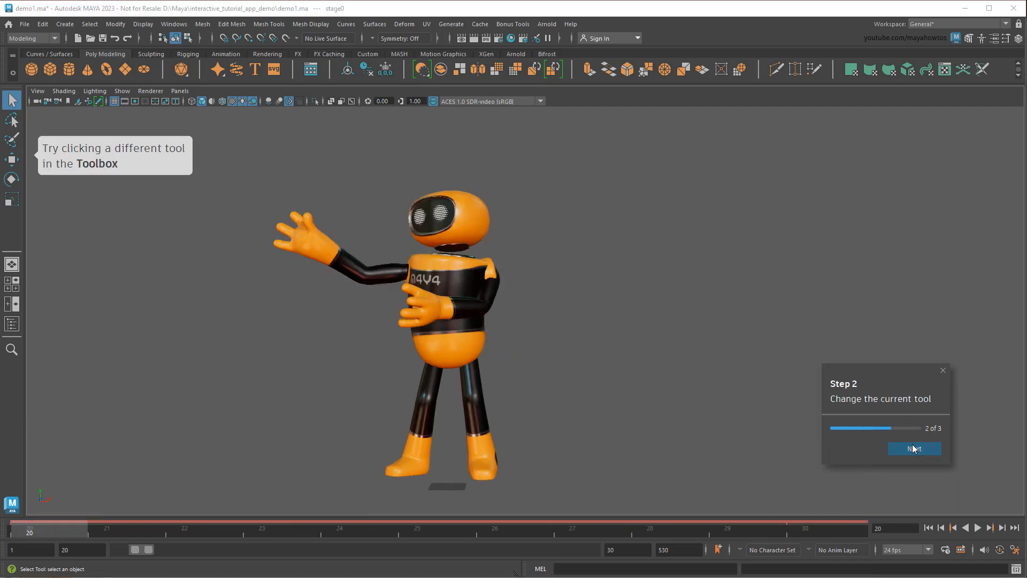
click(11, 178)
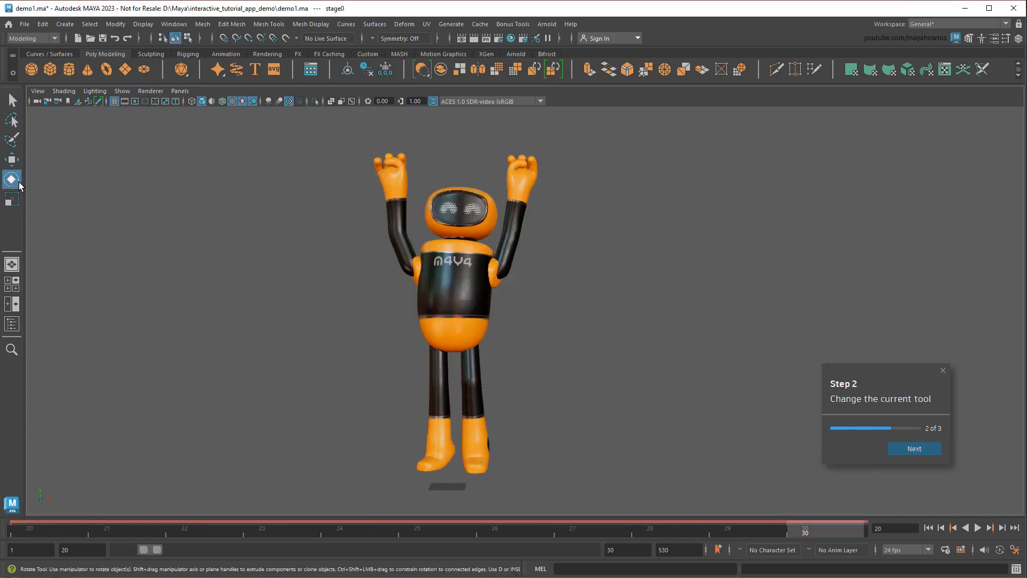
click(913, 448)
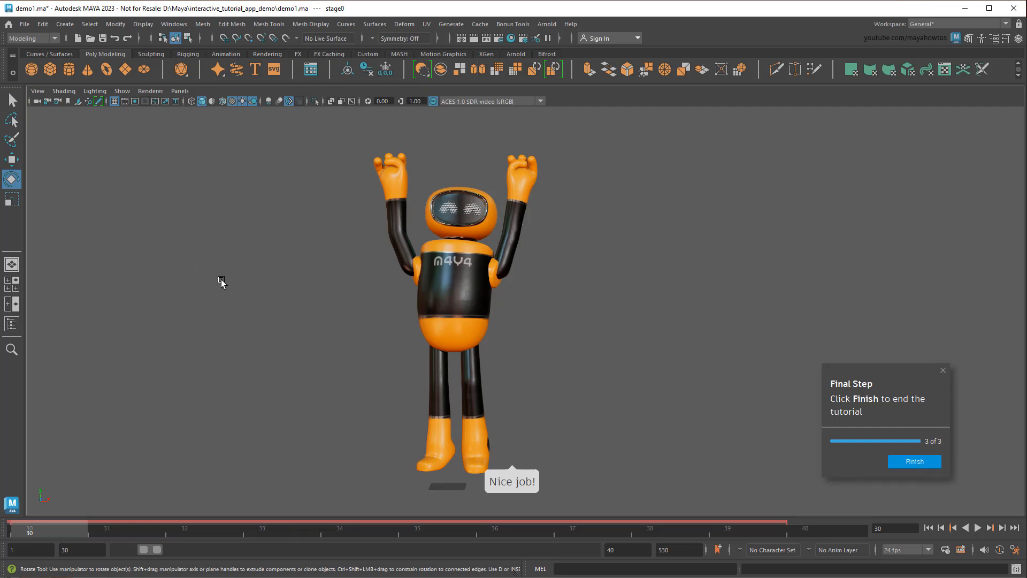
click(913, 461)
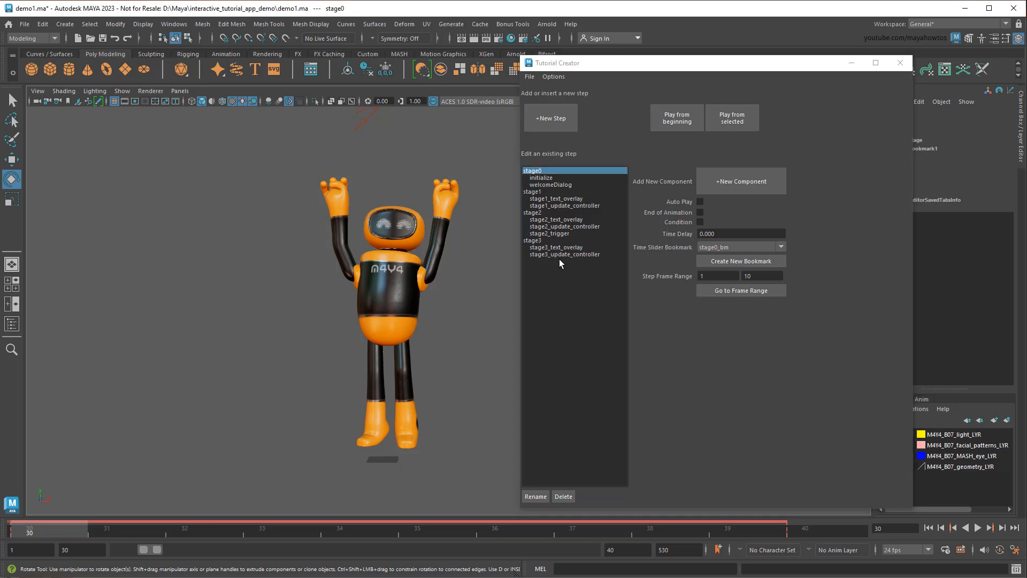
- Select stage2_trigger to view its ToolChanged event and template Python code
click(551, 233)
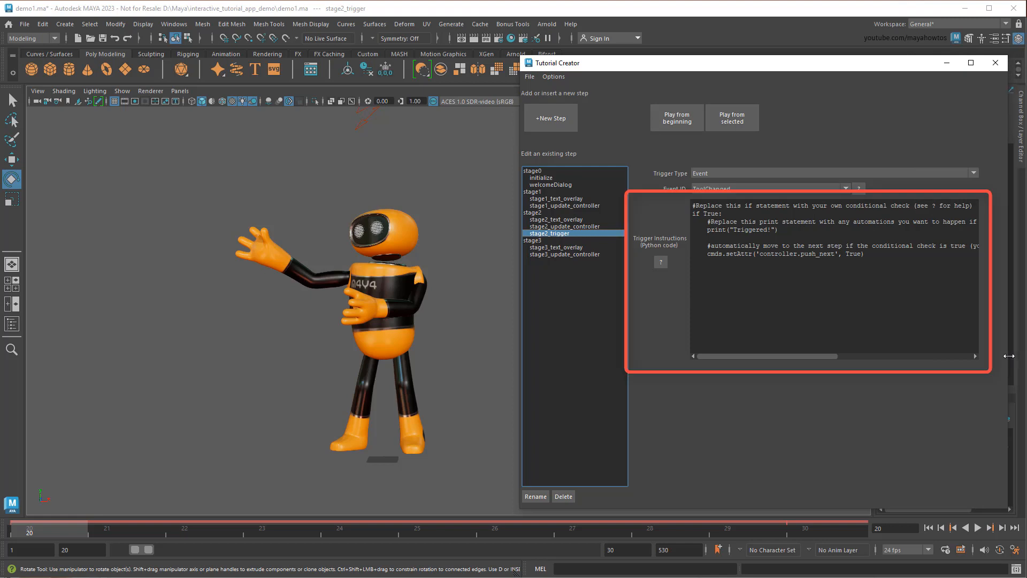
mouse_move(886, 434)
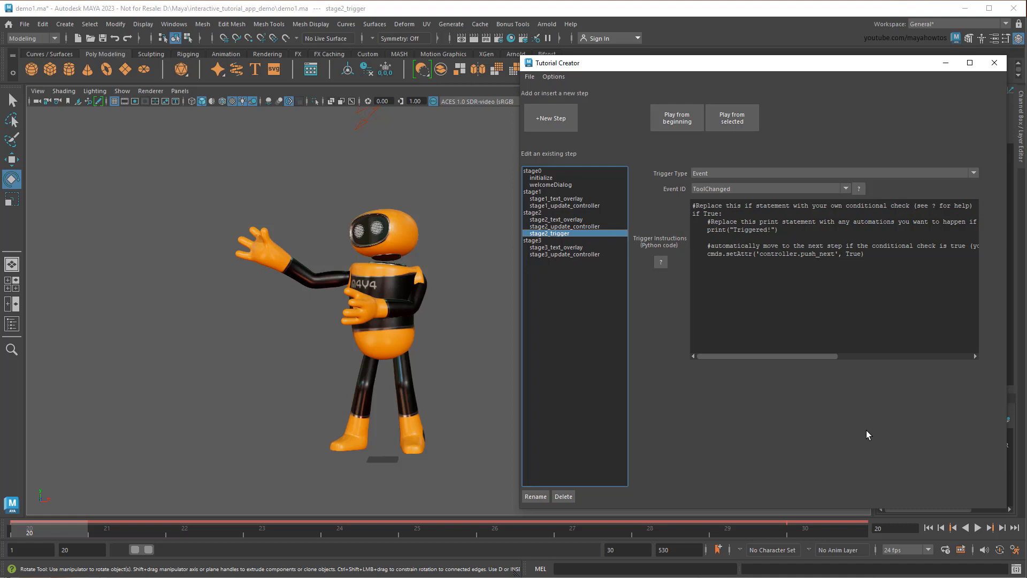
mouse_move(856, 437)
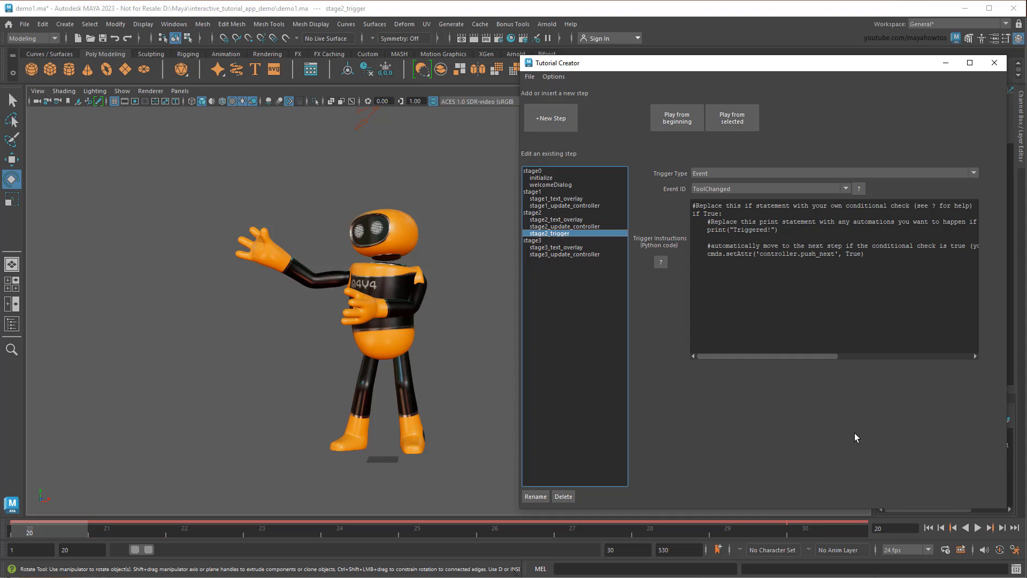
mouse_move(849, 435)
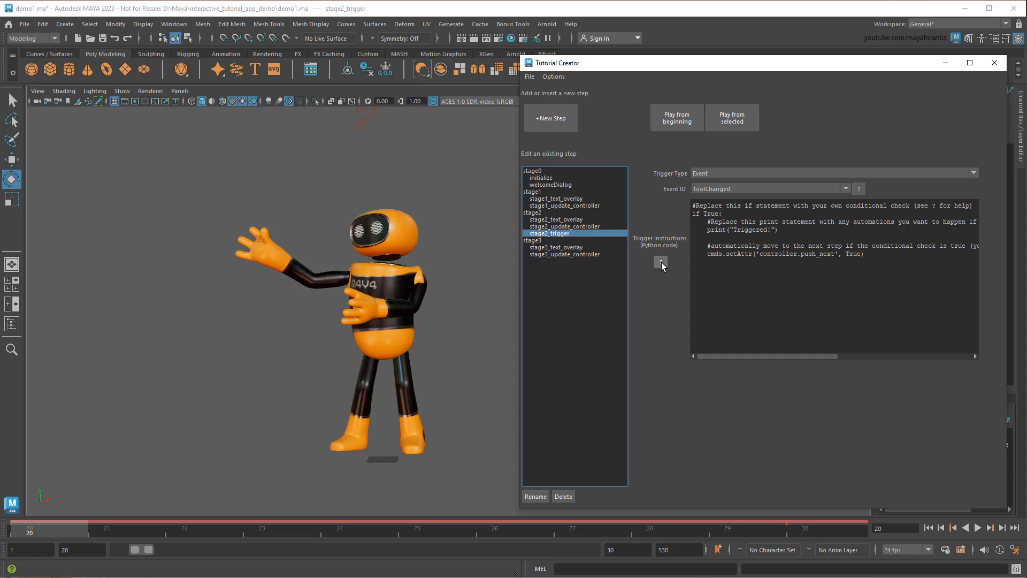
- Copy the cmds.currentCtx() scaleSuperContext example condition from the trigger help page
click(858, 189)
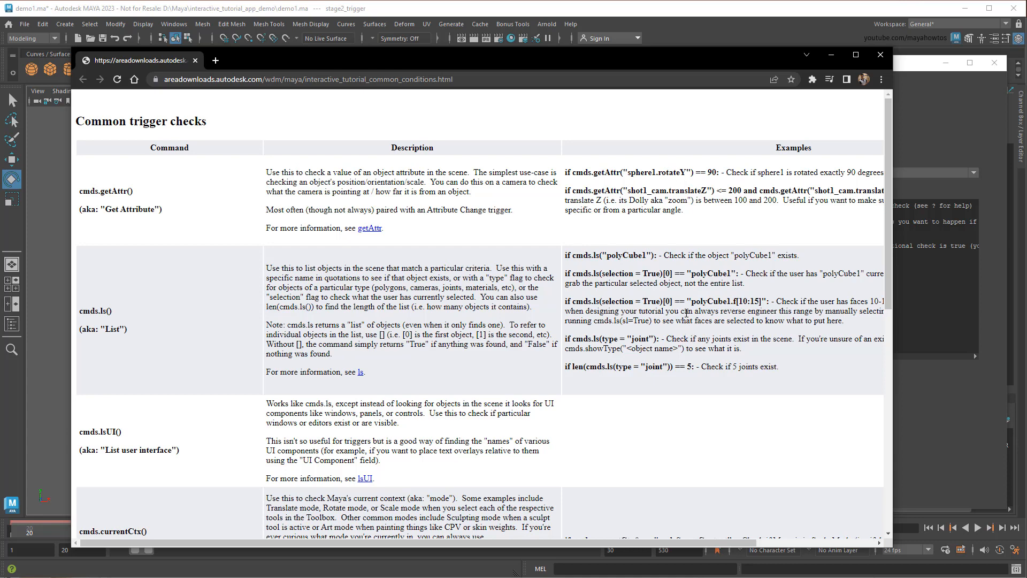
scroll(down, 3)
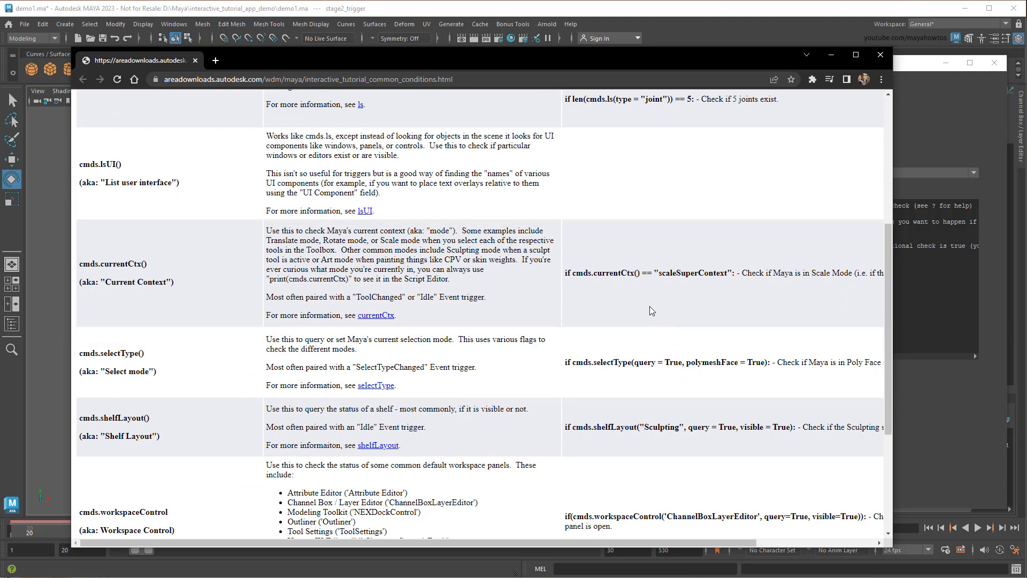
drag(564, 273, 697, 273)
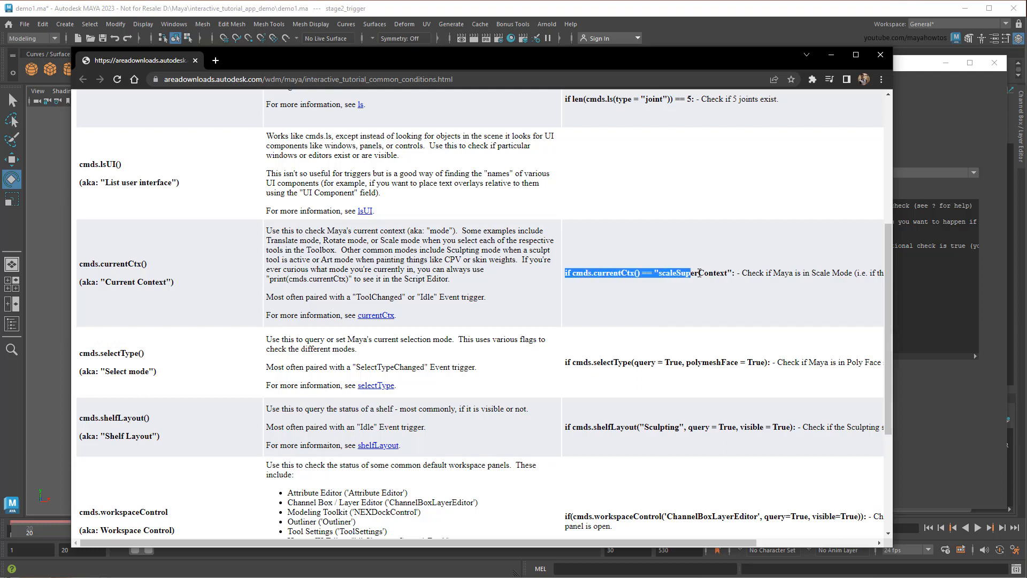
key(ctrl+c)
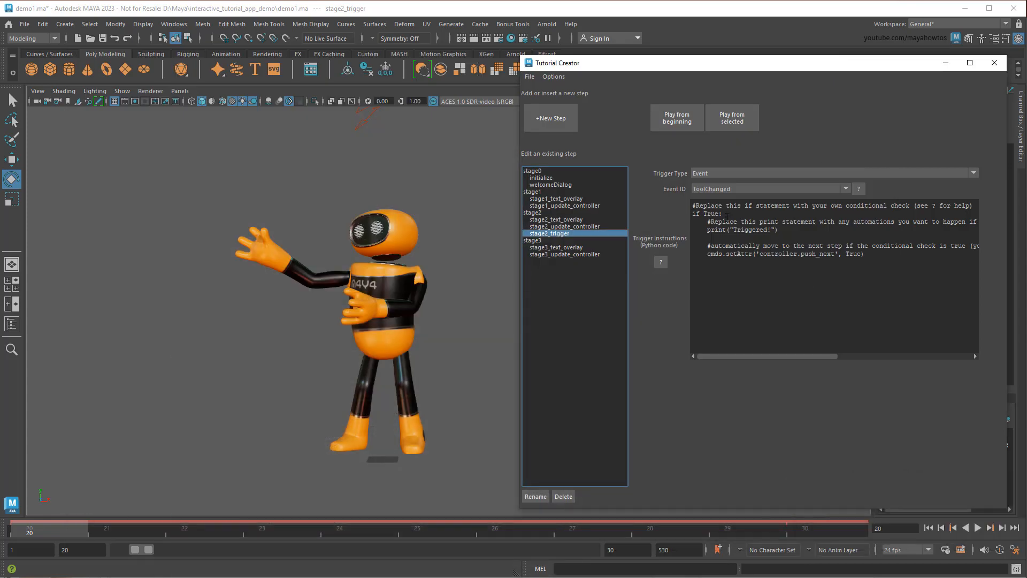
- Paste the currentCtx condition, change 'scale' to 'move', and select stage2_text_overlay
key(ctrl+v)
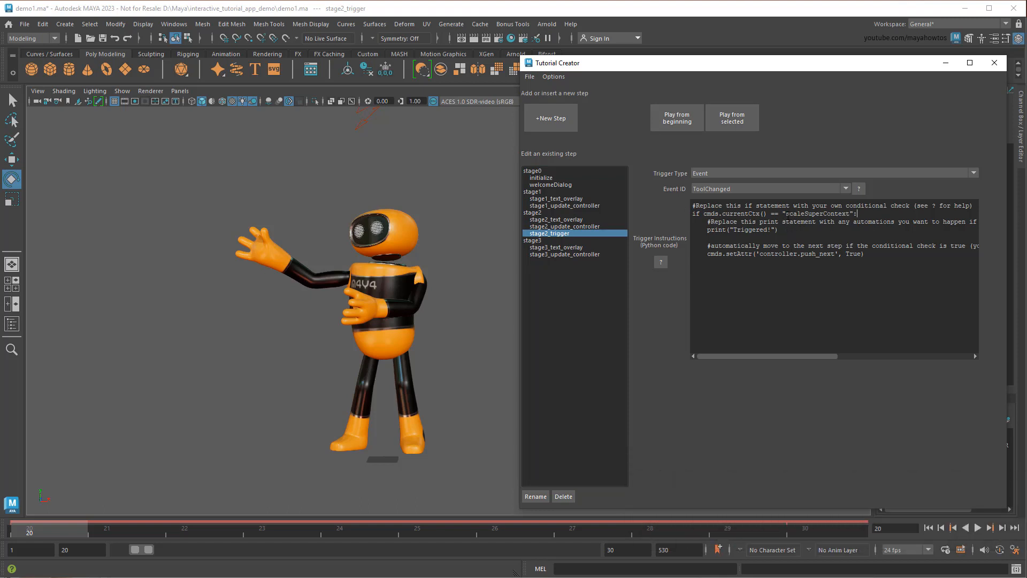
double_click(795, 214)
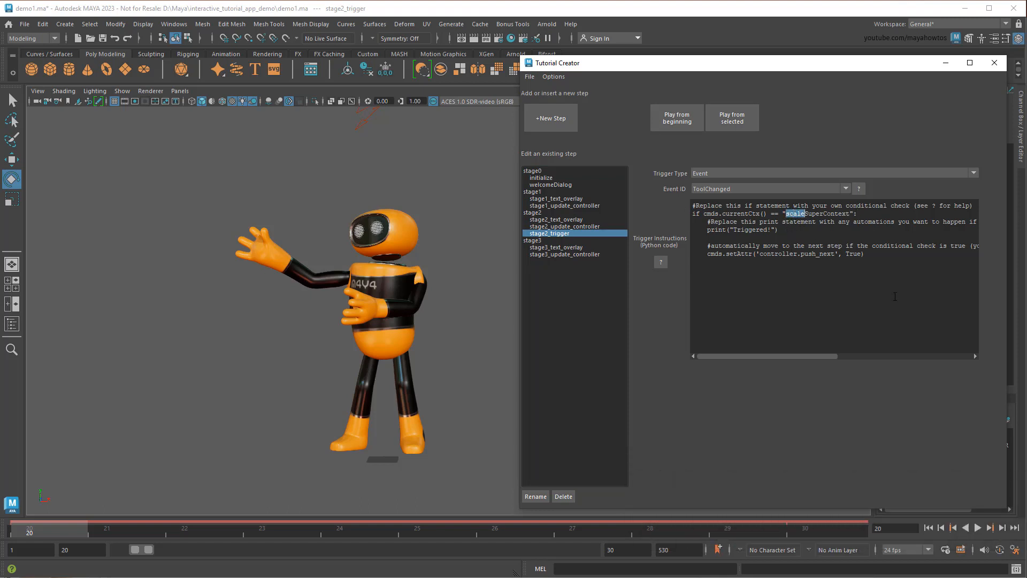
text(move)
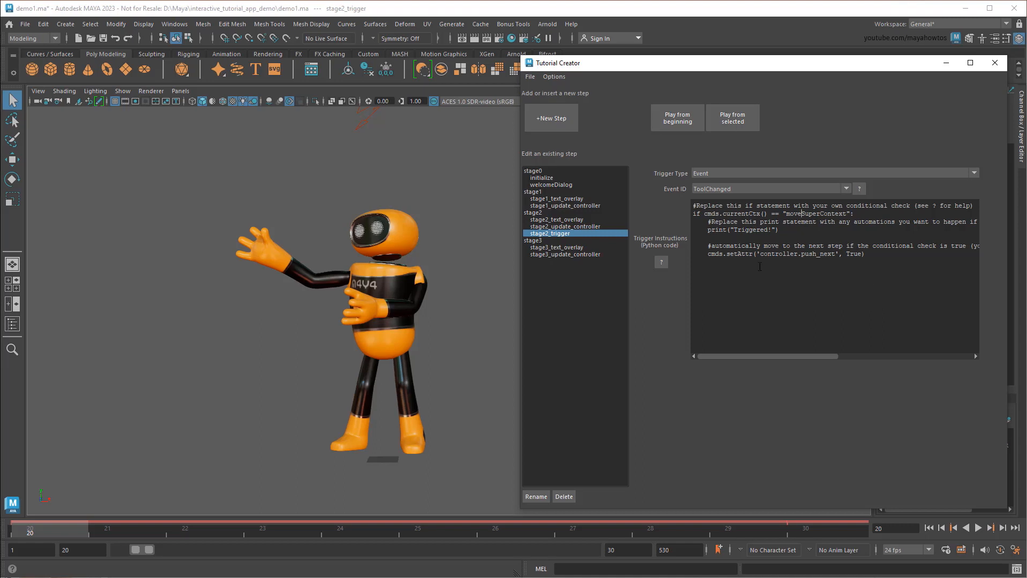
click(558, 219)
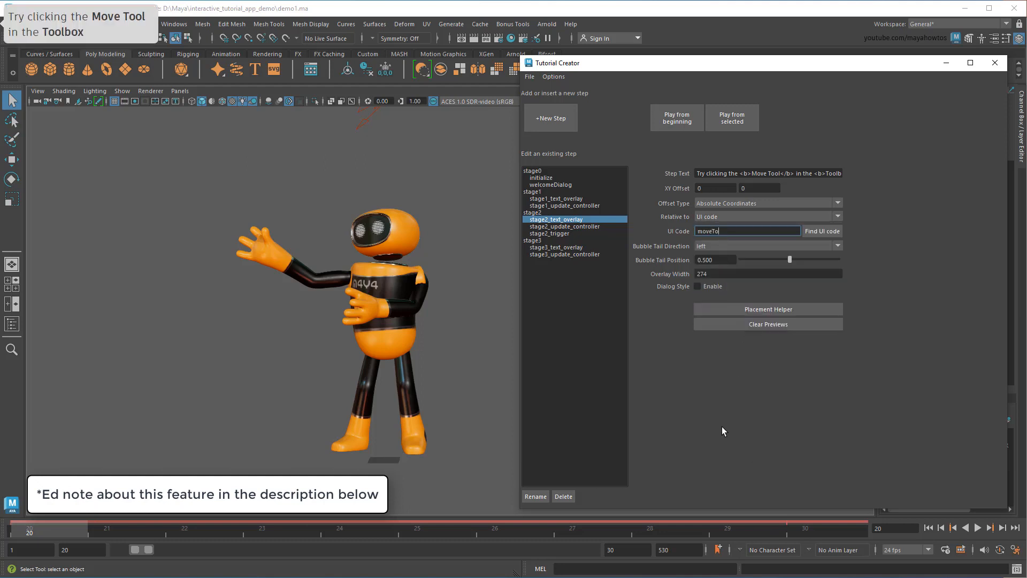
- Anchor the step 2 overlay to moveTool (offsets 53, -32) and set stage2 controller text
click(768, 309)
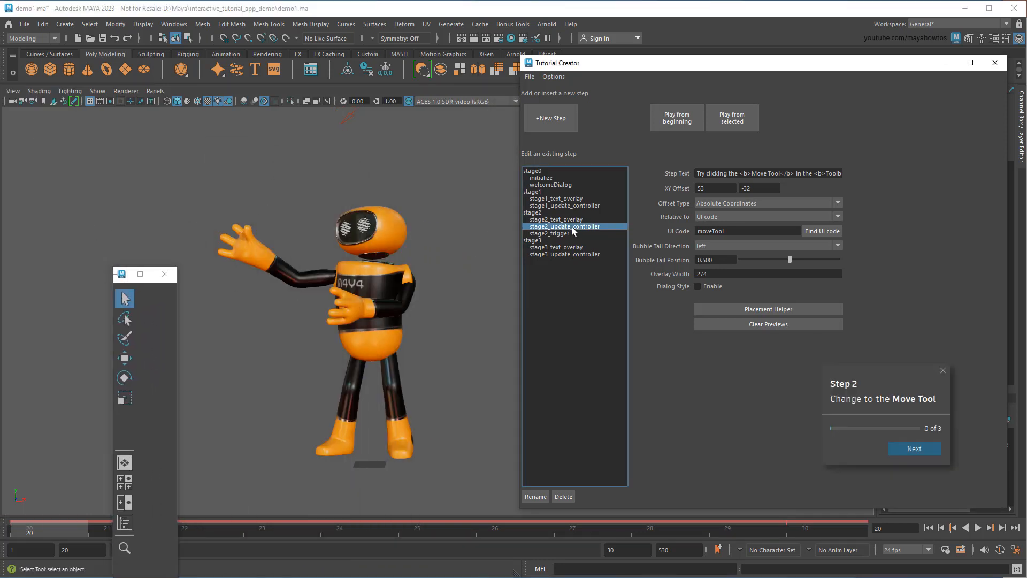
click(557, 219)
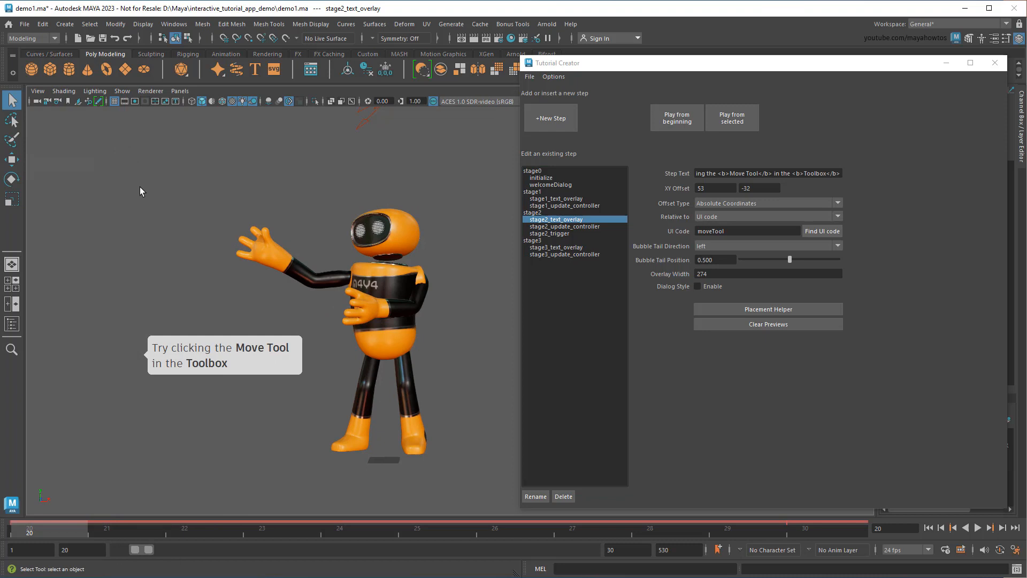
click(564, 226)
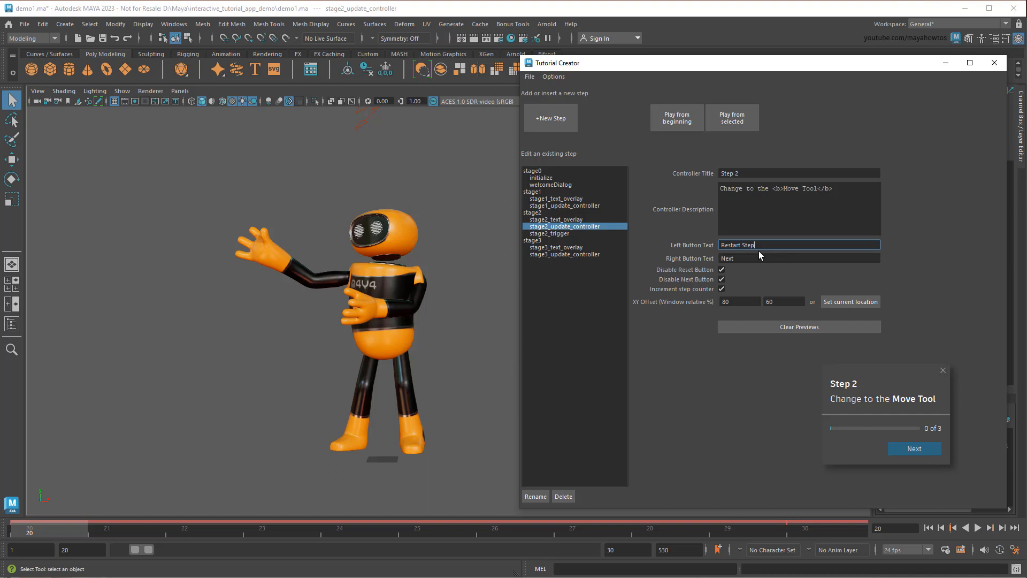
click(676, 117)
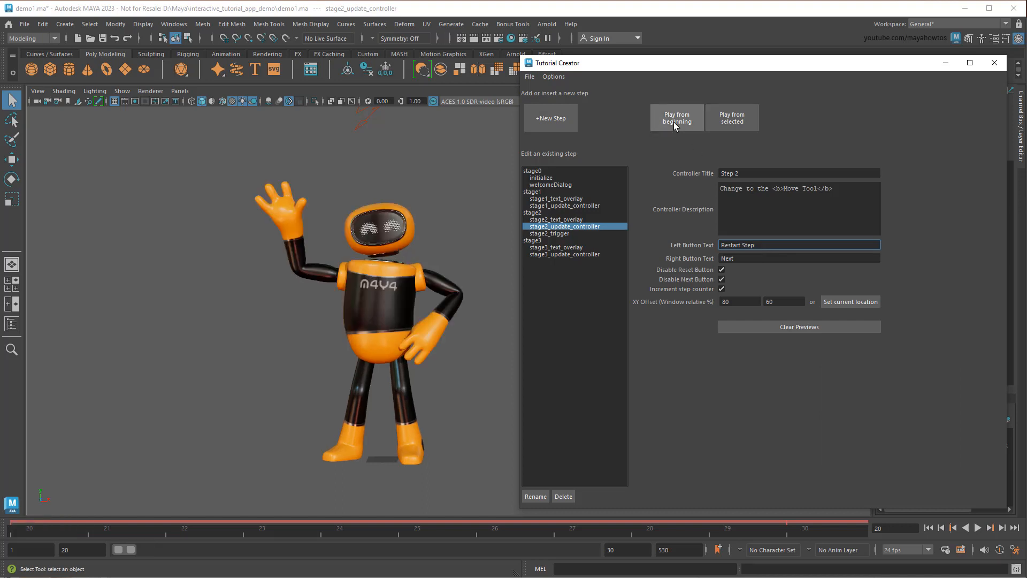
- Replay the tutorial from the start and switch to the Move Tool at Step 2
click(676, 118)
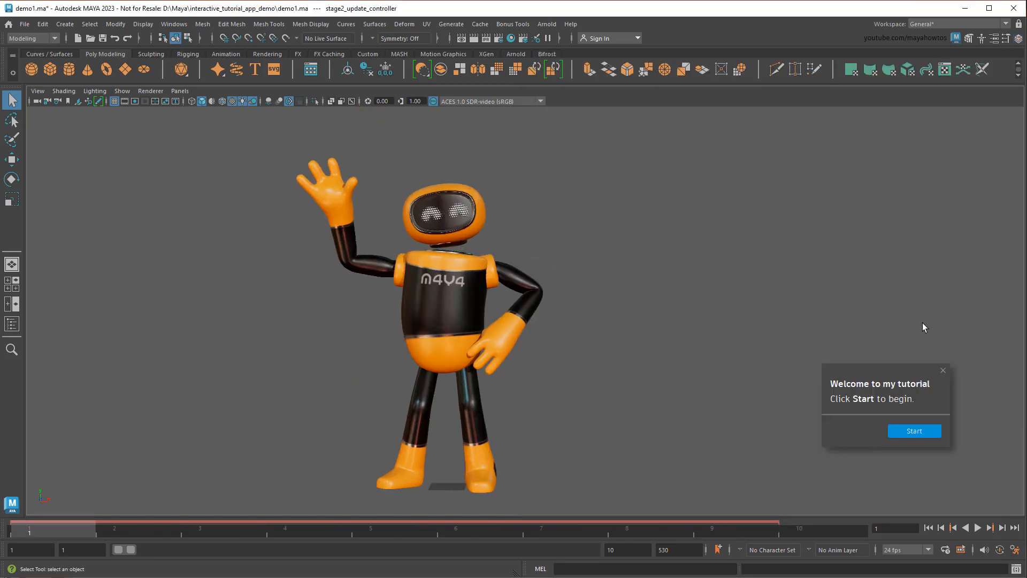
click(913, 430)
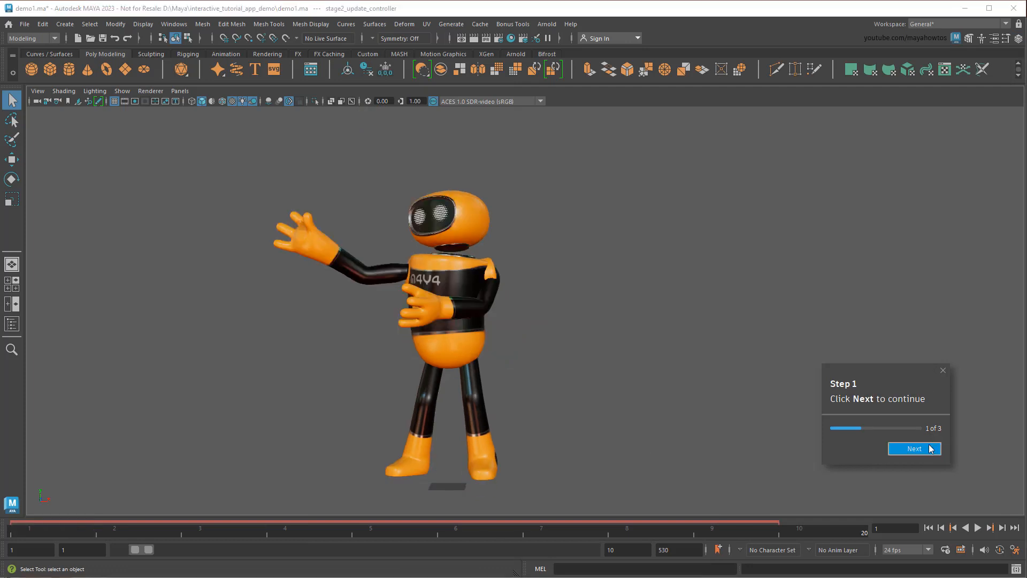
click(914, 449)
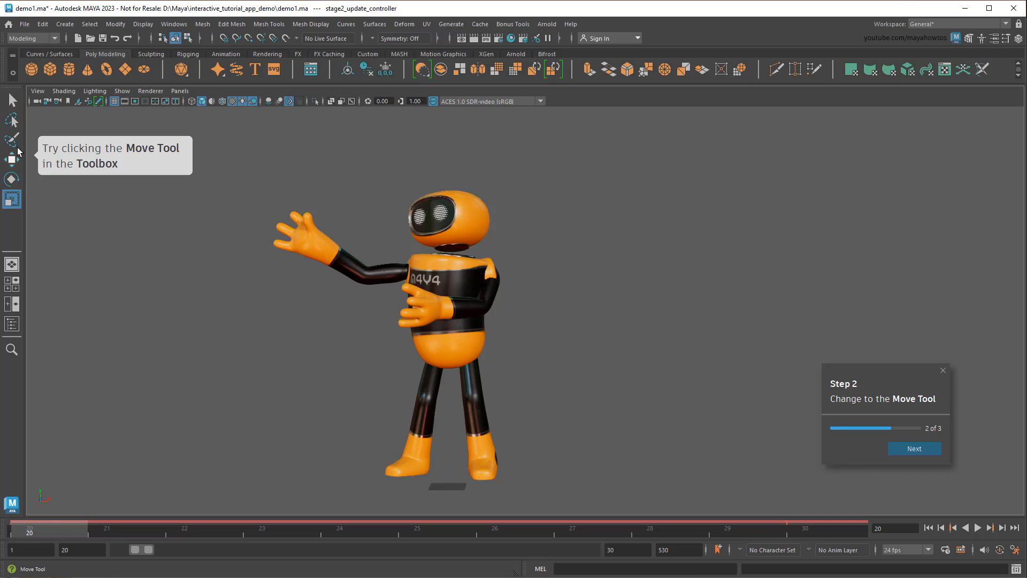
click(11, 160)
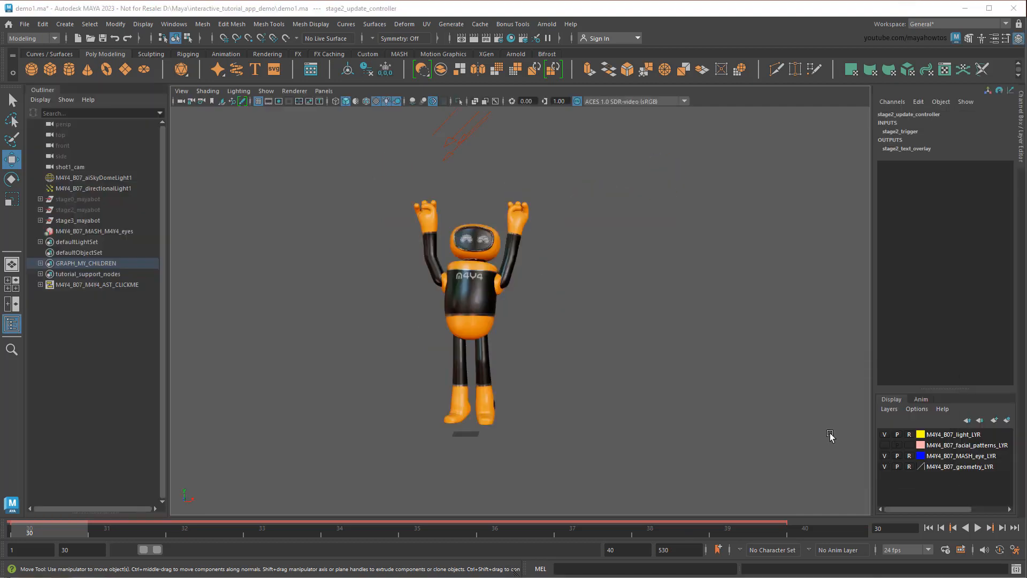
mouse_move(816, 431)
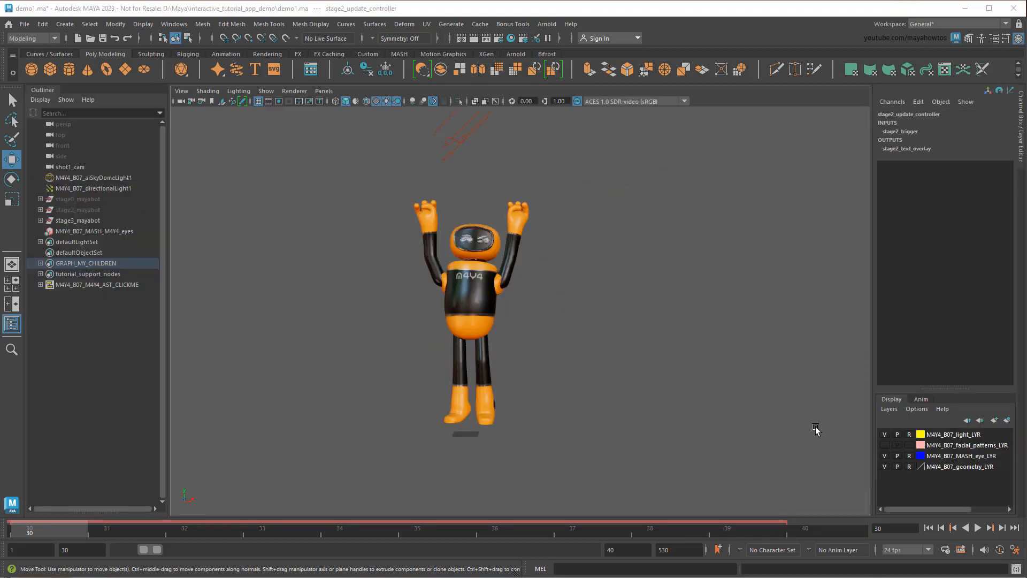
mouse_move(234, 554)
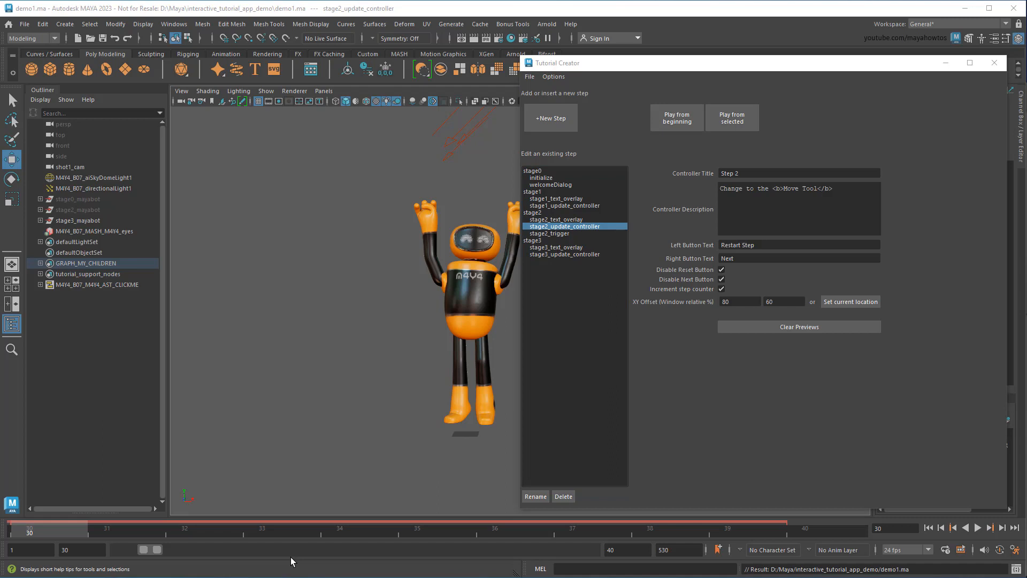
- Add step stage2_1 with Setup, Text, Controller Update and Trigger components
click(550, 118)
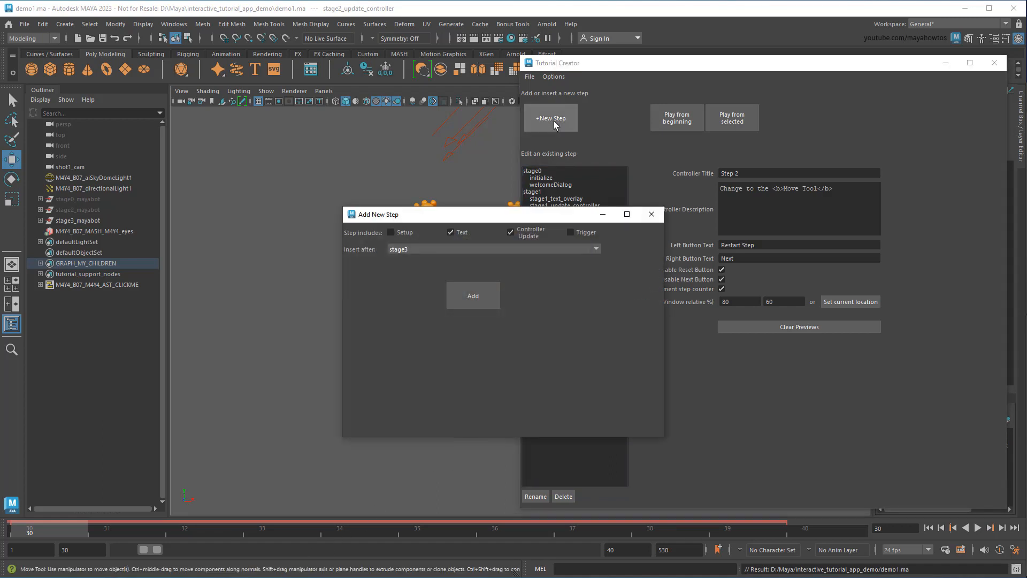
mouse_move(403, 256)
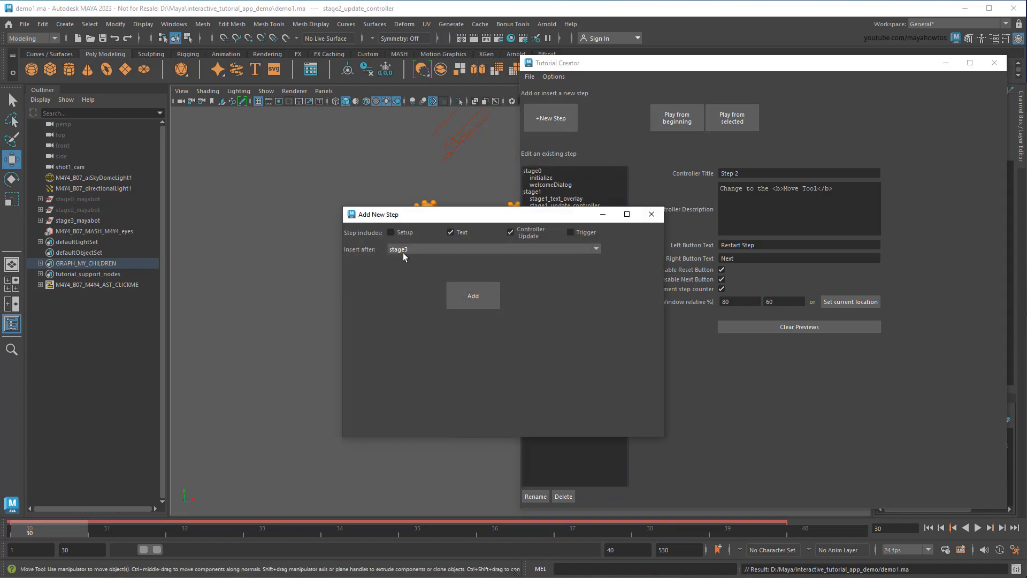
click(390, 232)
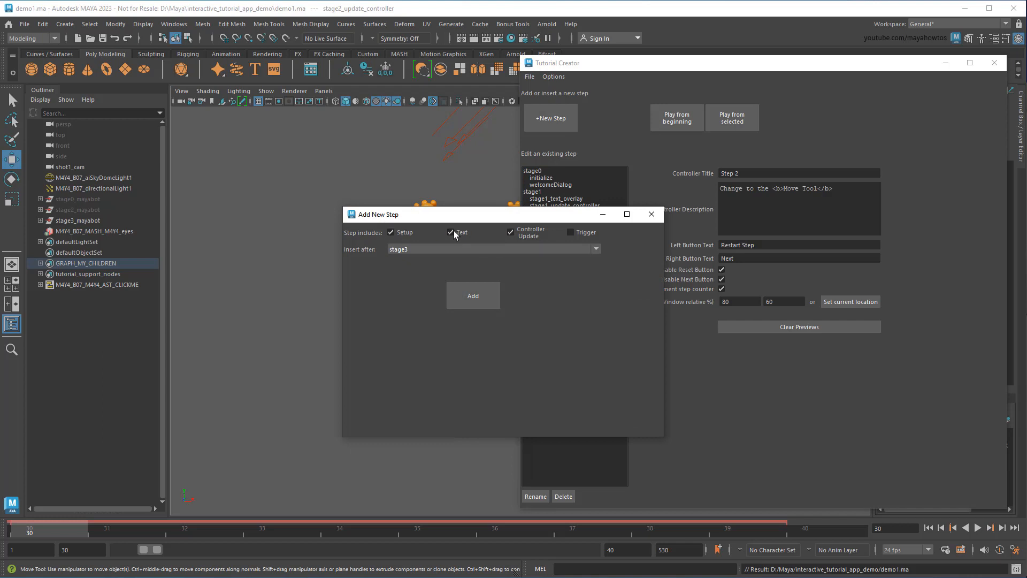
click(570, 232)
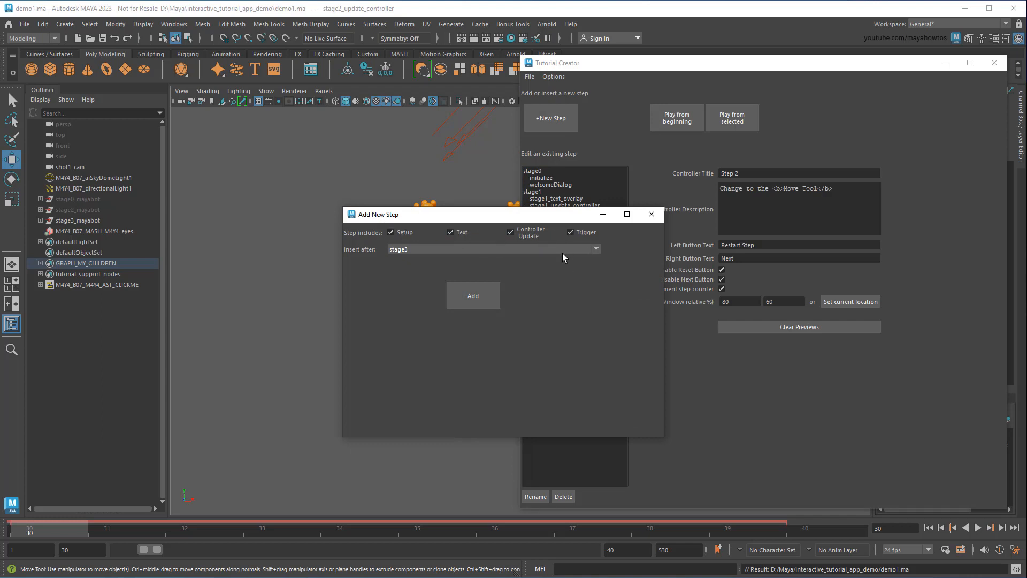
click(593, 249)
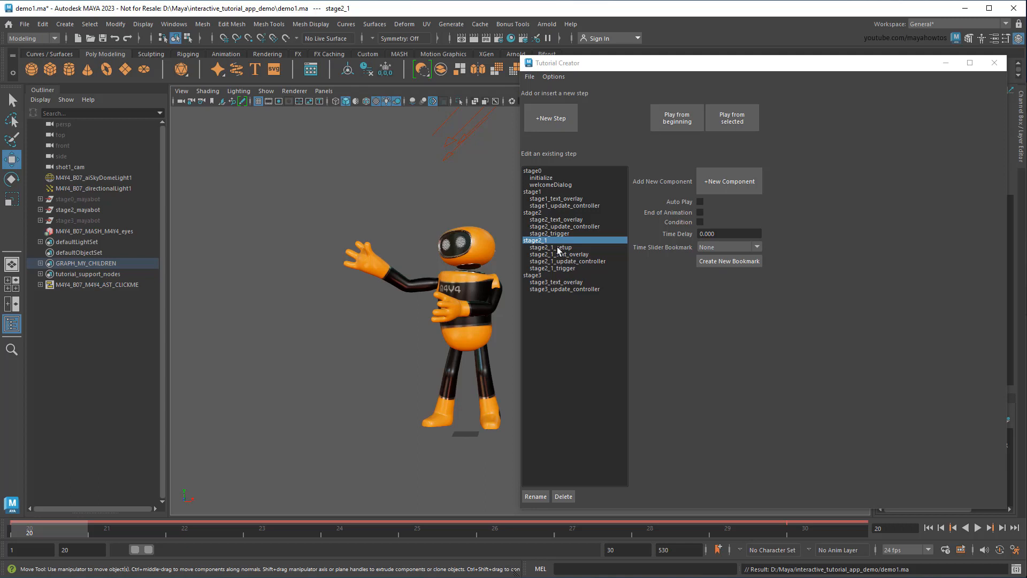
- Make stage2_1's setup run cmds.polyCube() to create a cube
click(552, 247)
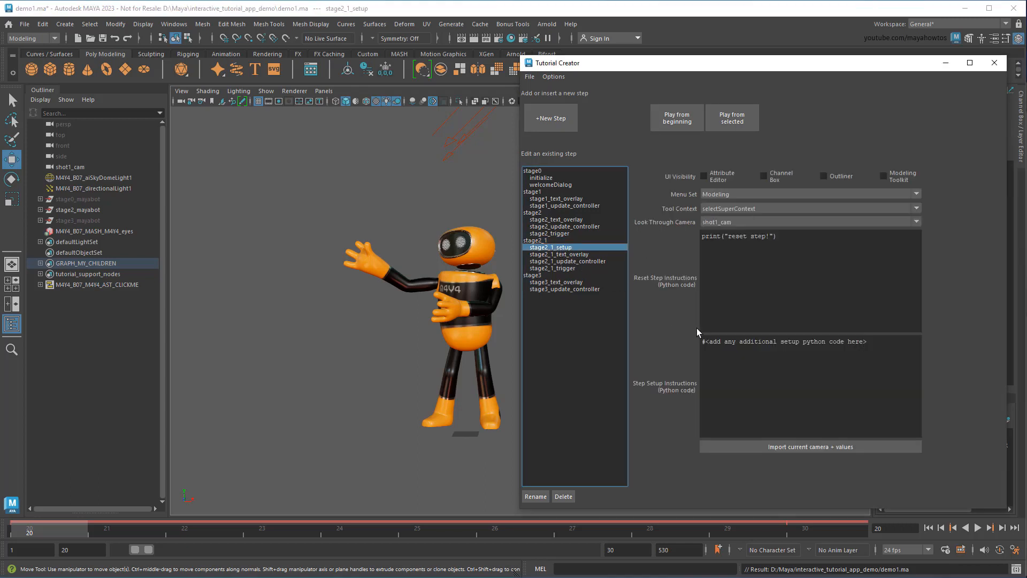
text(cmds.)
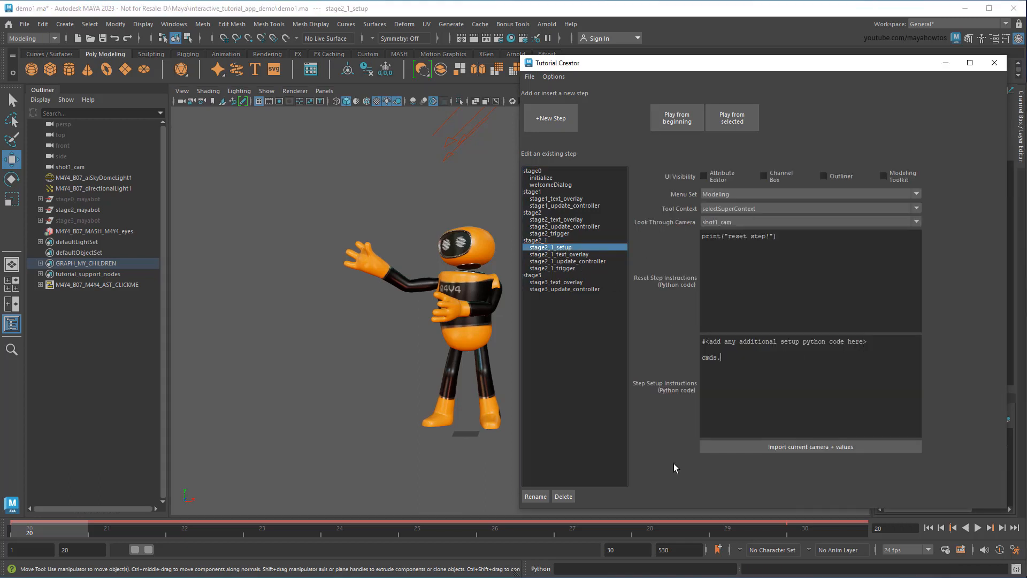
text(polyCube()
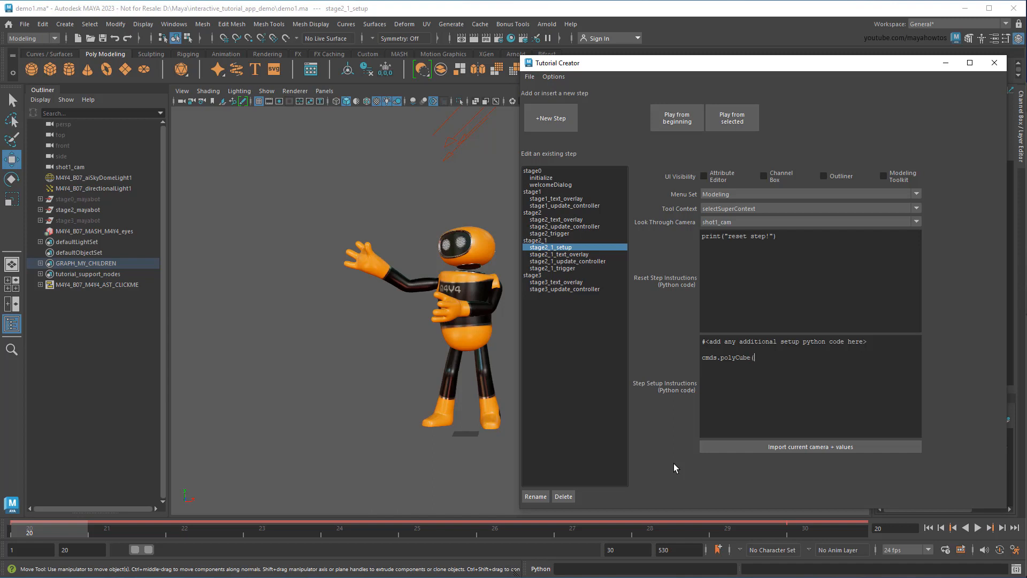
text())
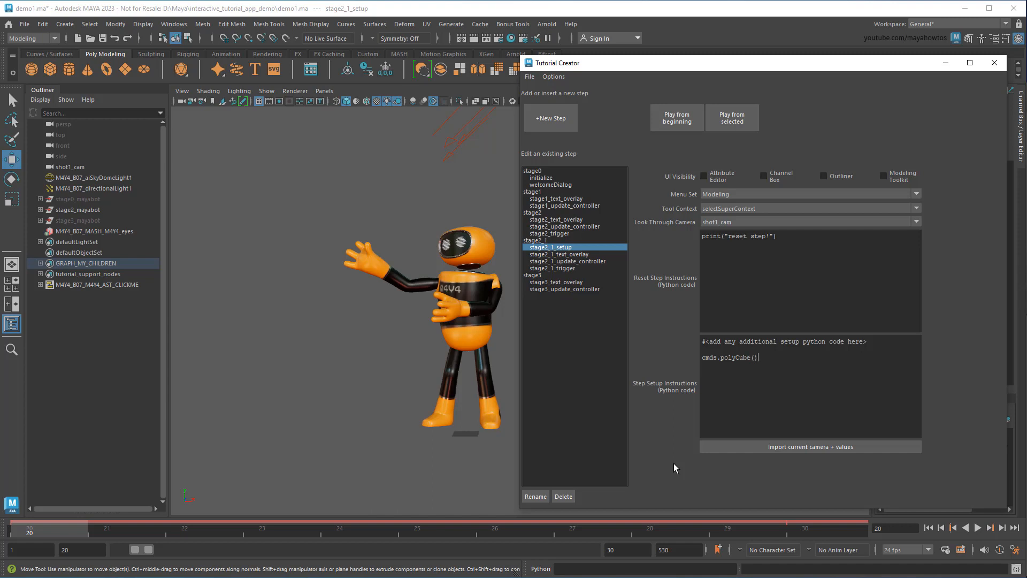
- Set the overlay text 'Now try using it to move this cube' and controller title 'Step 3'
click(557, 254)
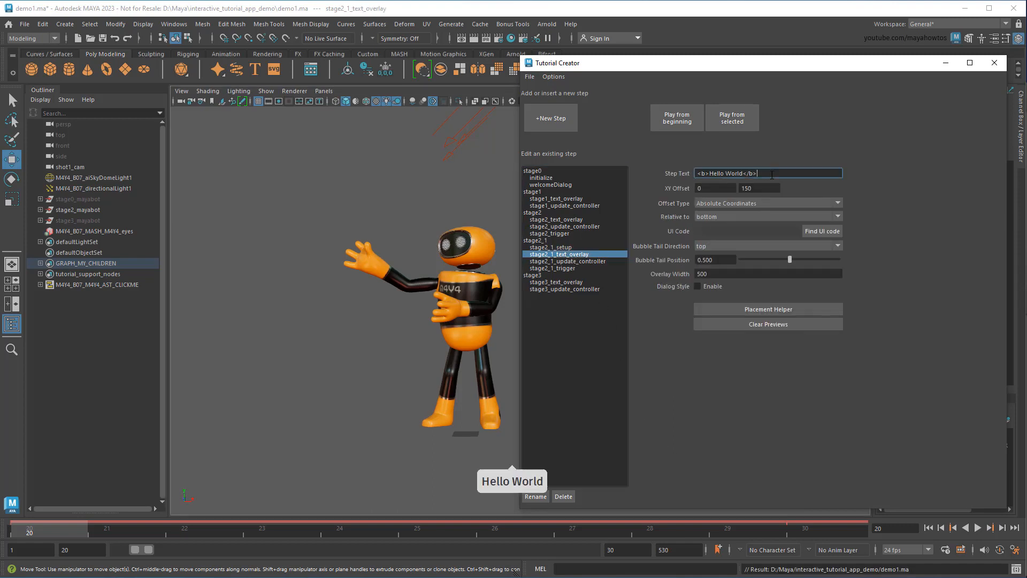
text(Now try using it to move this cube)
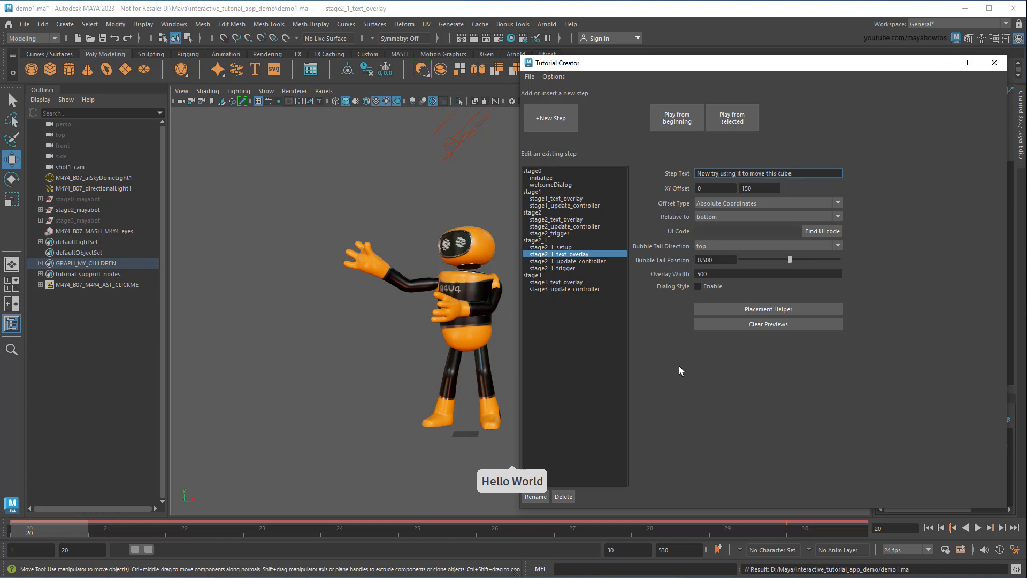
click(567, 260)
text(Move the cube)
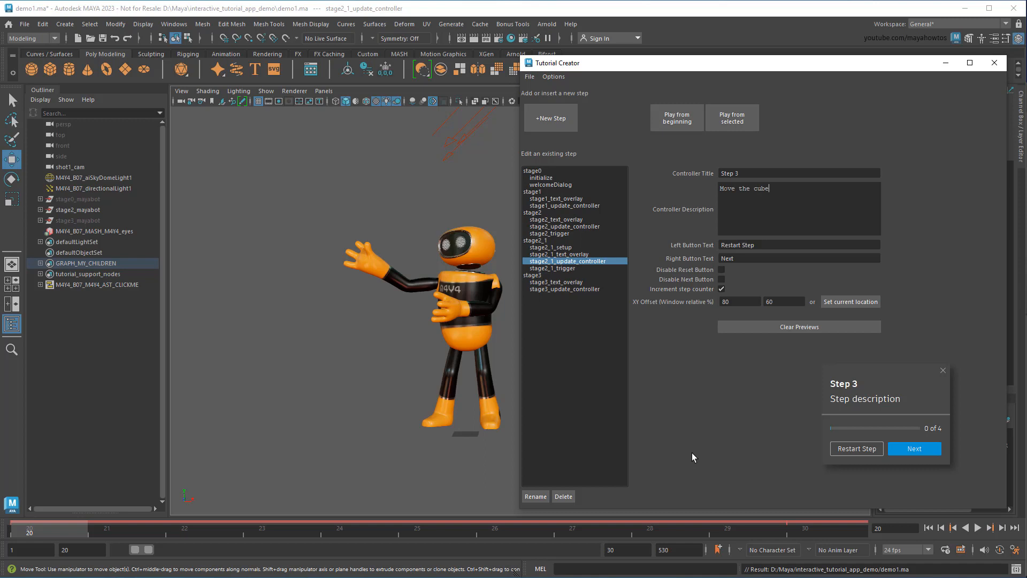
- Set stage2_1's trigger type to Attribute Change watching pCube1.translate
click(556, 268)
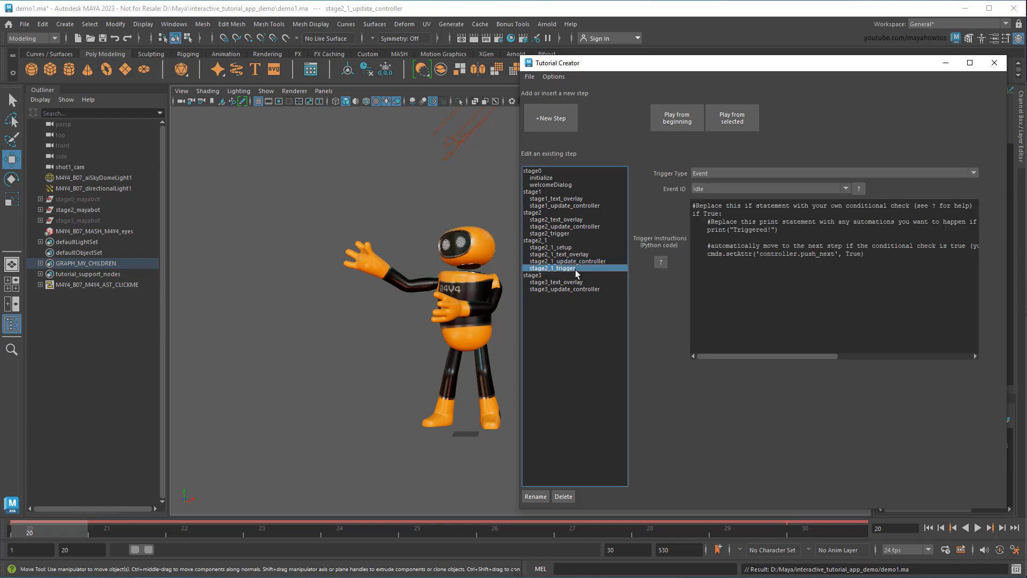
click(832, 173)
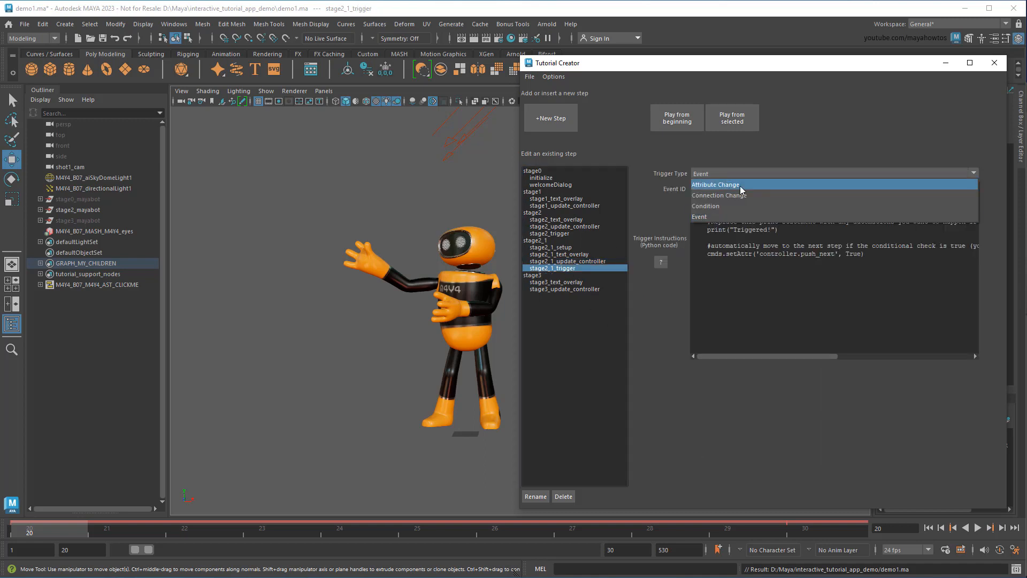
click(714, 184)
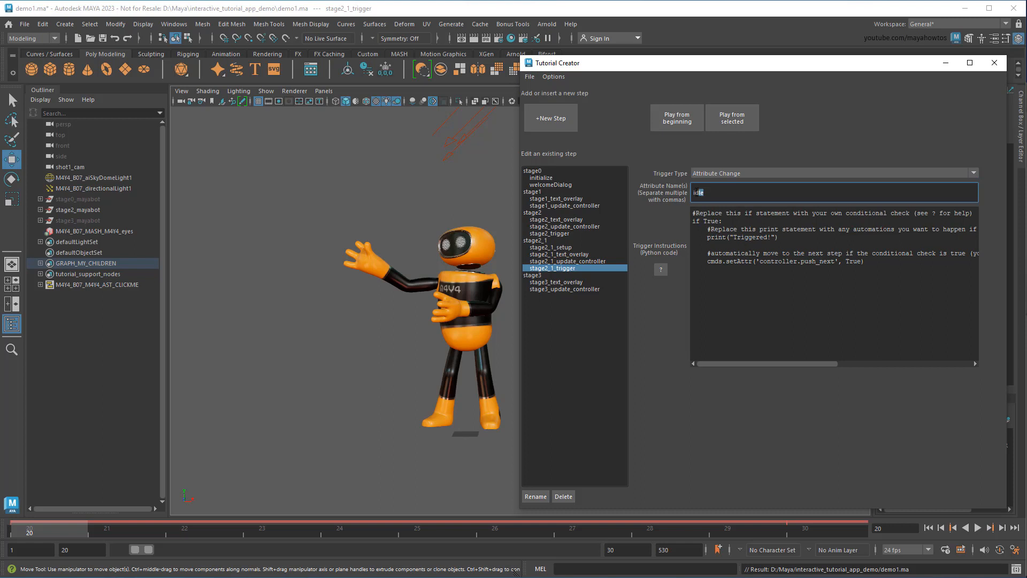
text(pCube1.transla)
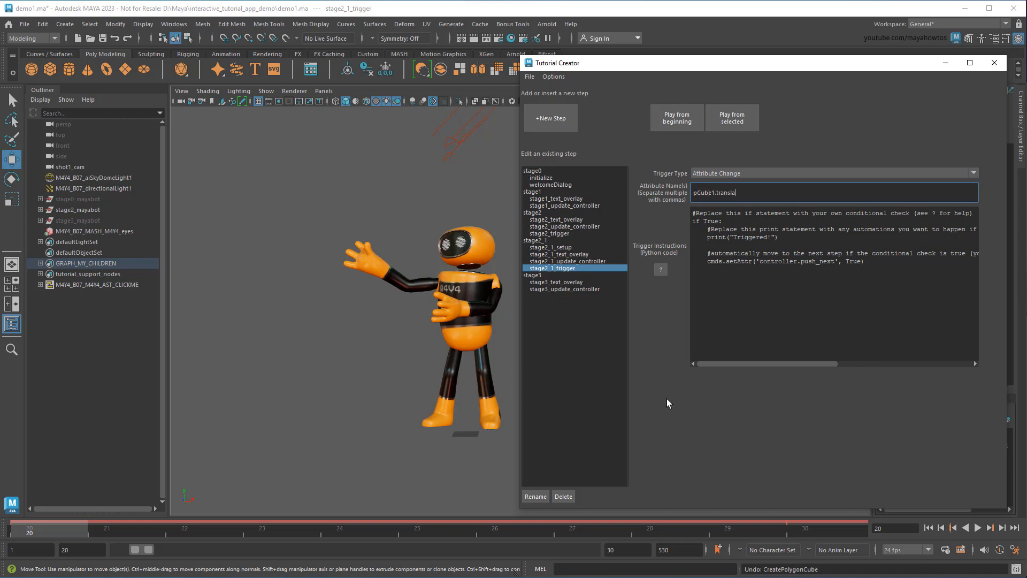
text(te)
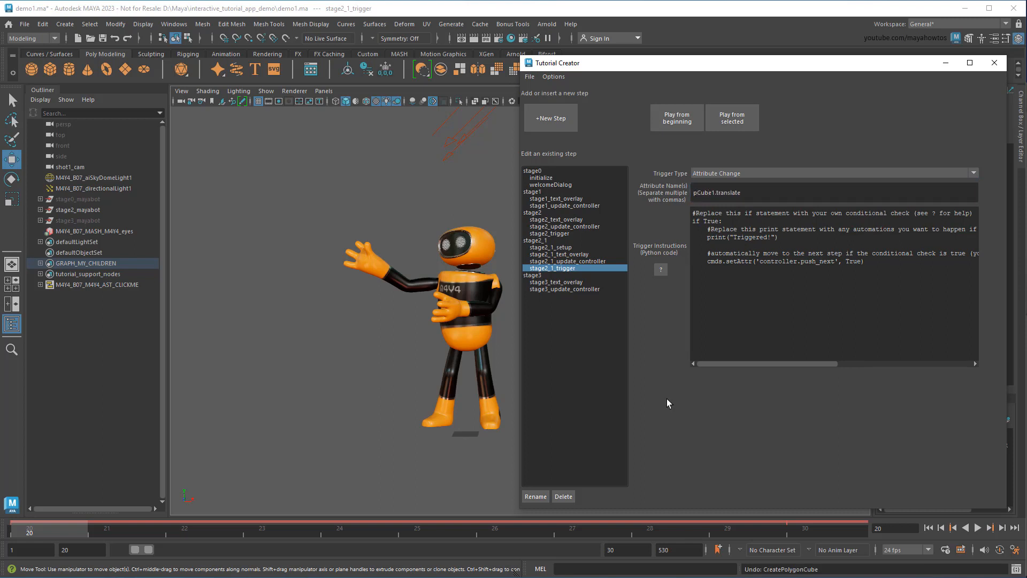
click(677, 118)
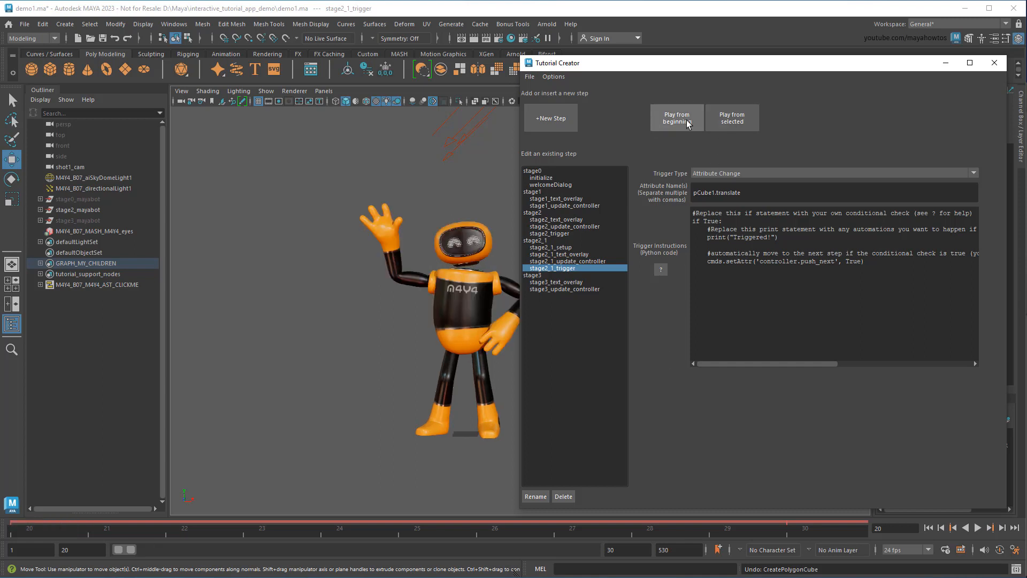
- Replay the tutorial, pick the Move Tool, move the created cube, and finish
click(676, 117)
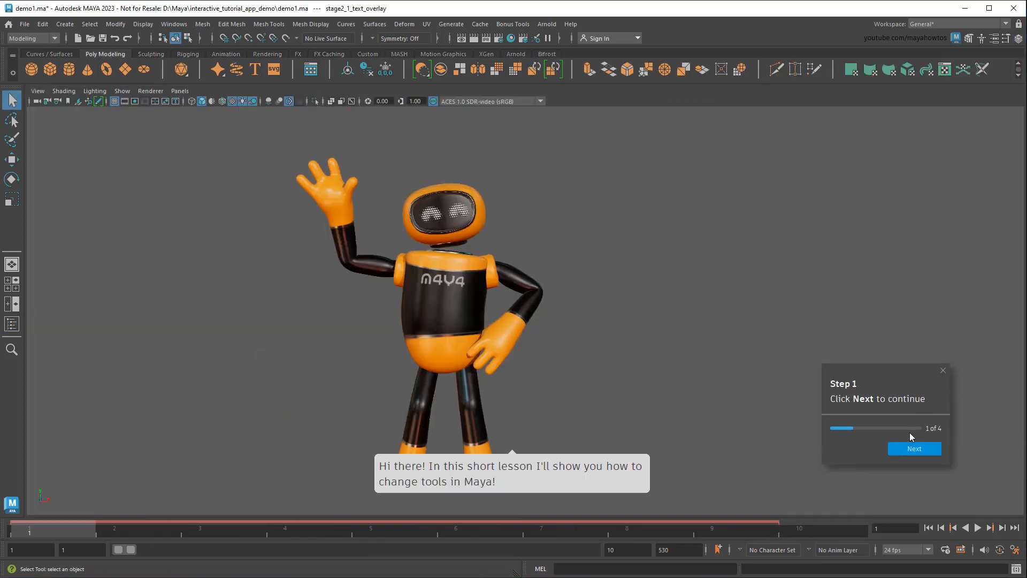
click(914, 449)
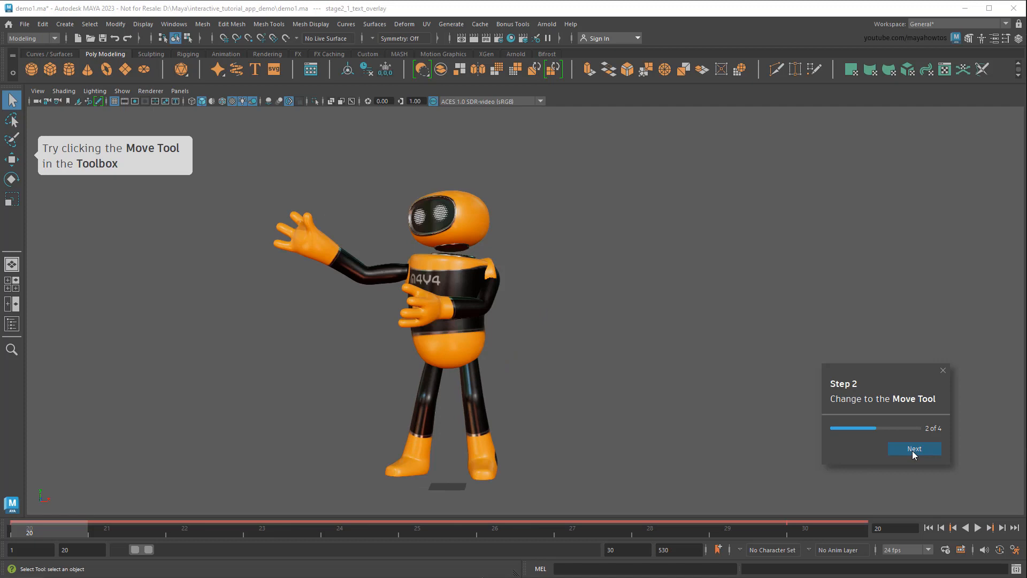
click(12, 159)
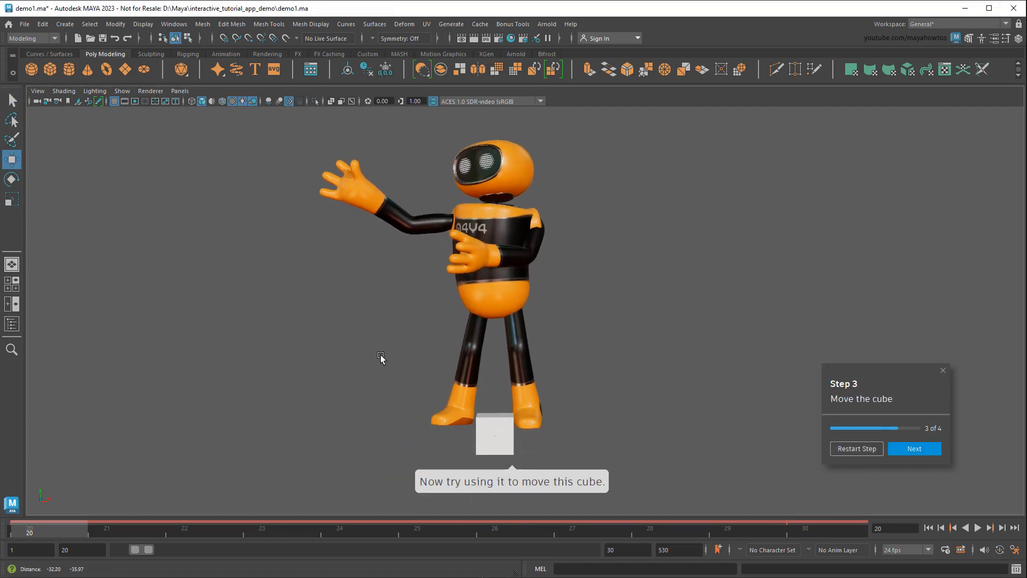
click(493, 434)
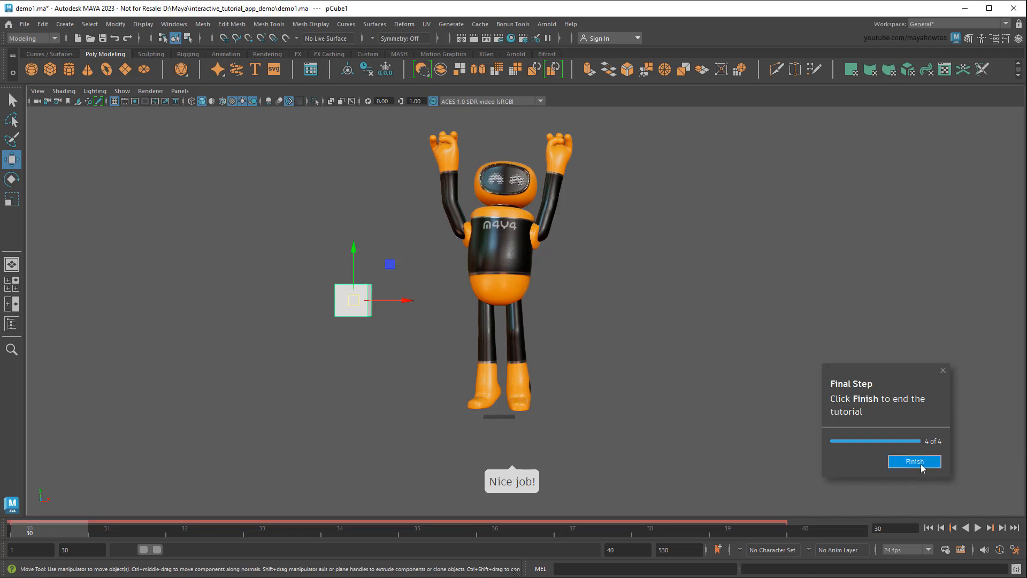
click(913, 461)
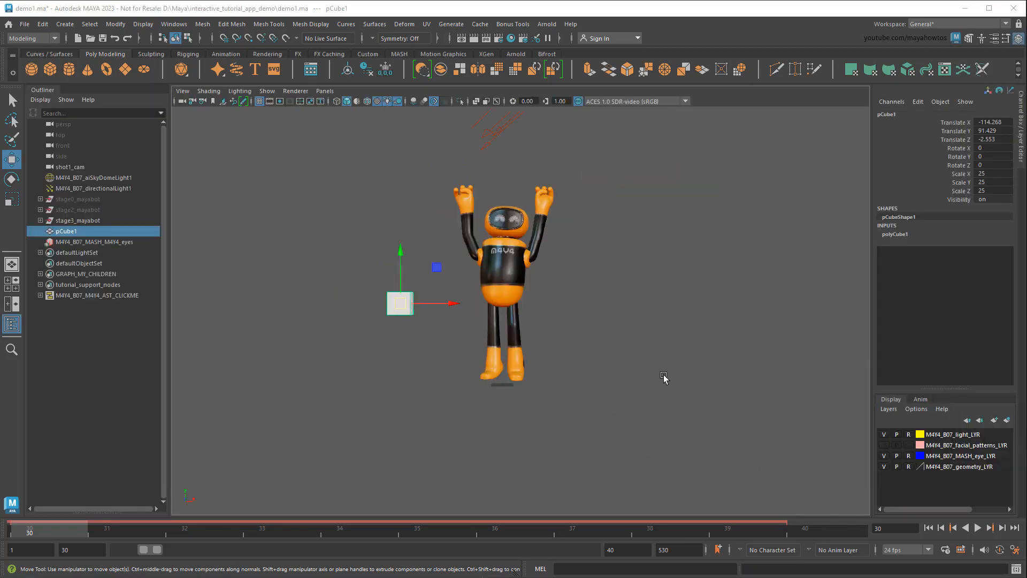